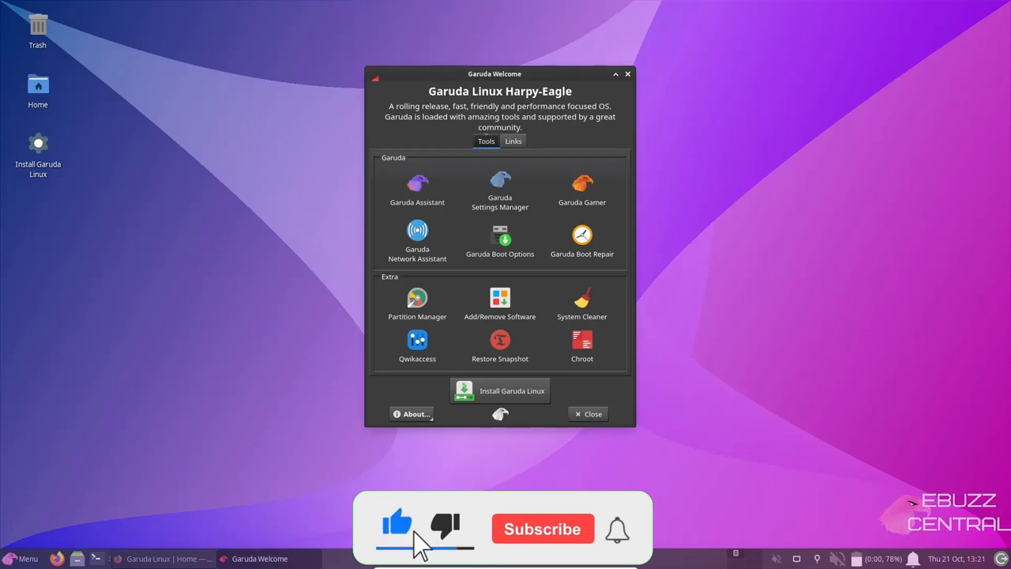
Shift the Garuda Welcome window slightly to the right by its title bar
{"action": "left_click", "coordinate": [542, 527]}
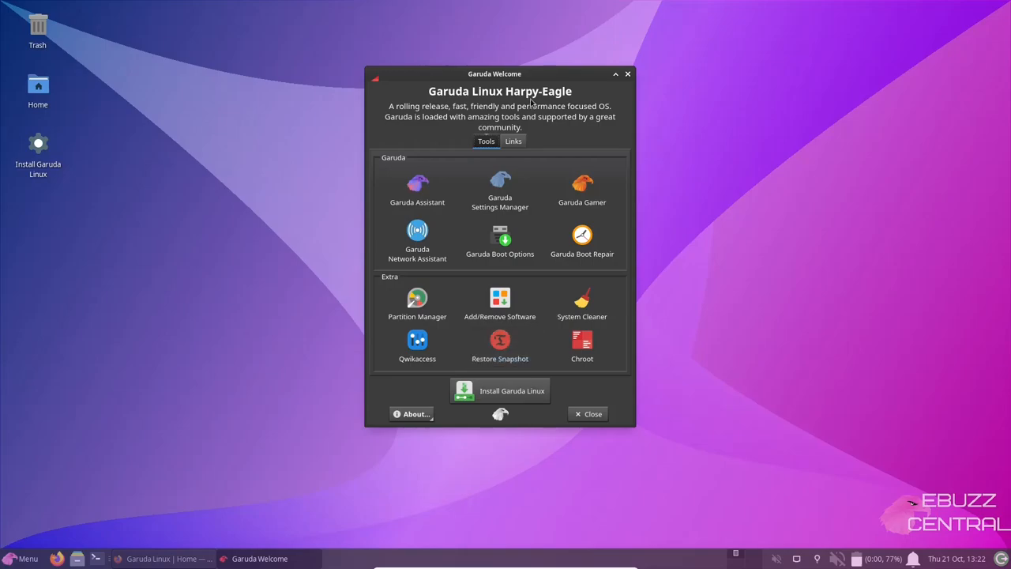
{"action": "left_click_drag", "start_coordinate": [494, 74], "coordinate": [530, 82]}
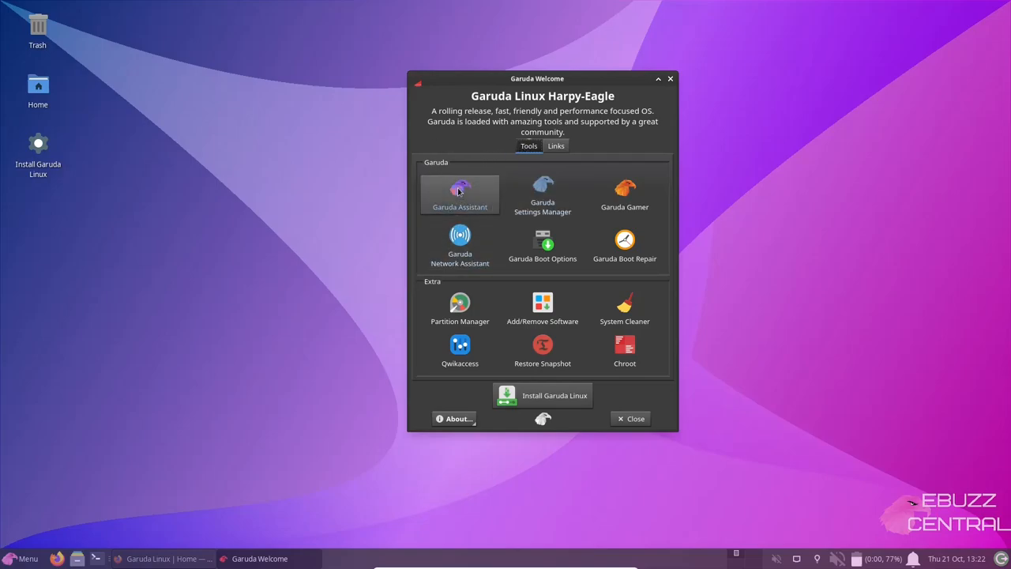
Launch Garuda Assistant from the Welcome tools, landing on its Maintenance options
{"action": "left_click", "coordinate": [459, 196]}
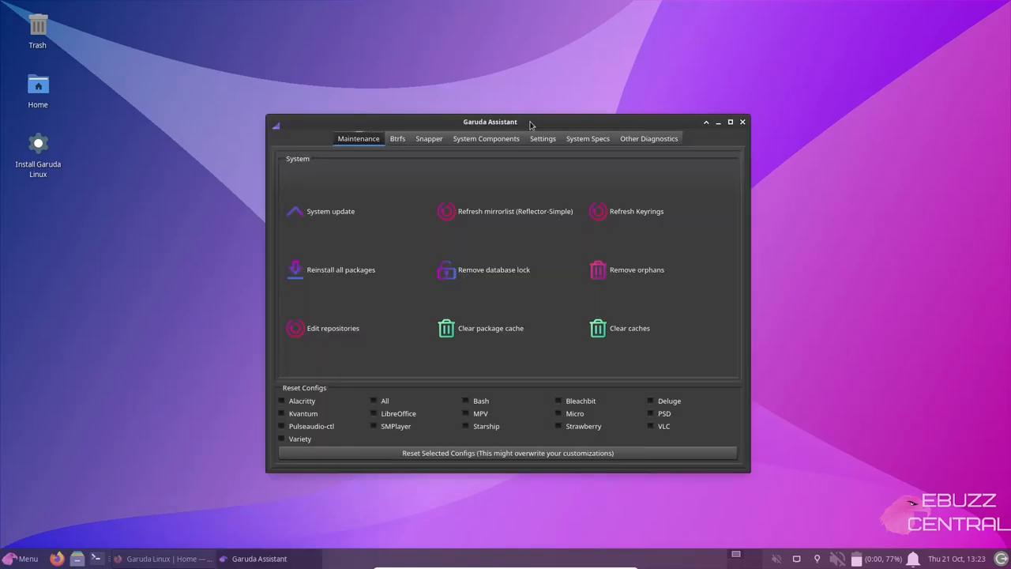
{"action": "mouse_move", "coordinate": [504, 212]}
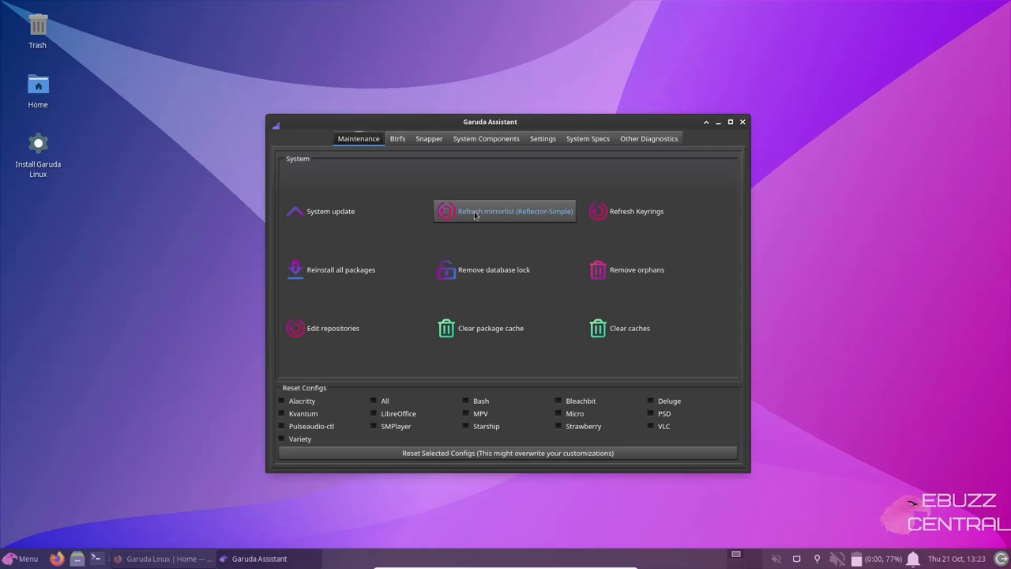
{"action": "mouse_move", "coordinate": [625, 211]}
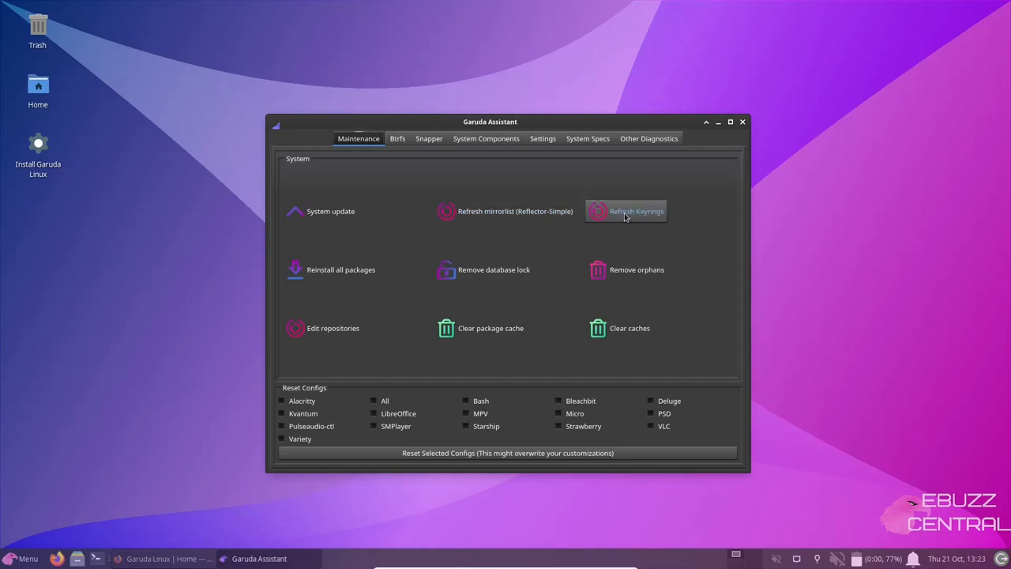
{"action": "mouse_move", "coordinate": [341, 269]}
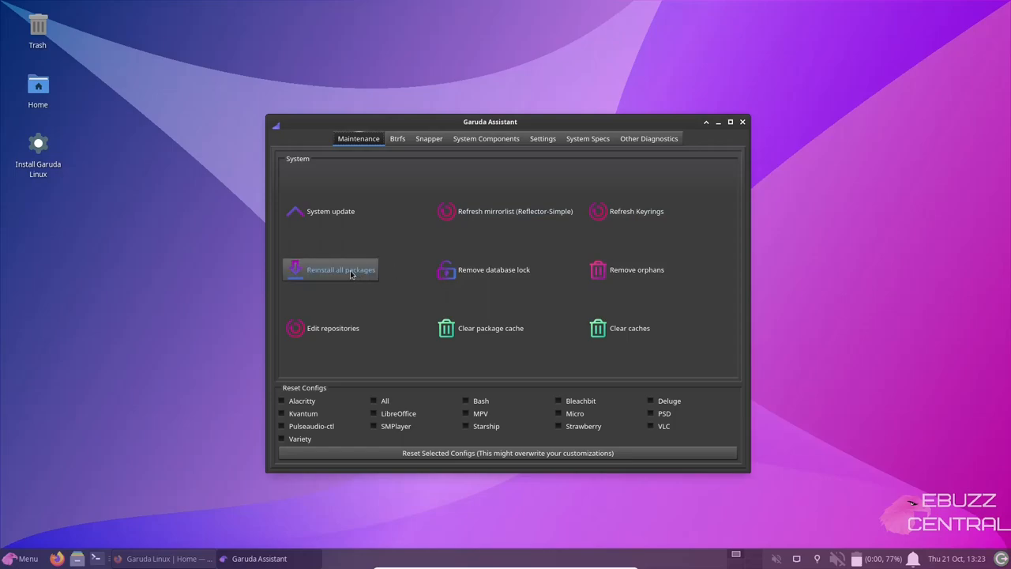
{"action": "mouse_move", "coordinate": [493, 268]}
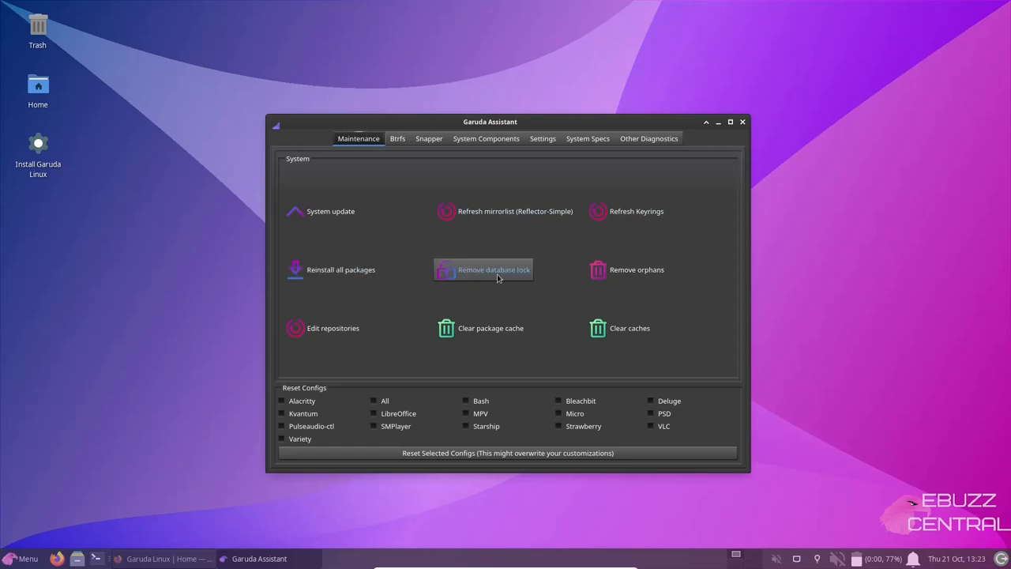
{"action": "mouse_move", "coordinate": [635, 269]}
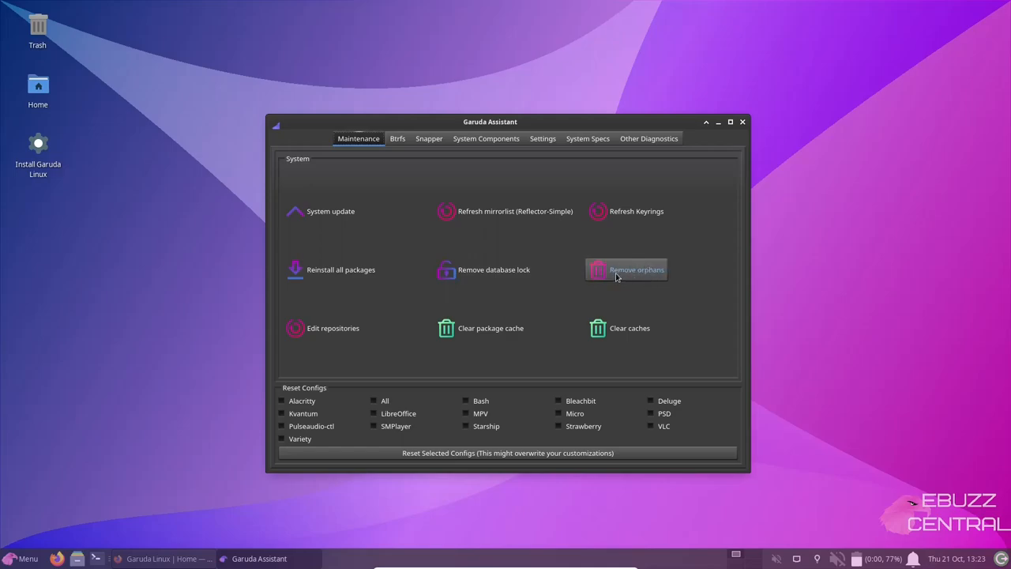
{"action": "mouse_move", "coordinate": [322, 327]}
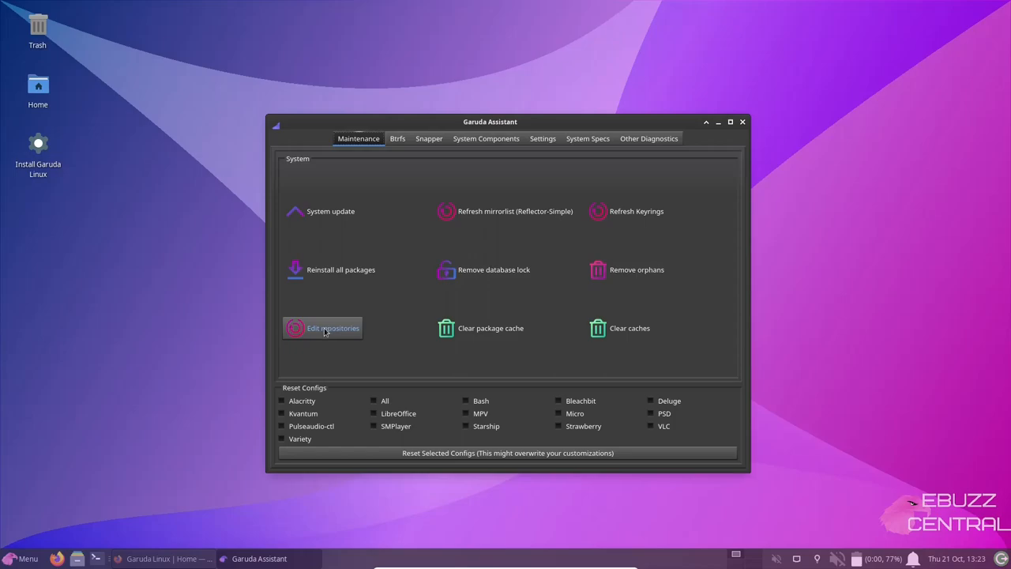
{"action": "mouse_move", "coordinate": [489, 327]}
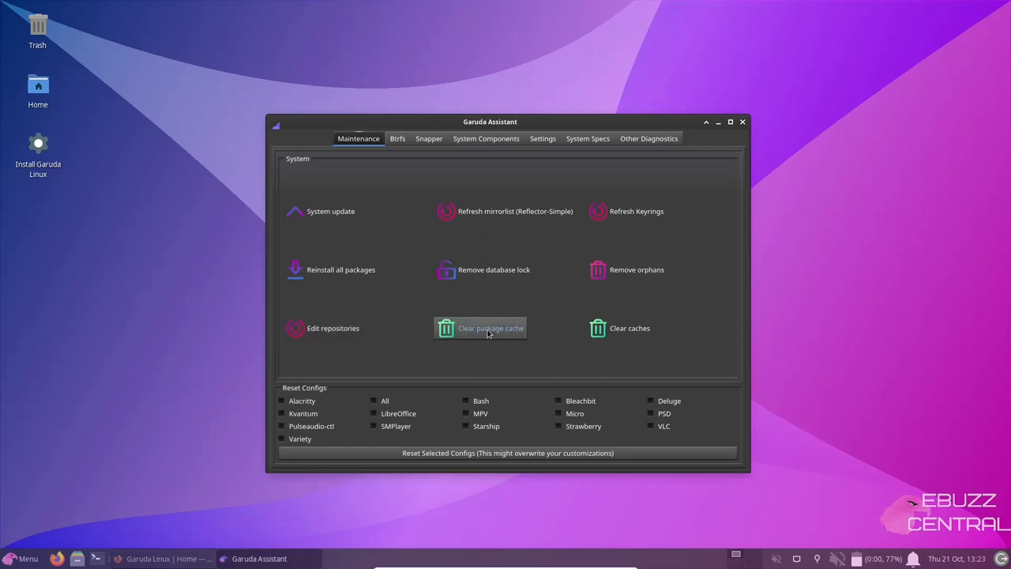
{"action": "mouse_move", "coordinate": [624, 332]}
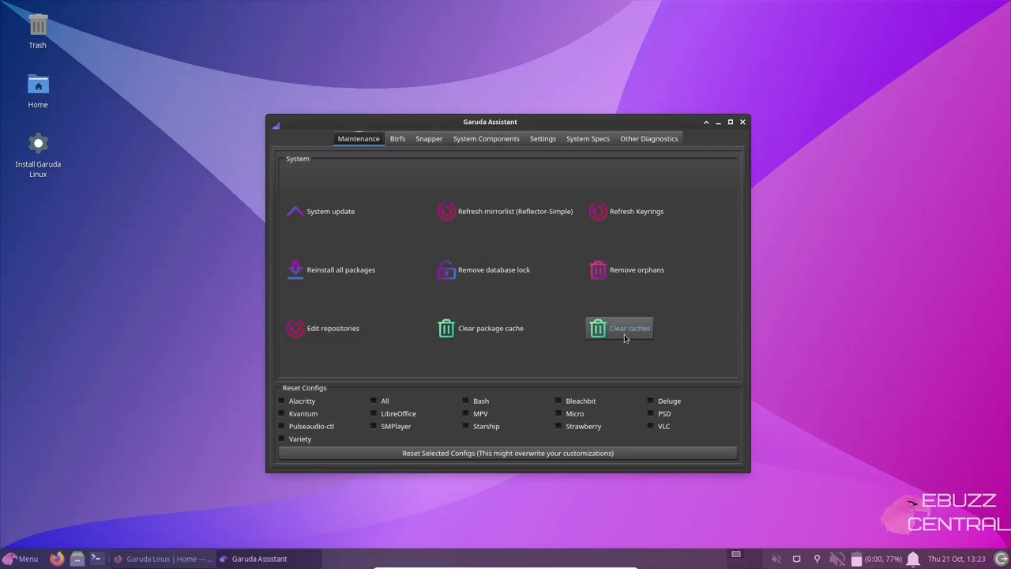
{"action": "mouse_move", "coordinate": [394, 173]}
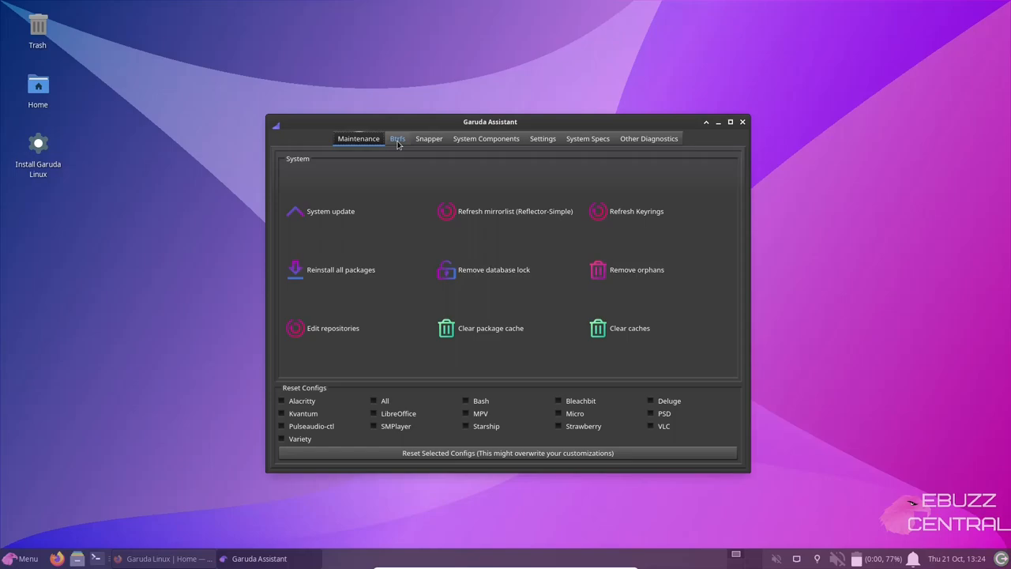
Review the Btrfs timers and statistics, then show the empty Snapper snapshot list
{"action": "left_click", "coordinate": [398, 139]}
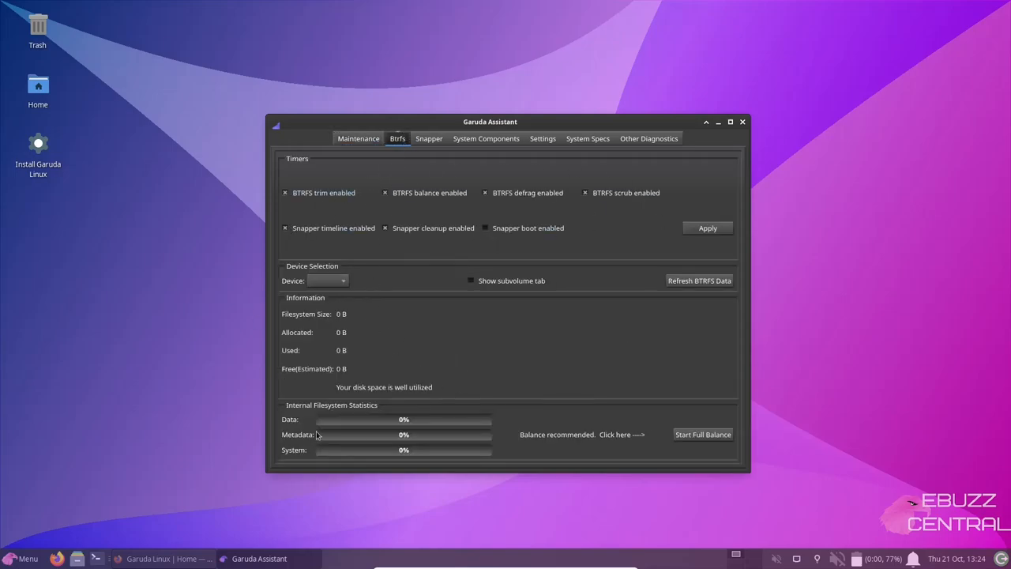
{"action": "mouse_move", "coordinate": [468, 183]}
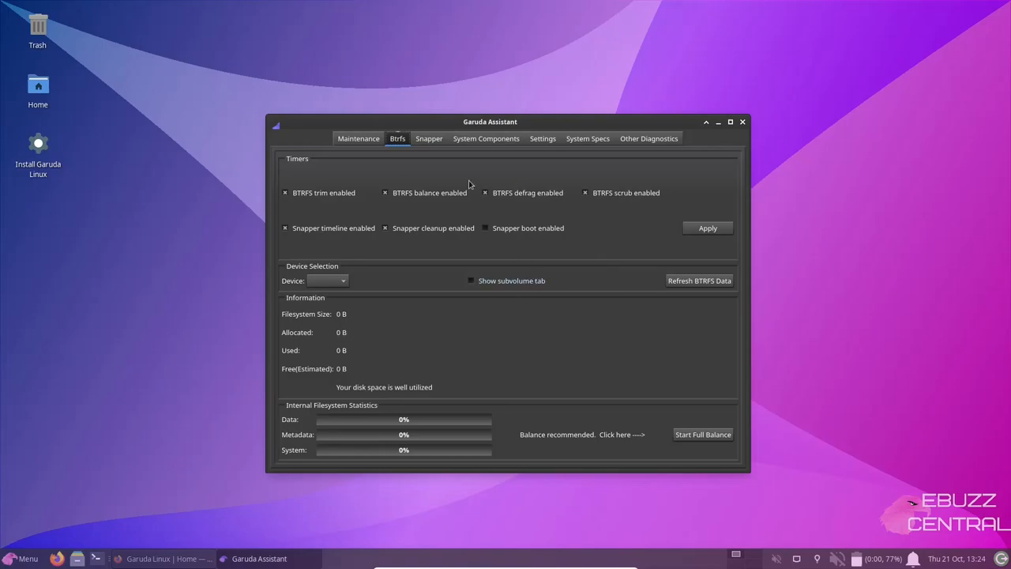
{"action": "left_click", "coordinate": [430, 139]}
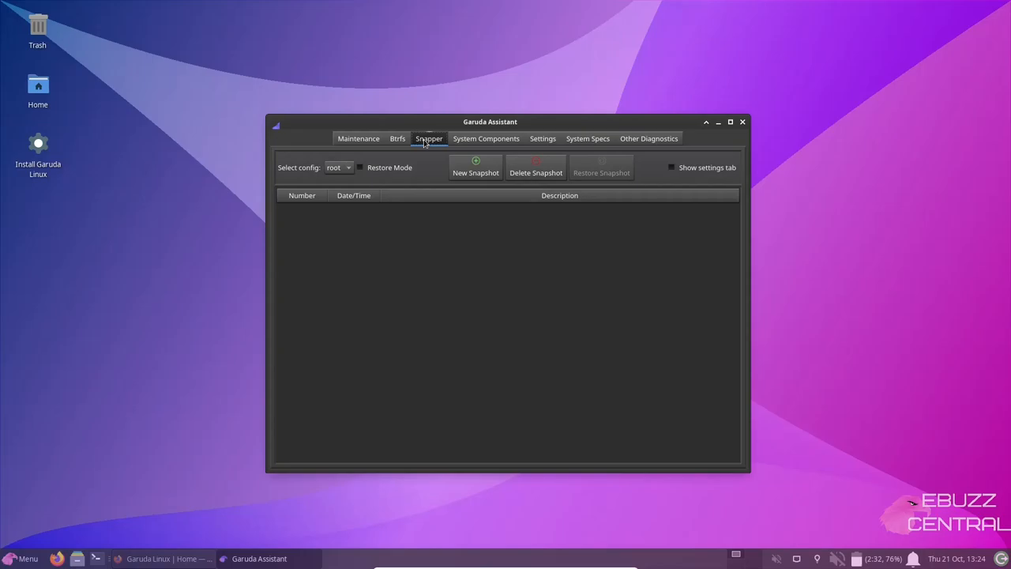
{"action": "mouse_move", "coordinate": [432, 192]}
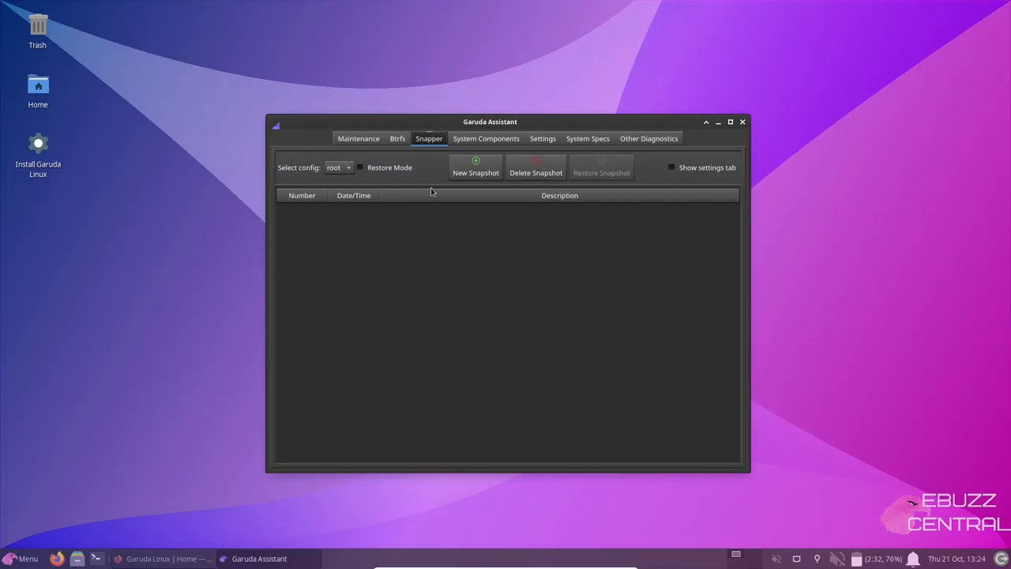
{"action": "mouse_move", "coordinate": [379, 365]}
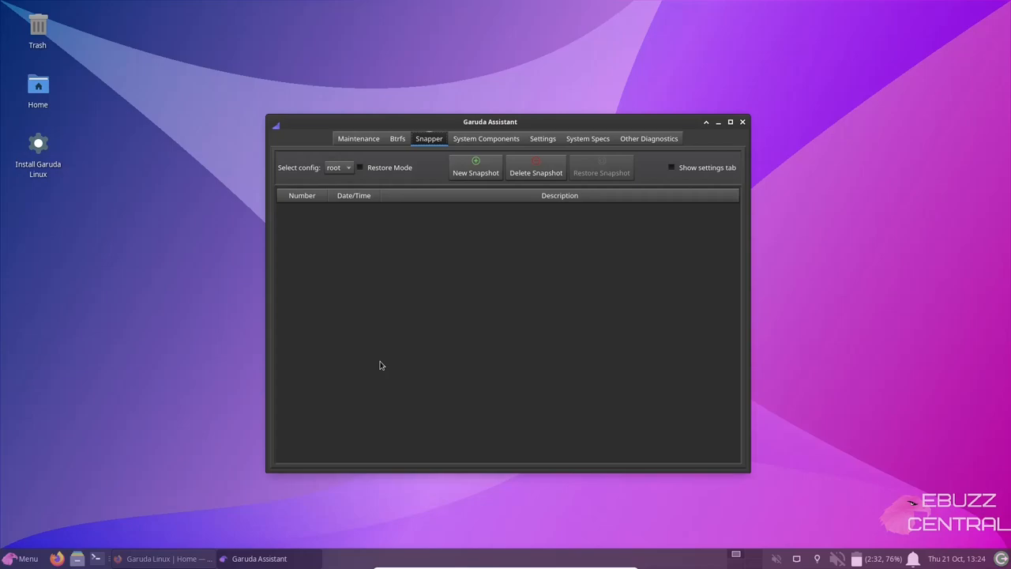
Show the System Components page with audio, network, firewall and Bluetooth options
{"action": "left_click", "coordinate": [486, 139]}
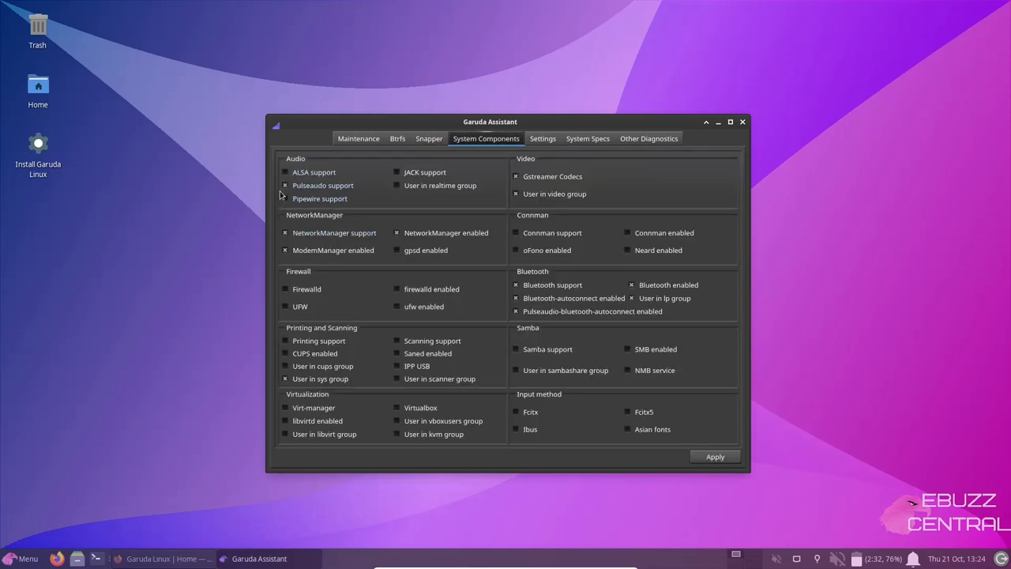
{"action": "left_click", "coordinate": [285, 184]}
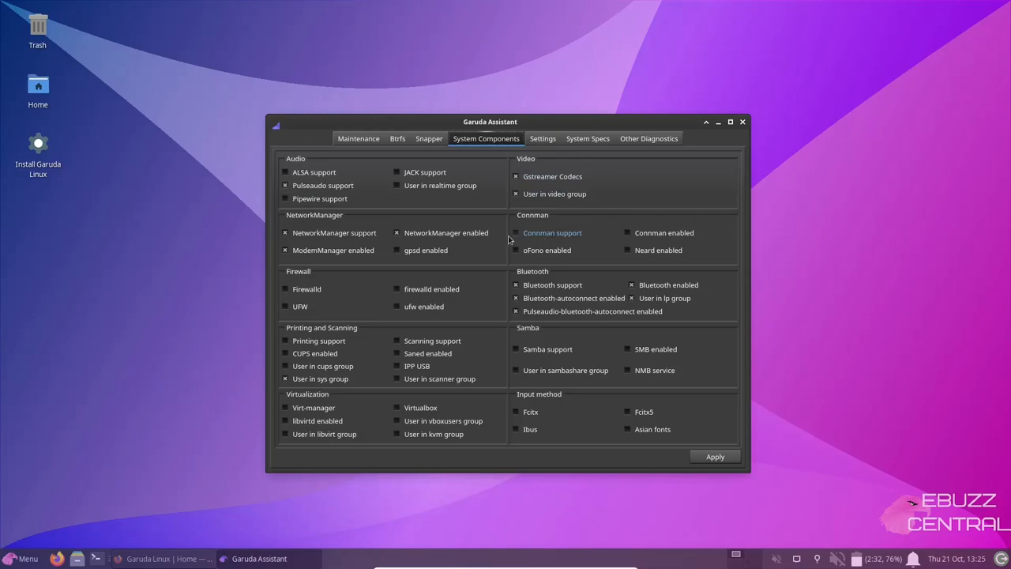
{"action": "mouse_move", "coordinate": [590, 237]}
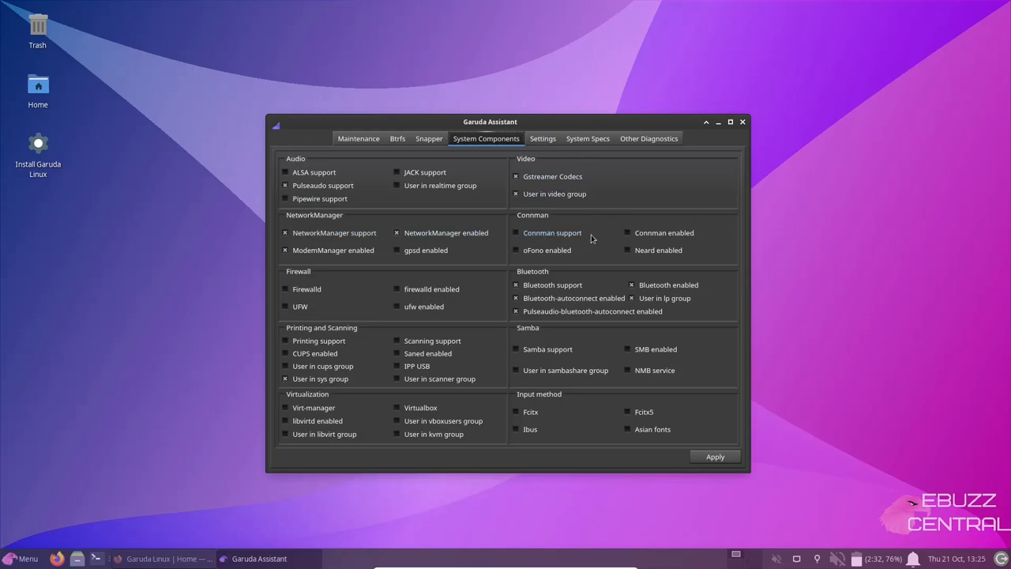
{"action": "mouse_move", "coordinate": [480, 366]}
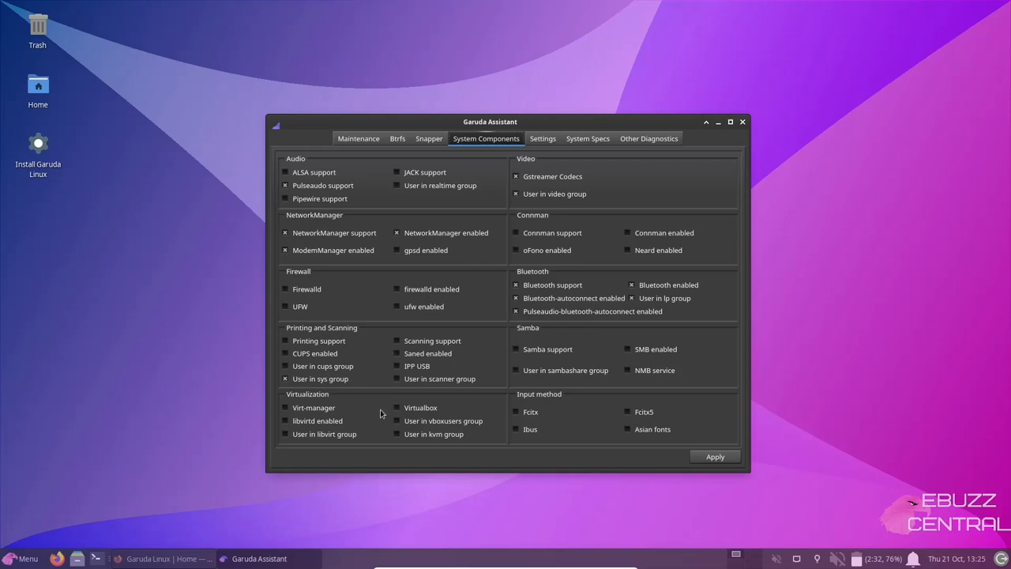
{"action": "mouse_move", "coordinate": [445, 232]}
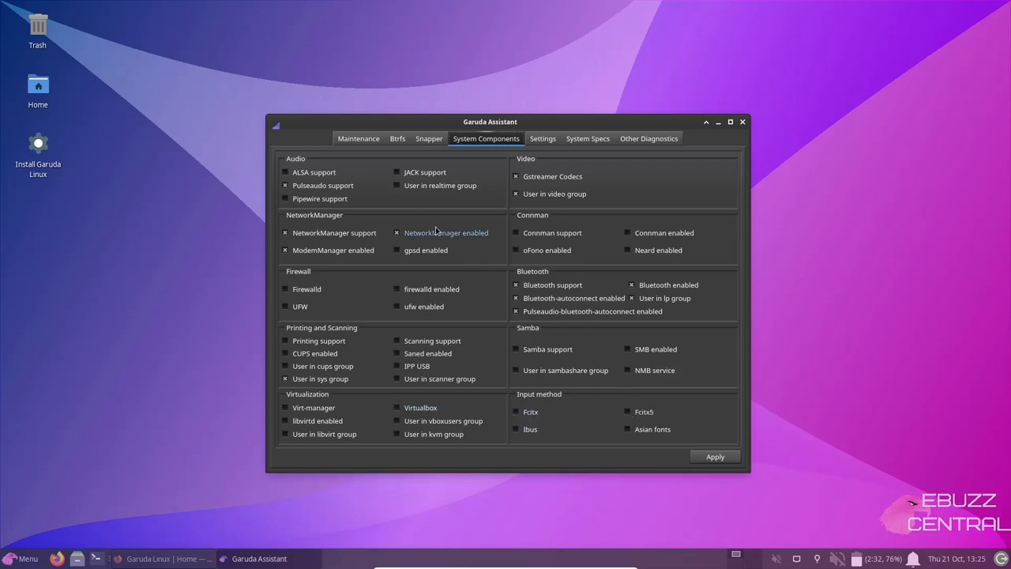
{"action": "mouse_move", "coordinate": [414, 297]}
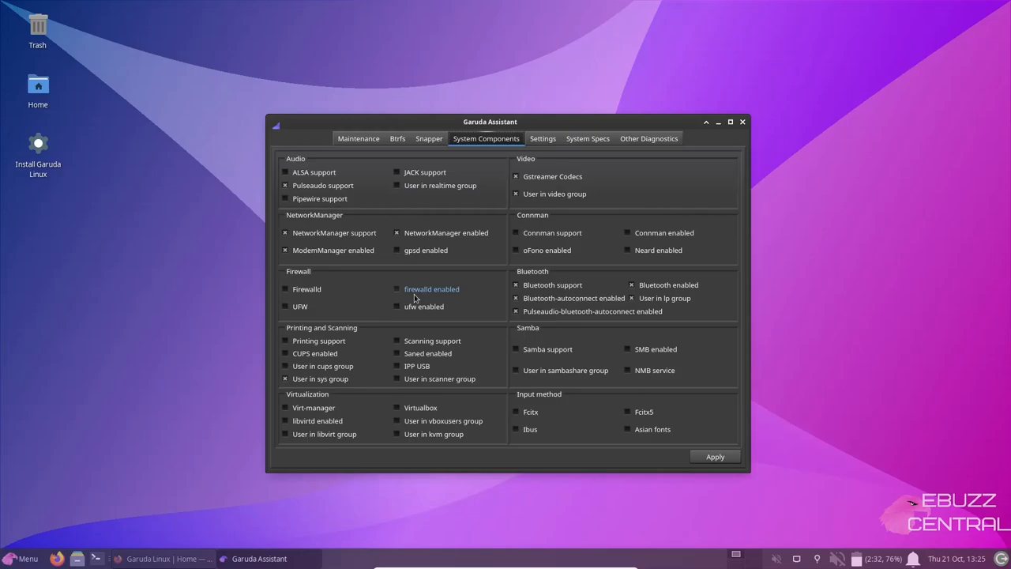
Look over the Settings, System Specs and Other Diagnostics pages of Garuda Assistant
{"action": "left_click", "coordinate": [544, 139]}
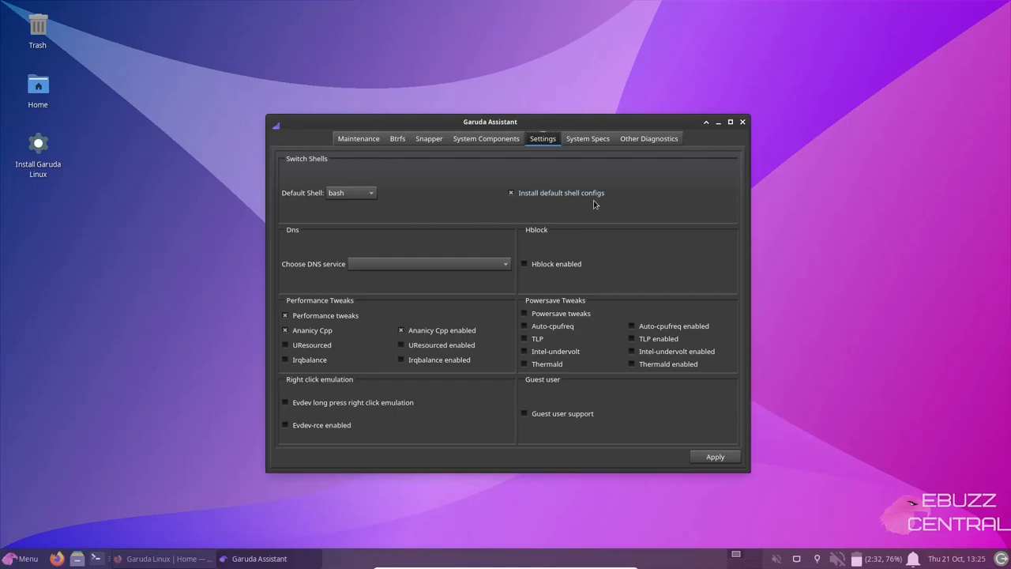
{"action": "mouse_move", "coordinate": [420, 296]}
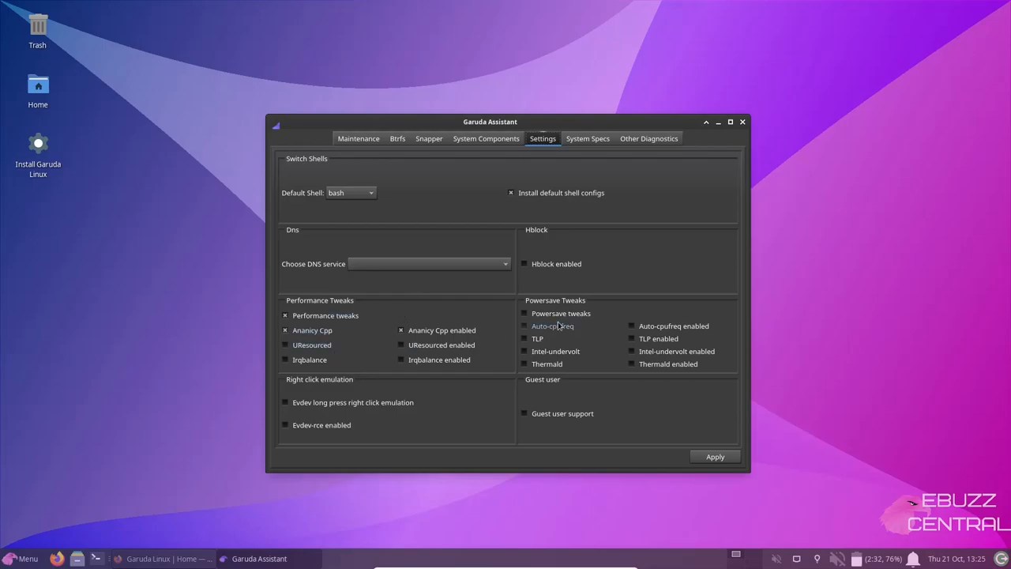
{"action": "mouse_move", "coordinate": [584, 426]}
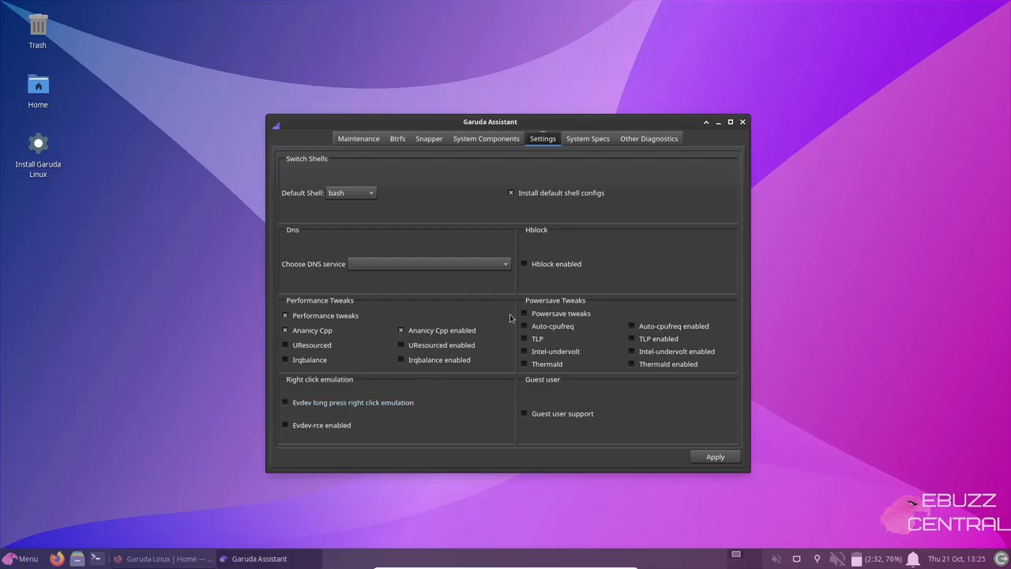
{"action": "left_click", "coordinate": [587, 139]}
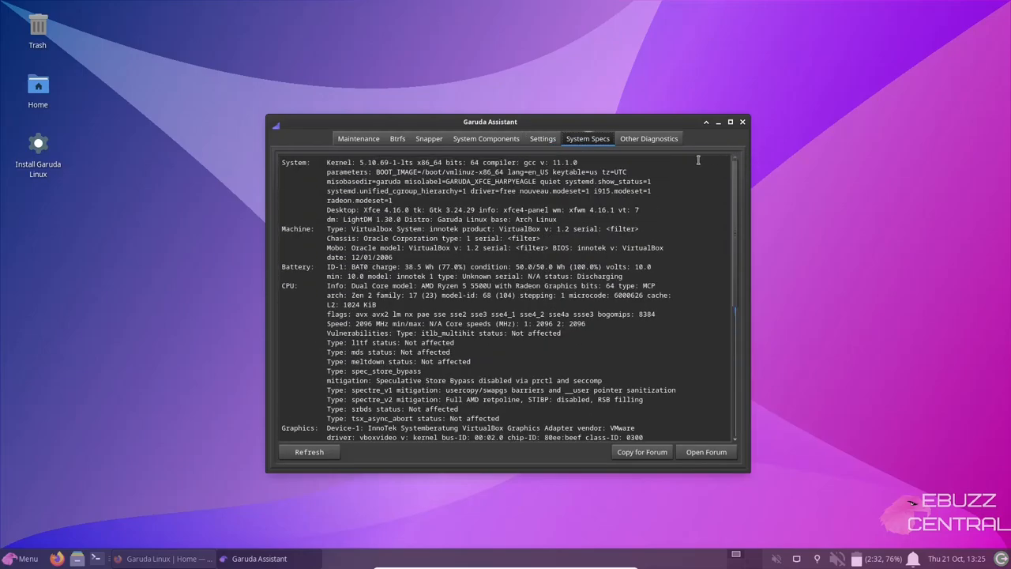
{"action": "left_click", "coordinate": [647, 139]}
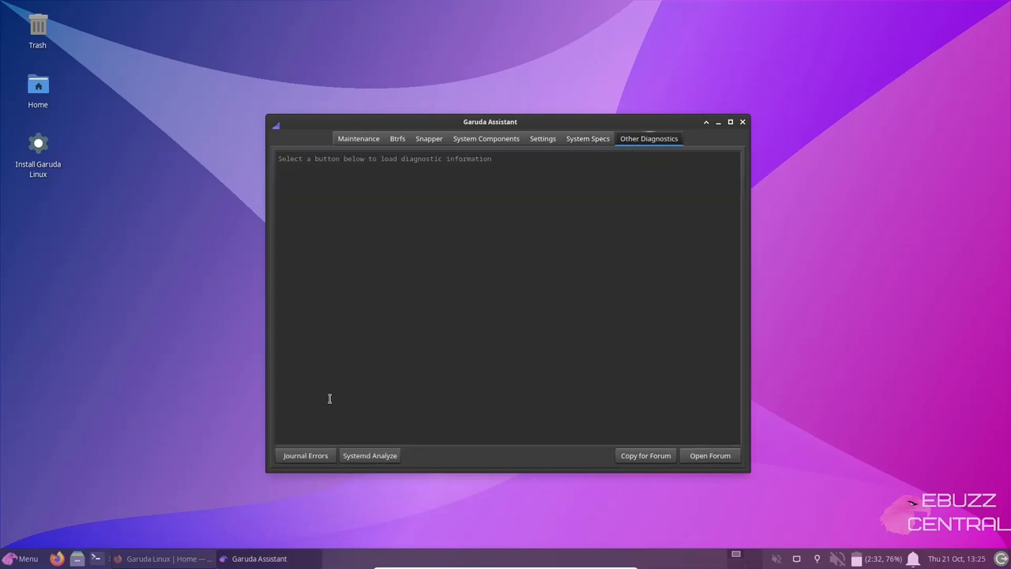
{"action": "mouse_move", "coordinate": [731, 152]}
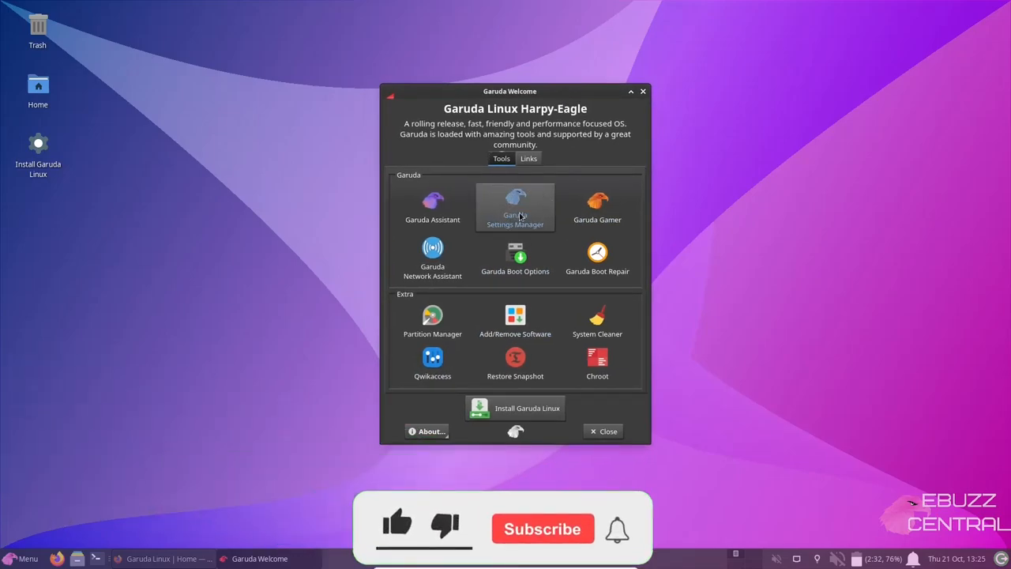
Launch Garuda Settings Manager and show the Kernel page listing linux-lts
{"action": "left_click", "coordinate": [515, 205]}
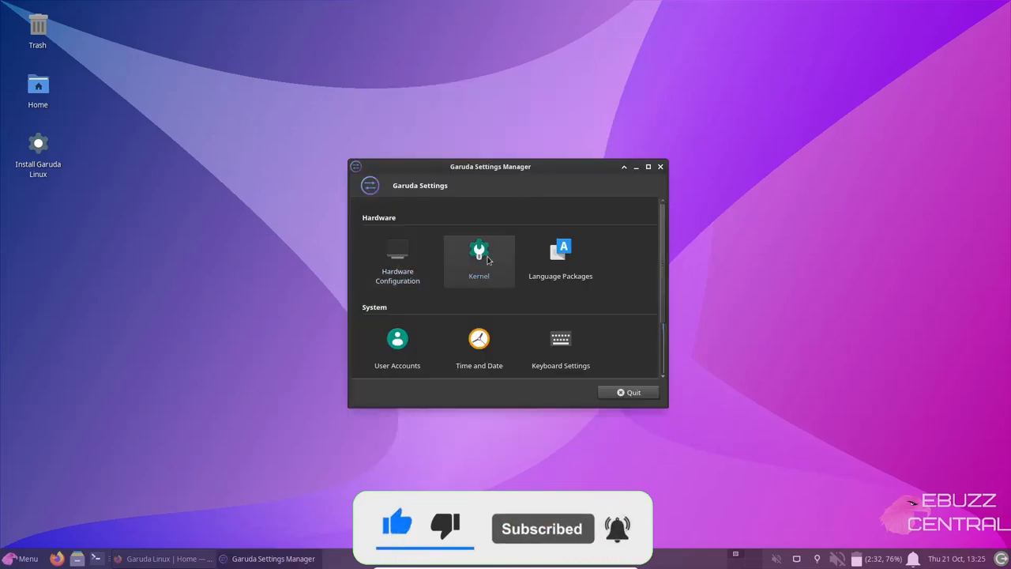
{"action": "left_click", "coordinate": [478, 260]}
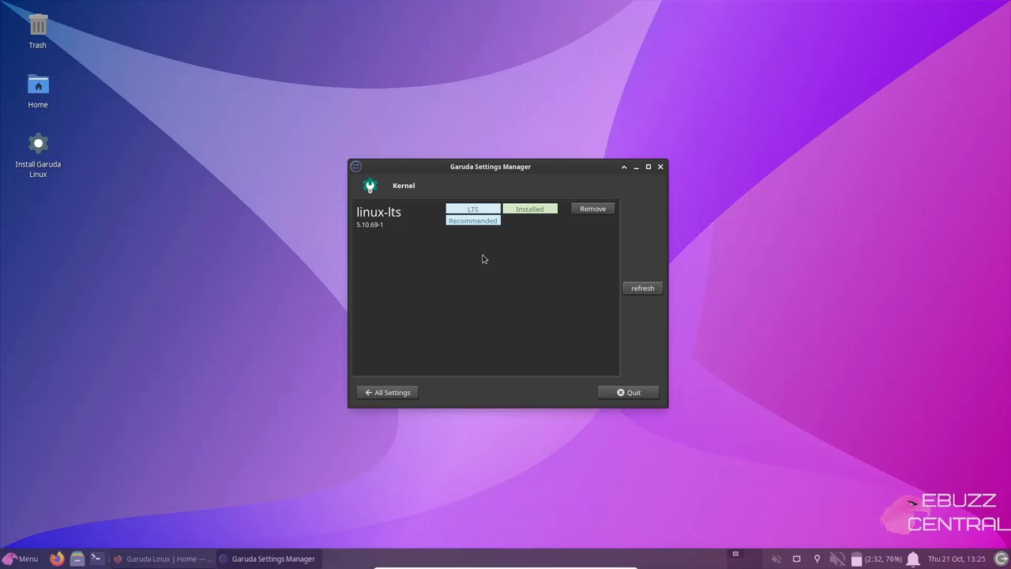
{"action": "mouse_move", "coordinate": [363, 235]}
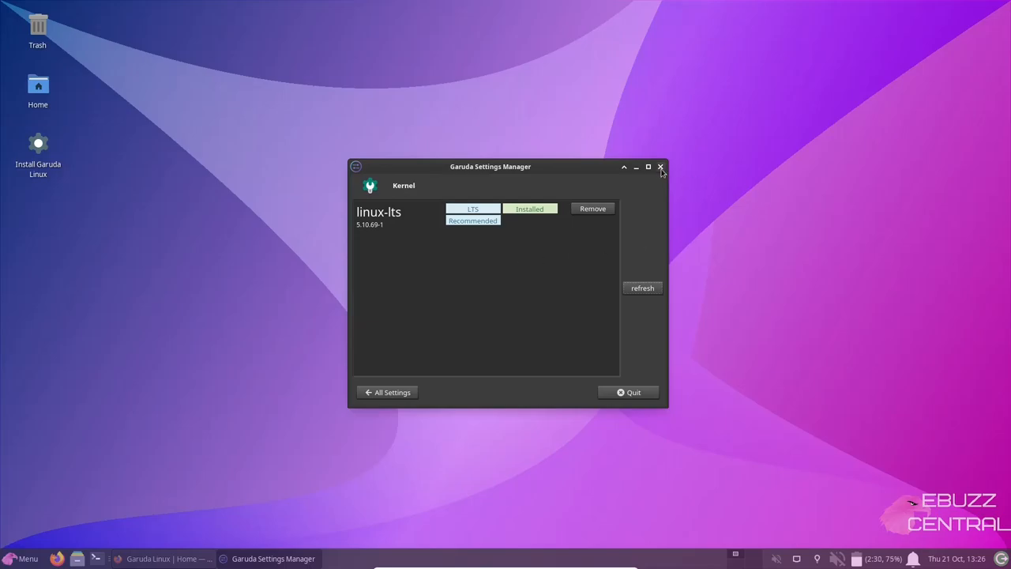
Close Settings Manager, launch Garuda Gamer and browse its Gamer tools list
{"action": "left_click", "coordinate": [660, 168]}
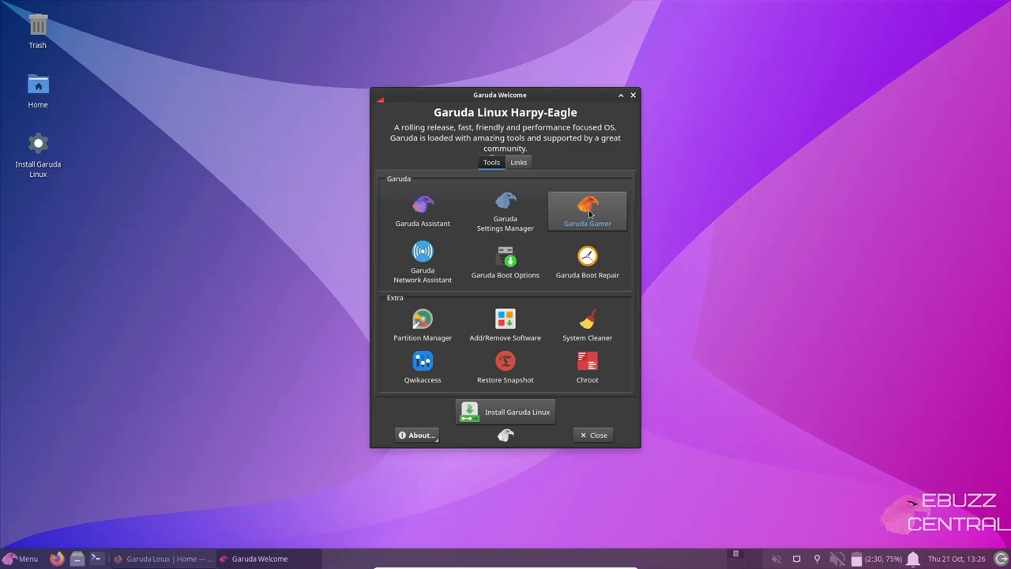
{"action": "left_click", "coordinate": [588, 211]}
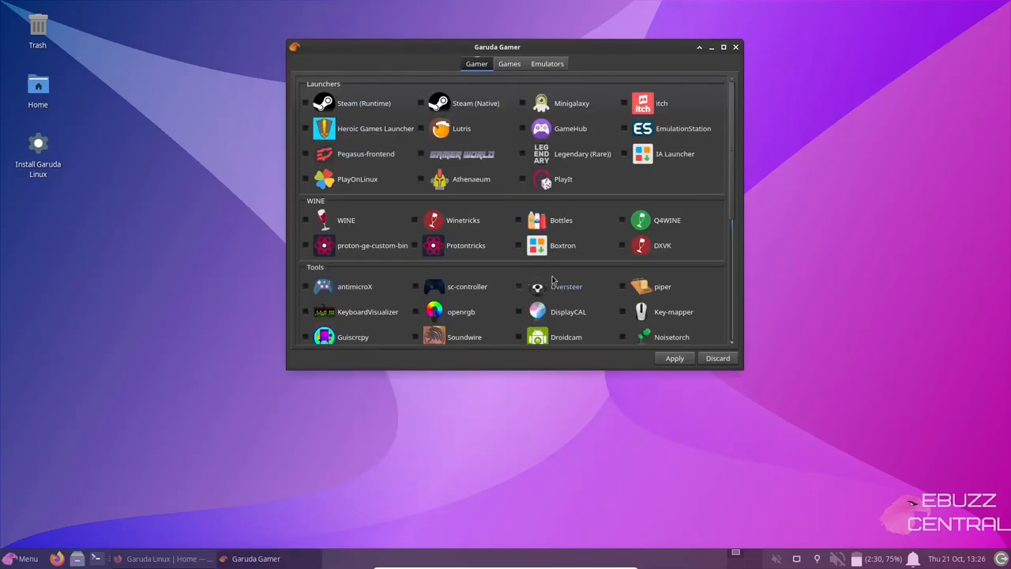
{"action": "mouse_move", "coordinate": [429, 287]}
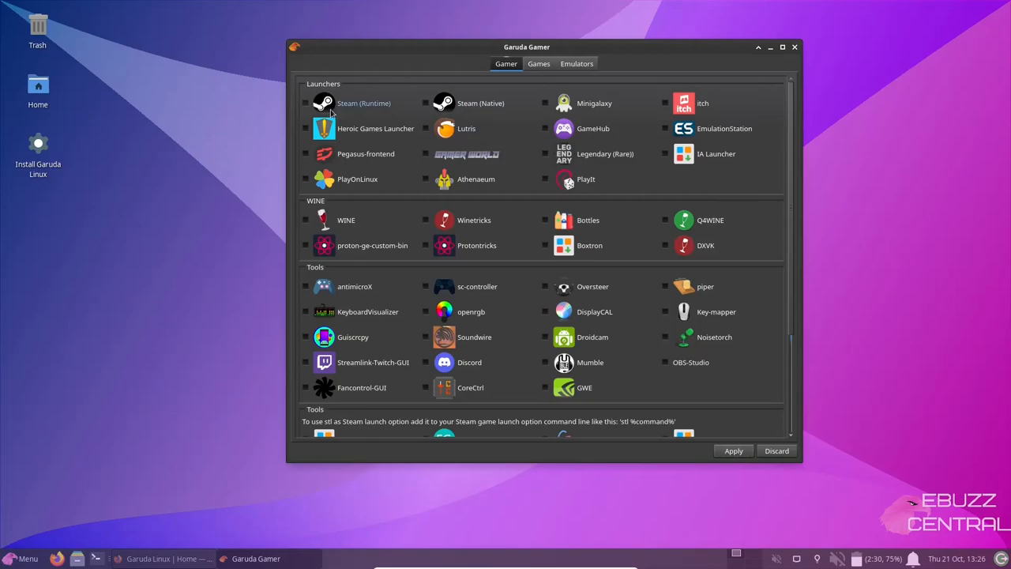
{"action": "mouse_move", "coordinate": [705, 123]}
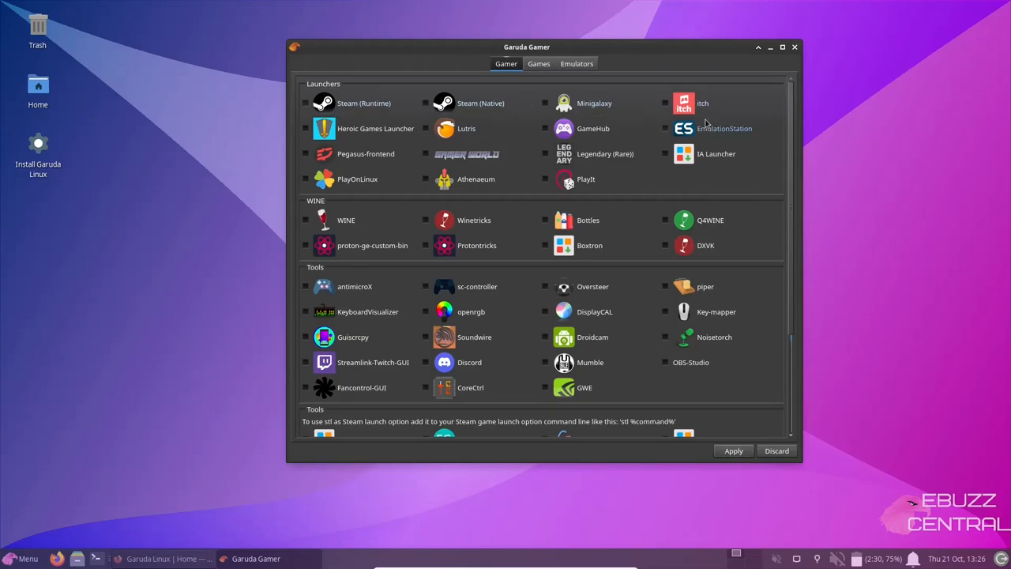
{"action": "mouse_move", "coordinate": [328, 193]}
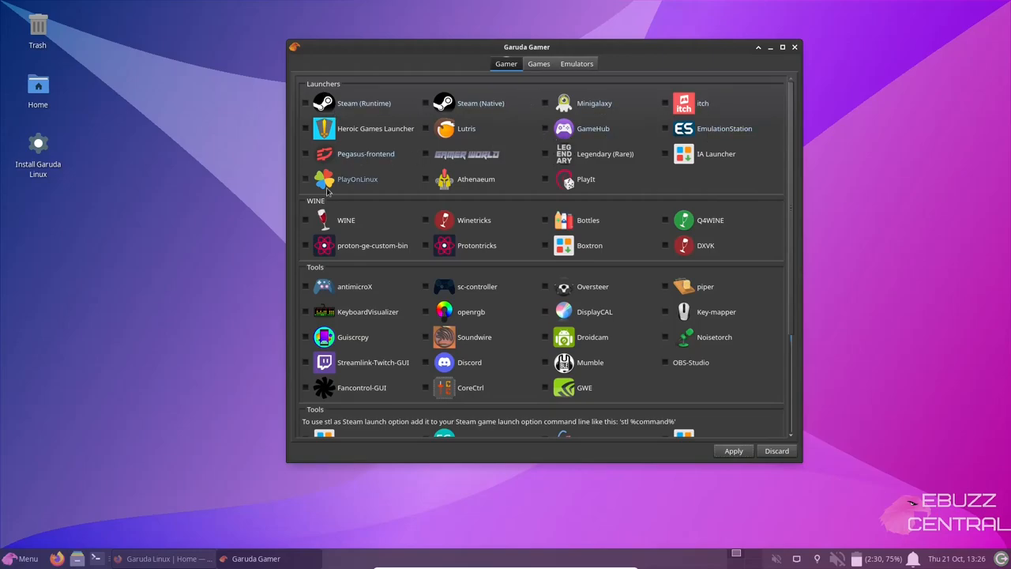
{"action": "mouse_move", "coordinate": [344, 227]}
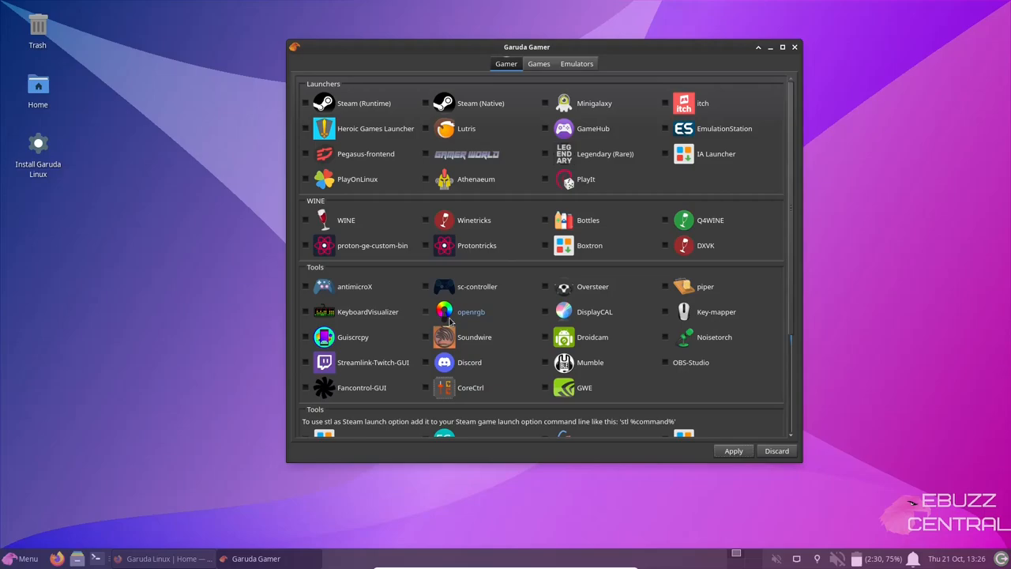
{"action": "mouse_move", "coordinate": [470, 291]}
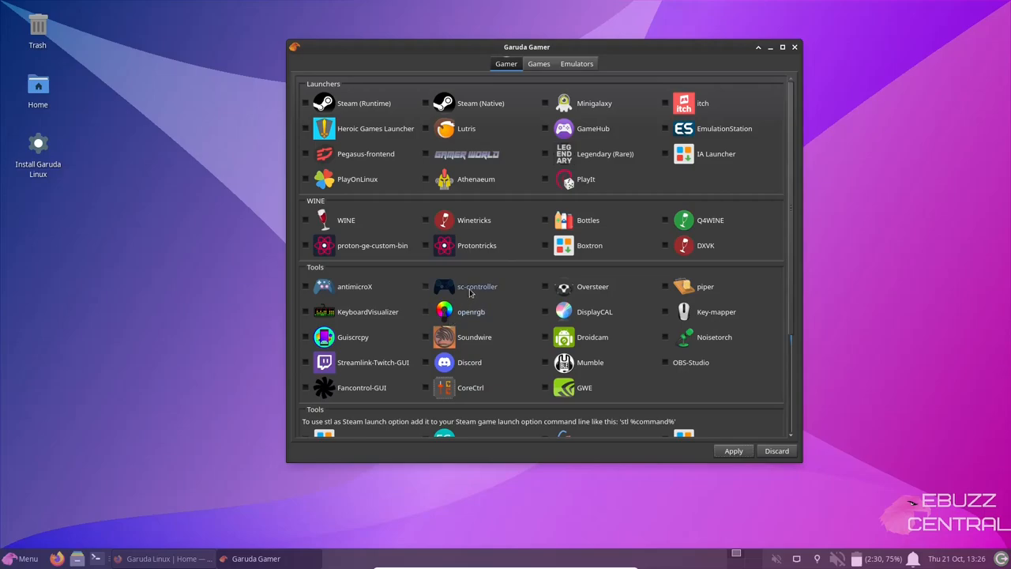
{"action": "scroll", "scroll_direction": "down", "scroll_amount": 3}
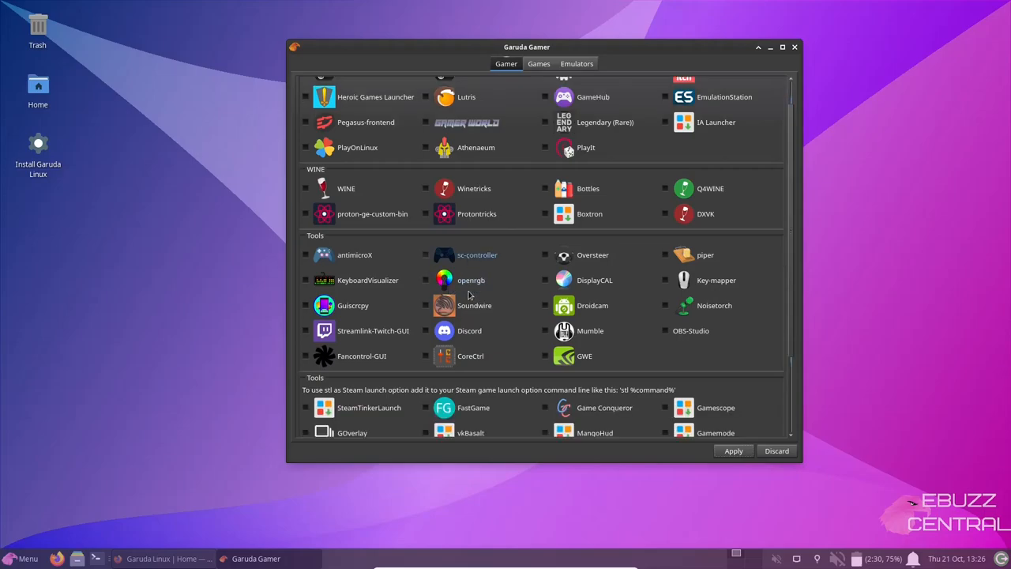
{"action": "scroll", "scroll_direction": "down", "scroll_amount": 3}
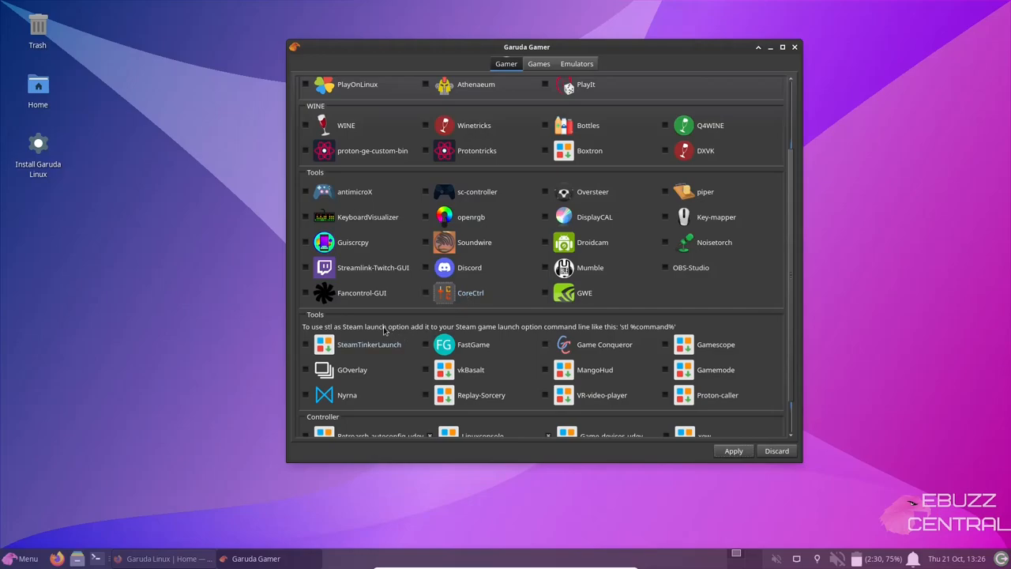
{"action": "mouse_move", "coordinate": [361, 341]}
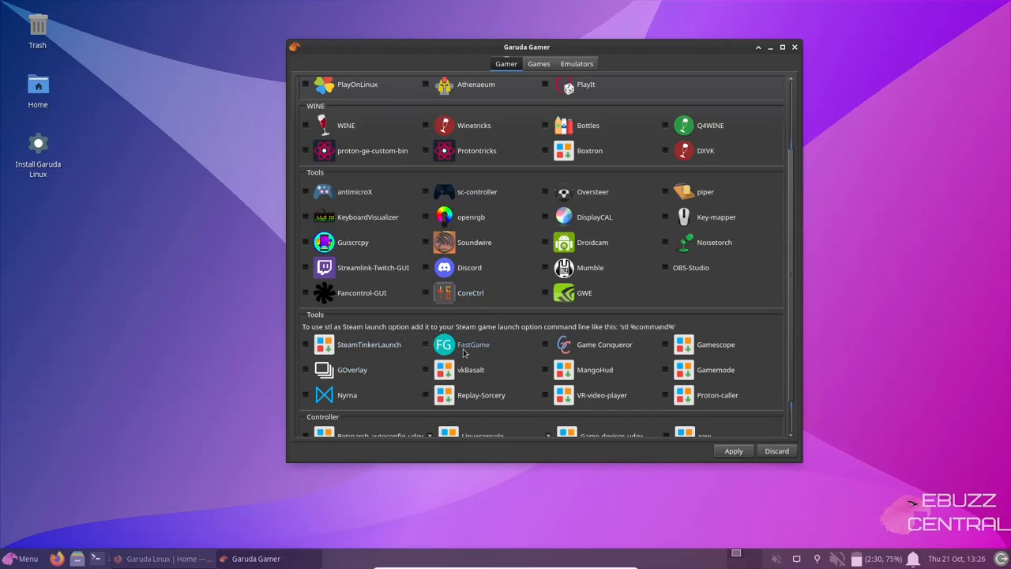
{"action": "scroll", "scroll_direction": "down", "scroll_amount": 3}
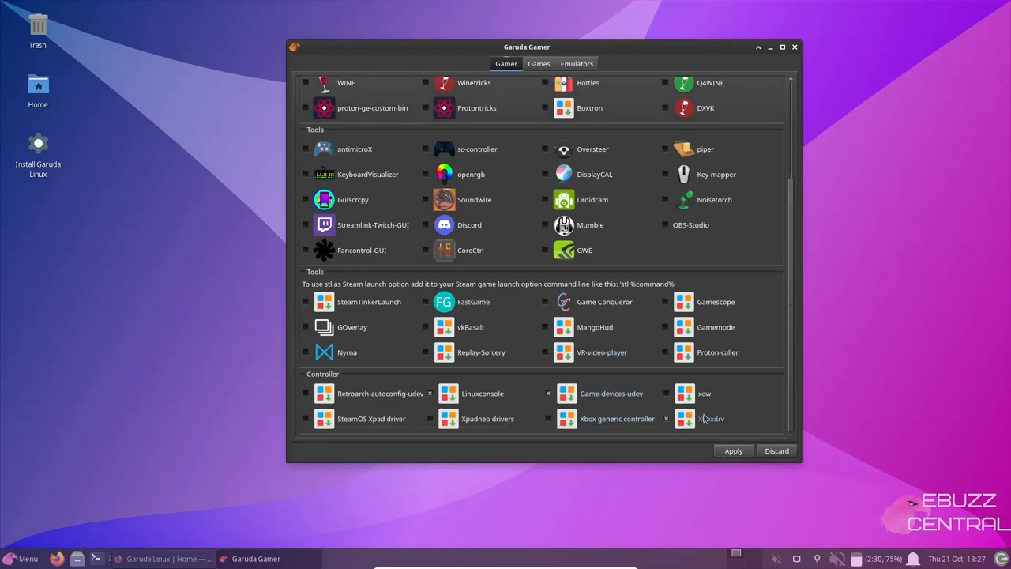
{"action": "mouse_move", "coordinate": [725, 202]}
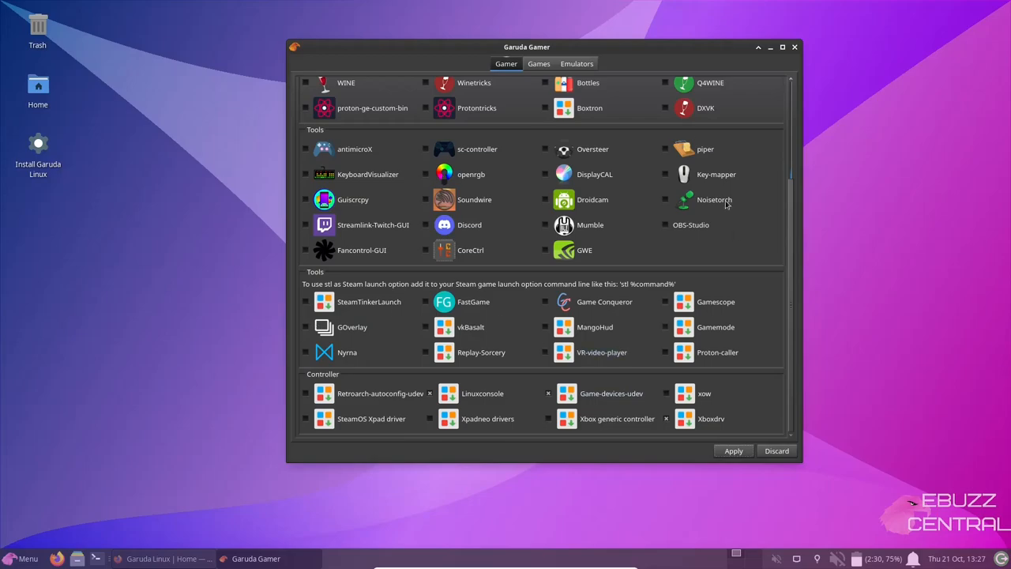
Browse the Games catalogue and Emulators lists, then close Garuda Gamer without applying
{"action": "left_click", "coordinate": [539, 63]}
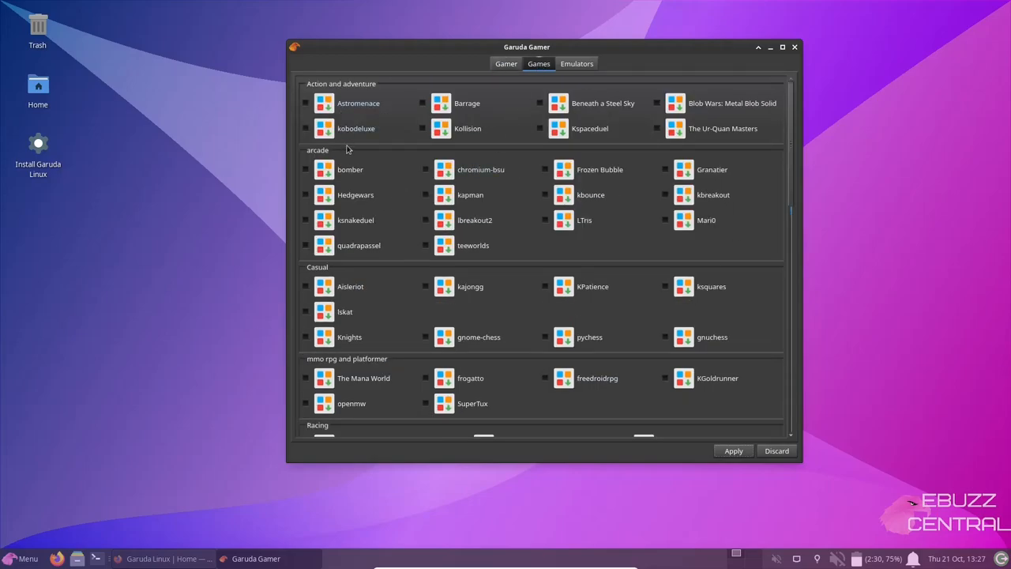
{"action": "scroll", "scroll_direction": "down", "scroll_amount": 3}
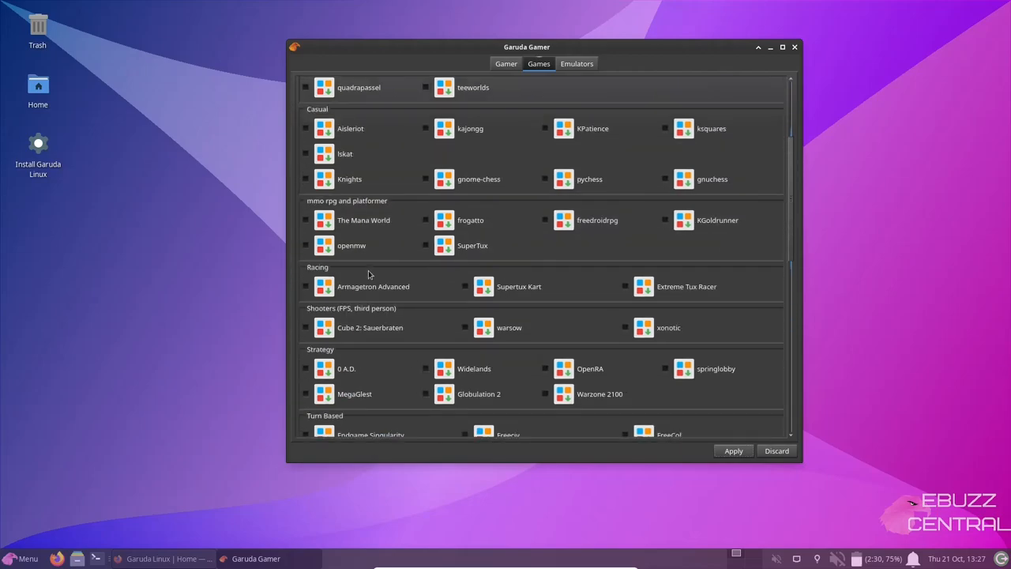
{"action": "left_click", "coordinate": [576, 63]}
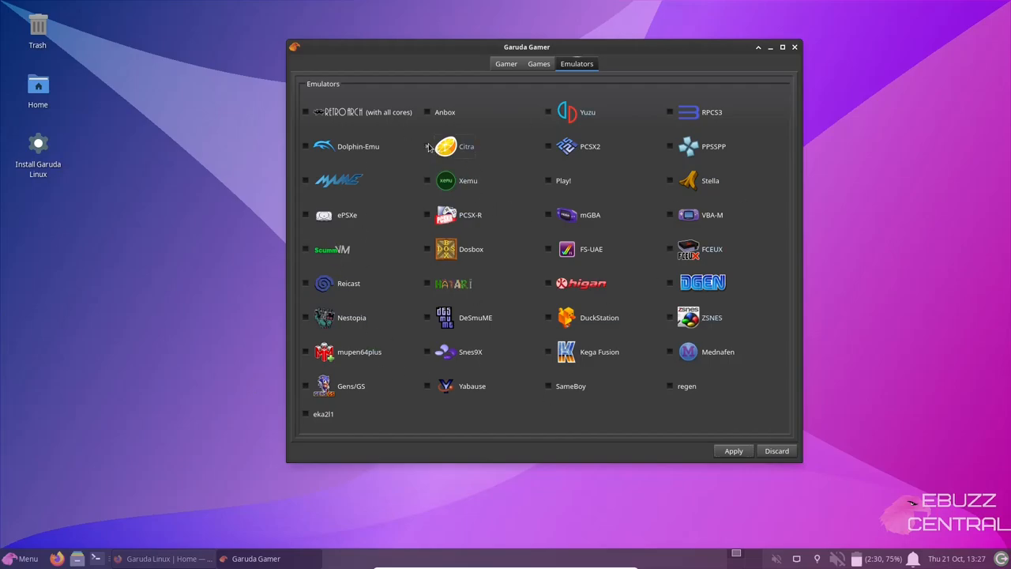
{"action": "left_click", "coordinate": [427, 145]}
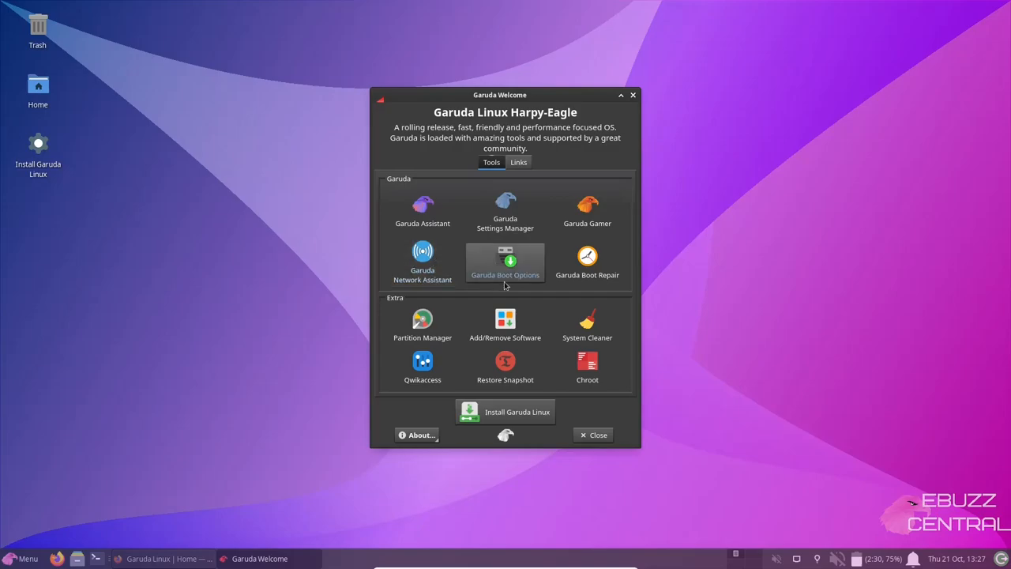
{"action": "mouse_move", "coordinate": [522, 299]}
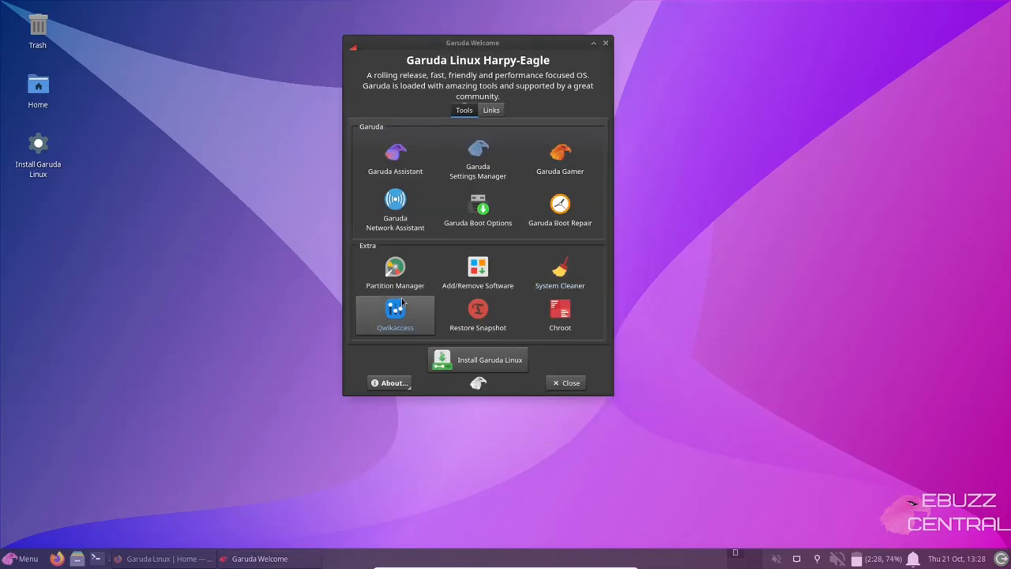
{"action": "mouse_move", "coordinate": [477, 313]}
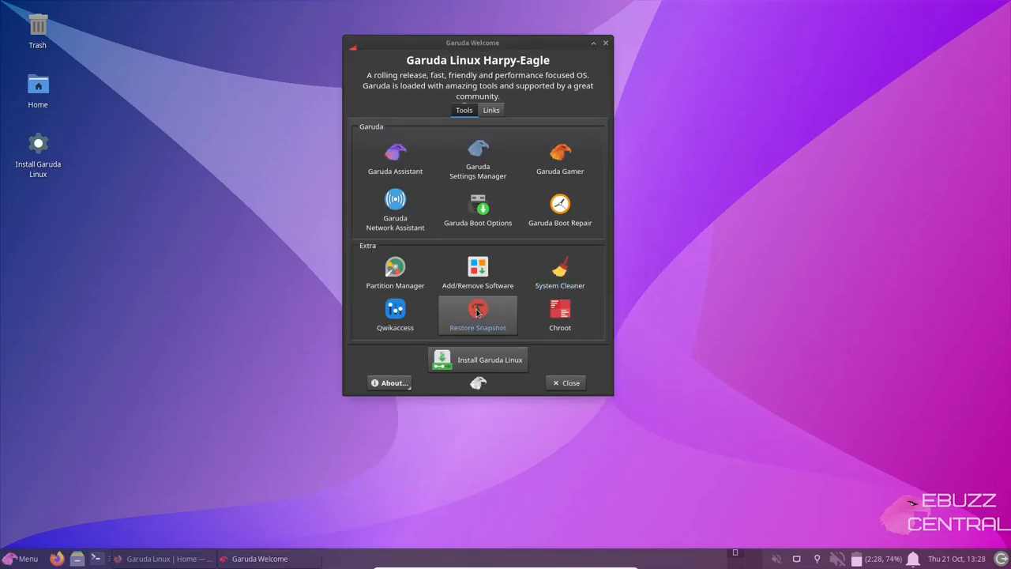
{"action": "mouse_move", "coordinate": [559, 314]}
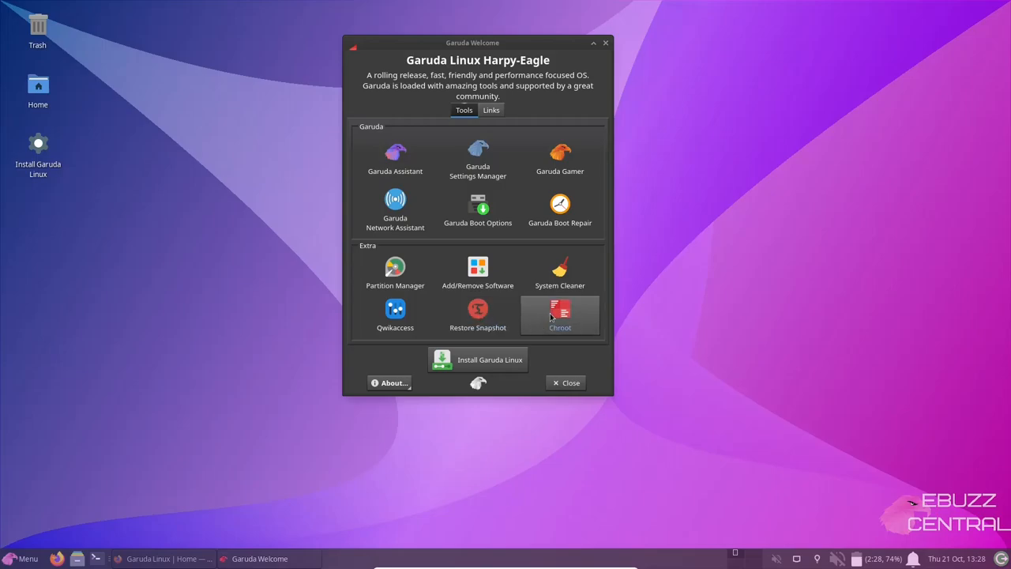
{"action": "mouse_move", "coordinate": [476, 158]}
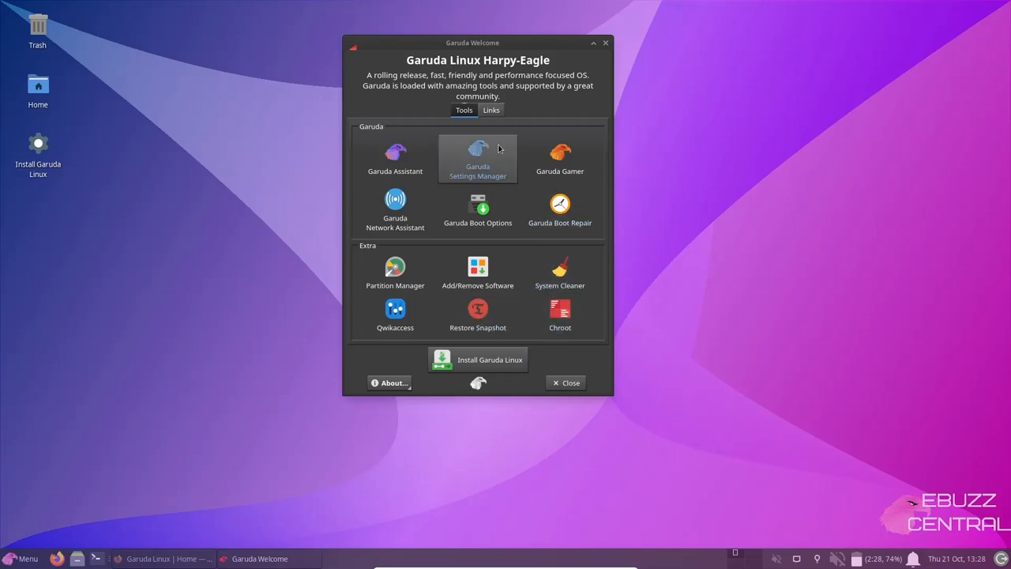
View the Links tab's web and contact links, then close Garuda Welcome
{"action": "left_click", "coordinate": [489, 111]}
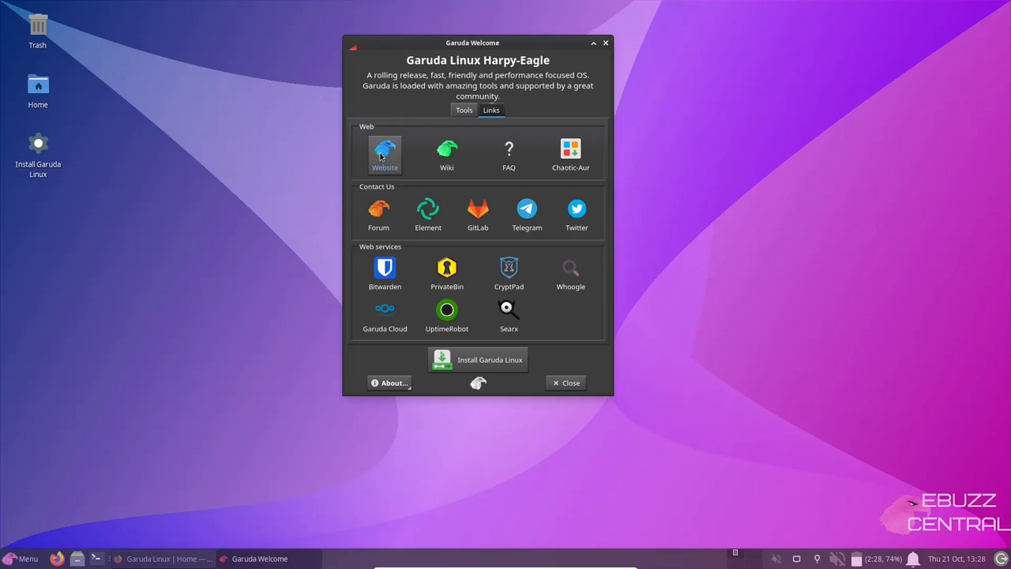
{"action": "mouse_move", "coordinate": [508, 155]}
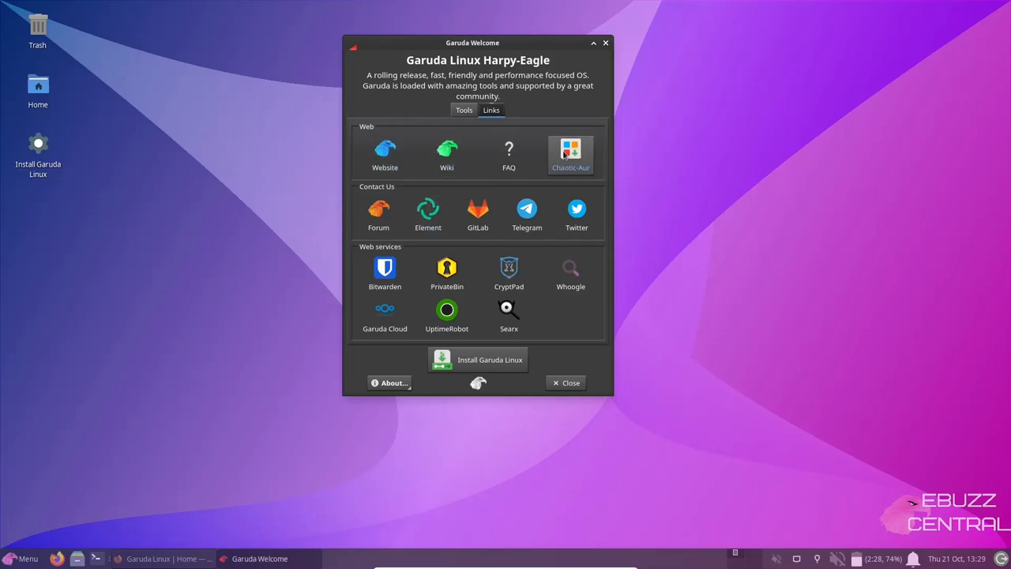
{"action": "mouse_move", "coordinate": [477, 213]}
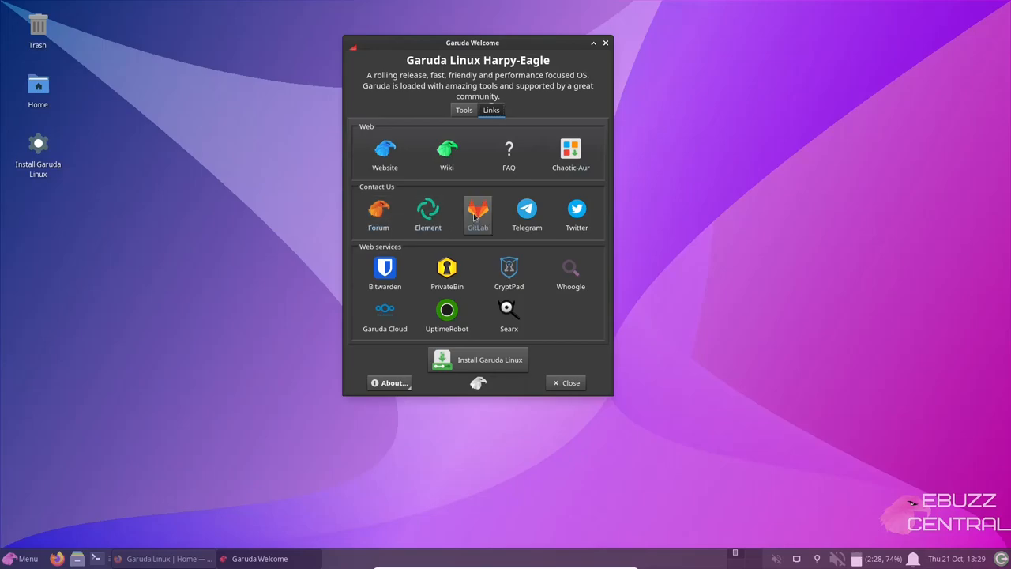
{"action": "mouse_move", "coordinate": [446, 271]}
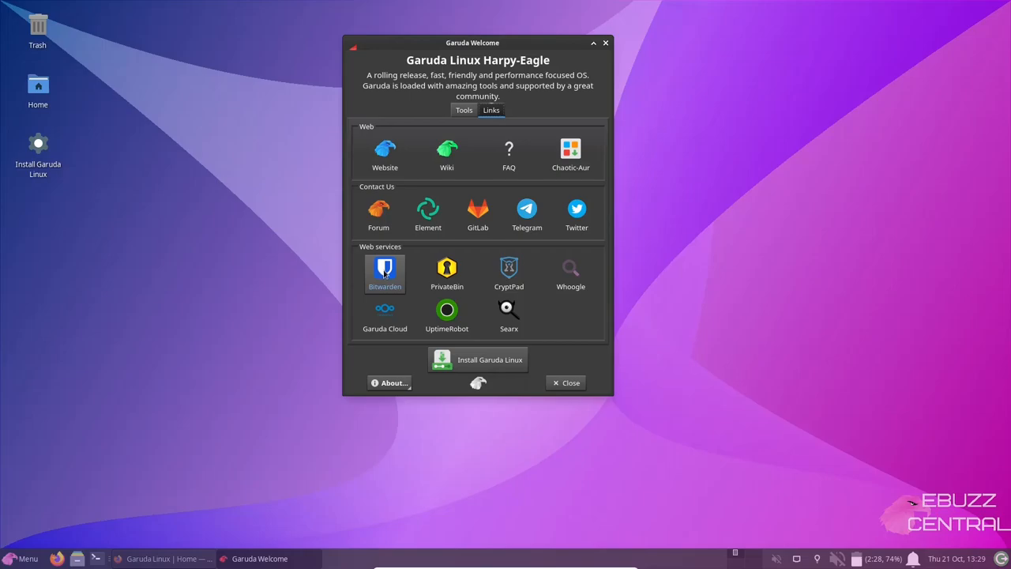
{"action": "mouse_move", "coordinate": [509, 275]}
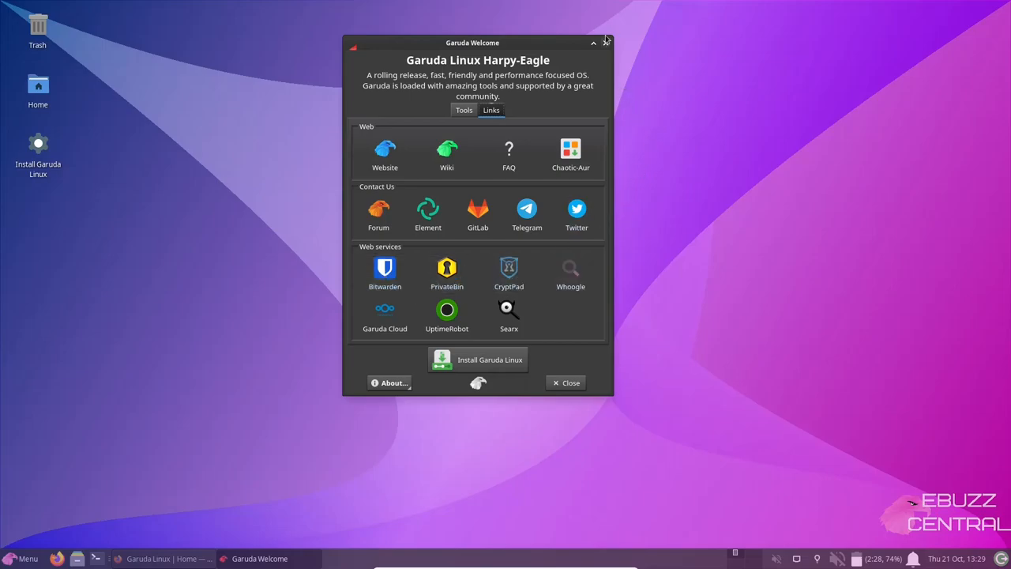
{"action": "left_click", "coordinate": [565, 382]}
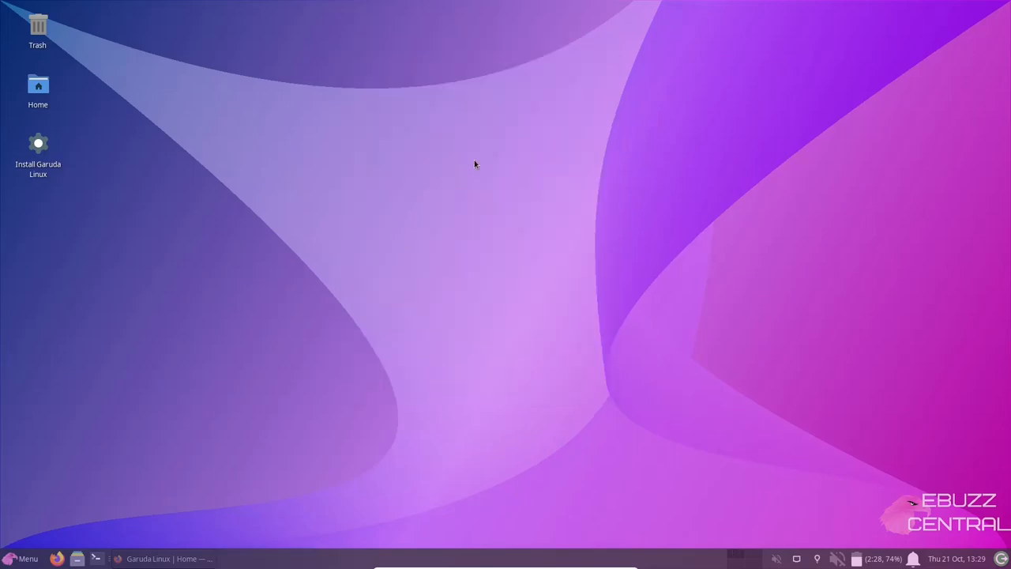
Run htop in a terminal opened from the desktop, then switch to the Firefox window
{"action": "right_click", "coordinate": [474, 164]}
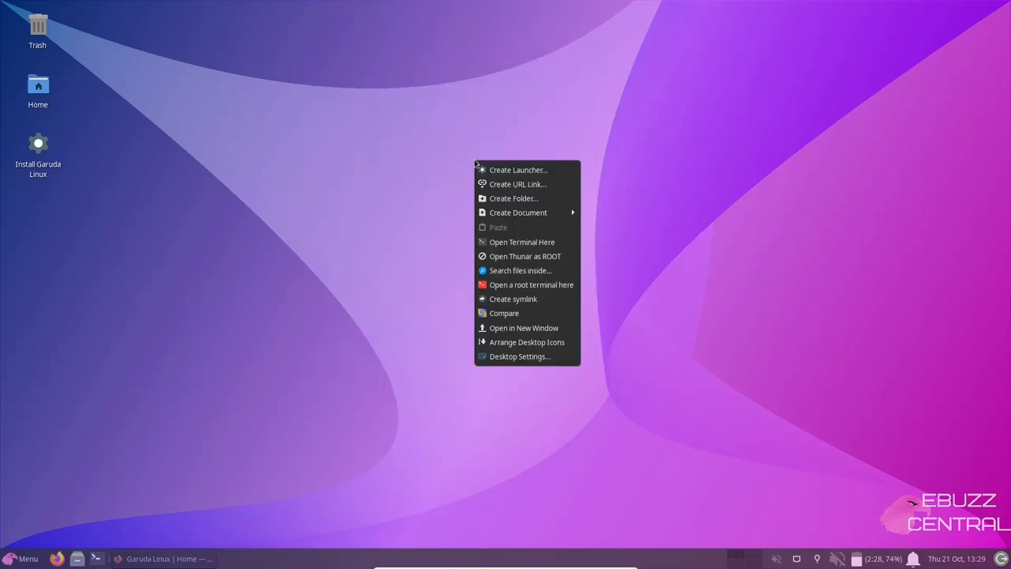
{"action": "mouse_move", "coordinate": [521, 241]}
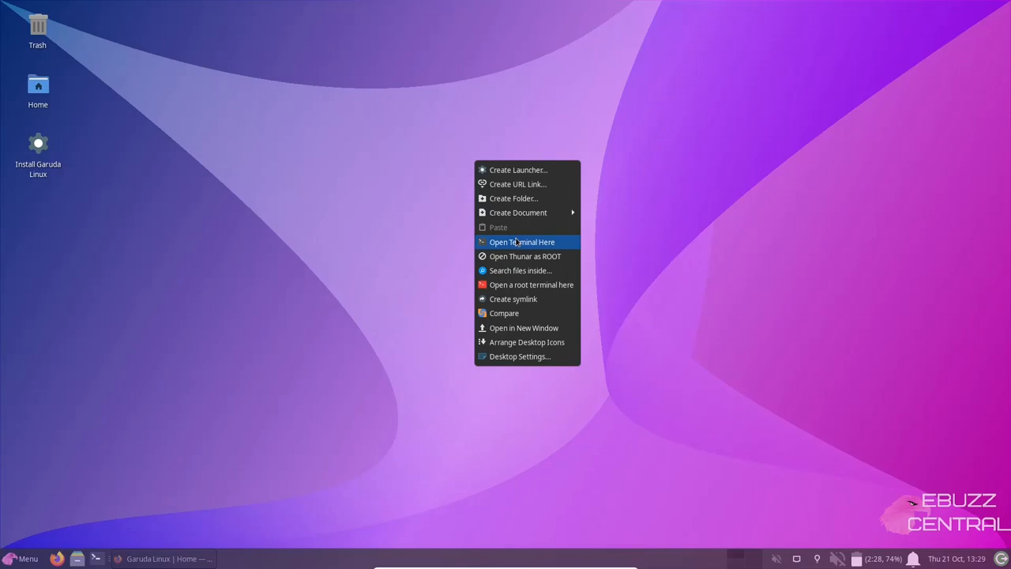
{"action": "left_click", "coordinate": [519, 251]}
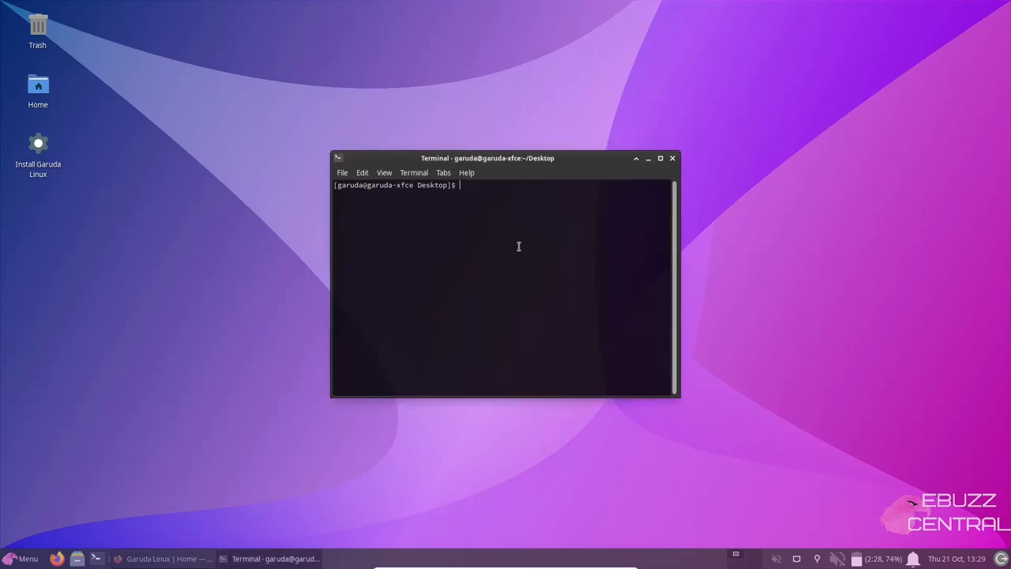
{"action": "type", "text": "htop"}
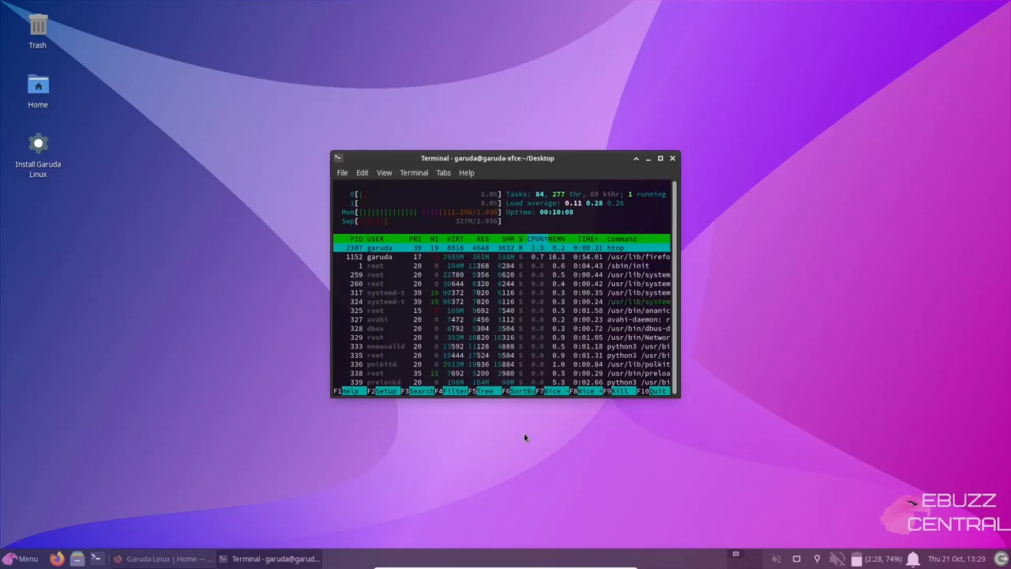
{"action": "left_click", "coordinate": [166, 559]}
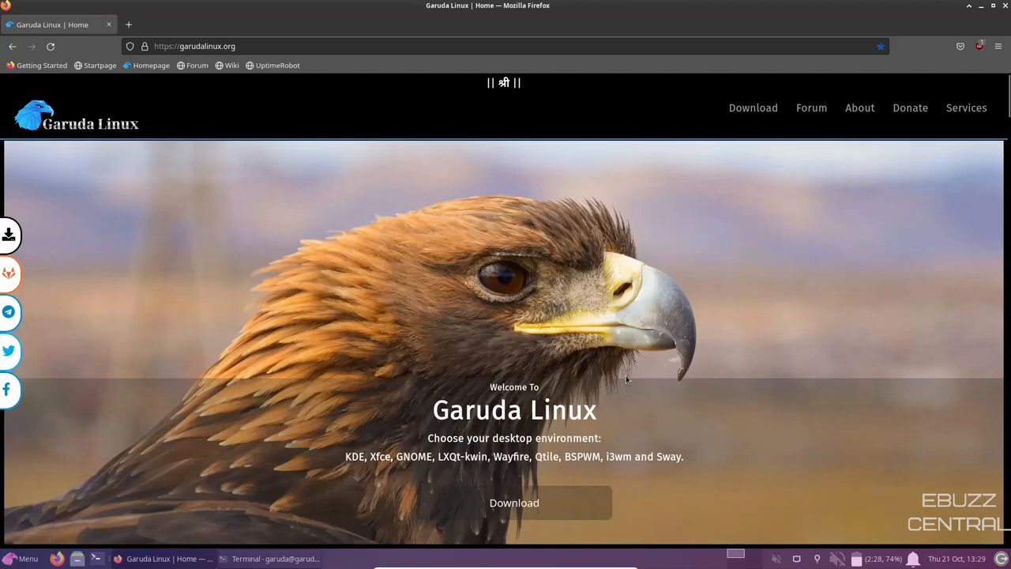
{"action": "mouse_move", "coordinate": [686, 281]}
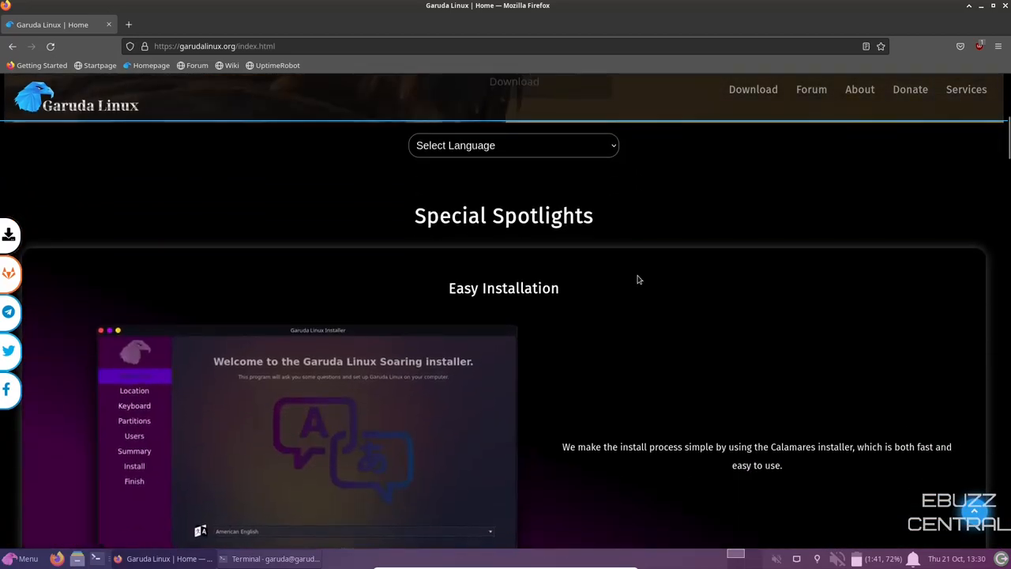
Scroll down the garudalinux.org homepage through its Special Spotlights sections
{"action": "scroll", "scroll_direction": "down", "scroll_amount": 3}
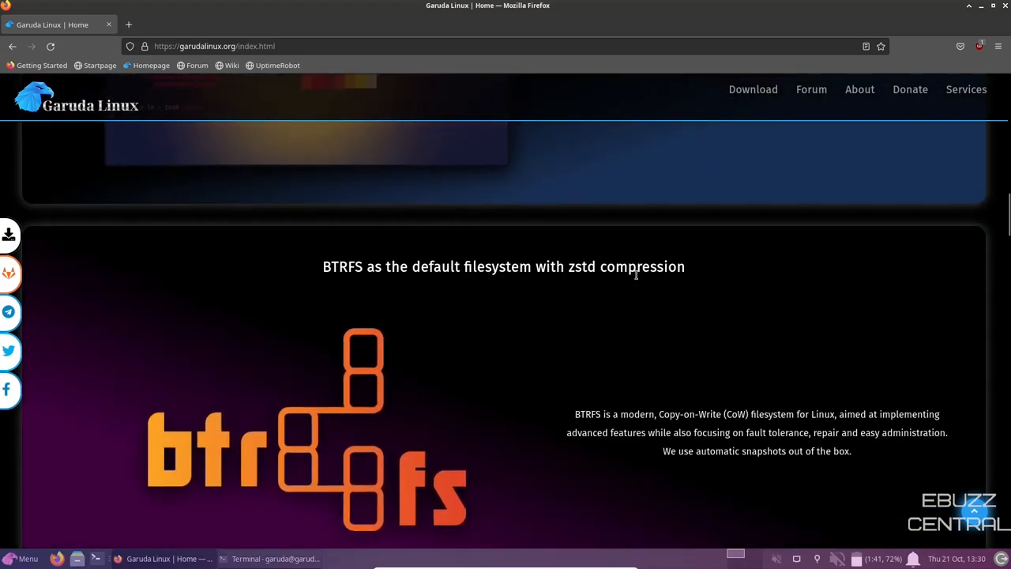
{"action": "scroll", "scroll_direction": "down", "scroll_amount": 3}
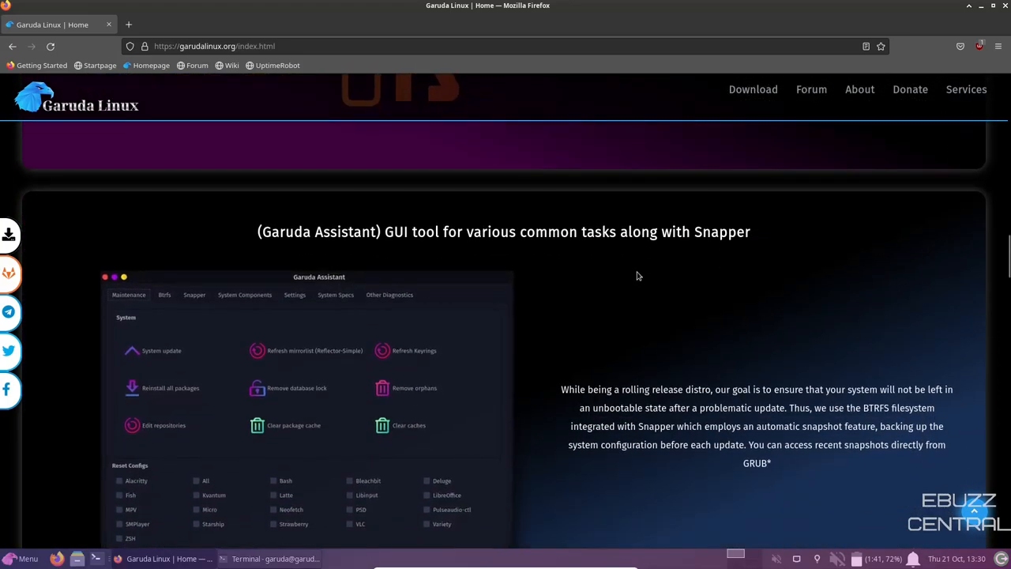
{"action": "scroll", "scroll_direction": "down", "scroll_amount": 3}
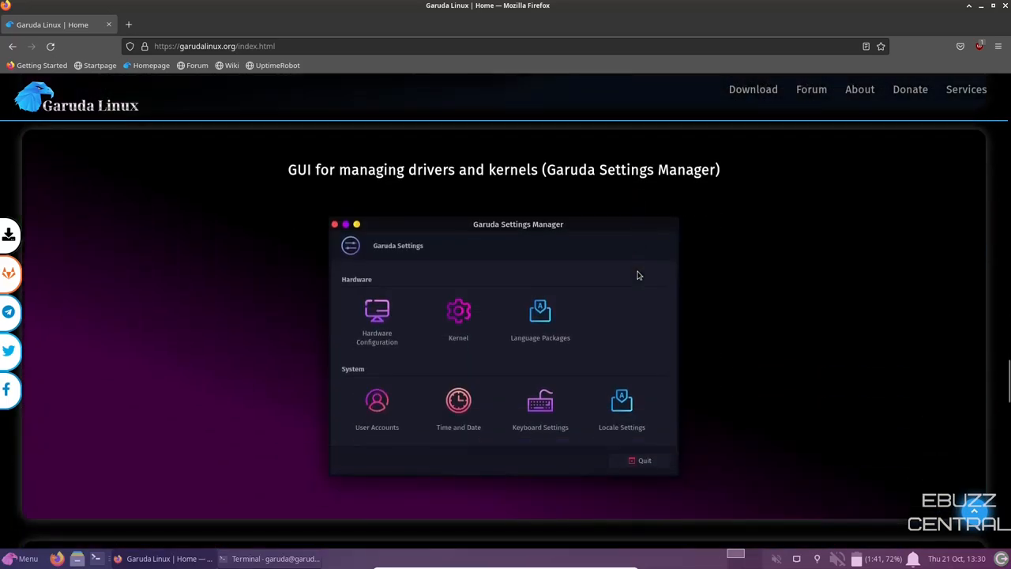
{"action": "scroll", "scroll_direction": "down", "scroll_amount": 3}
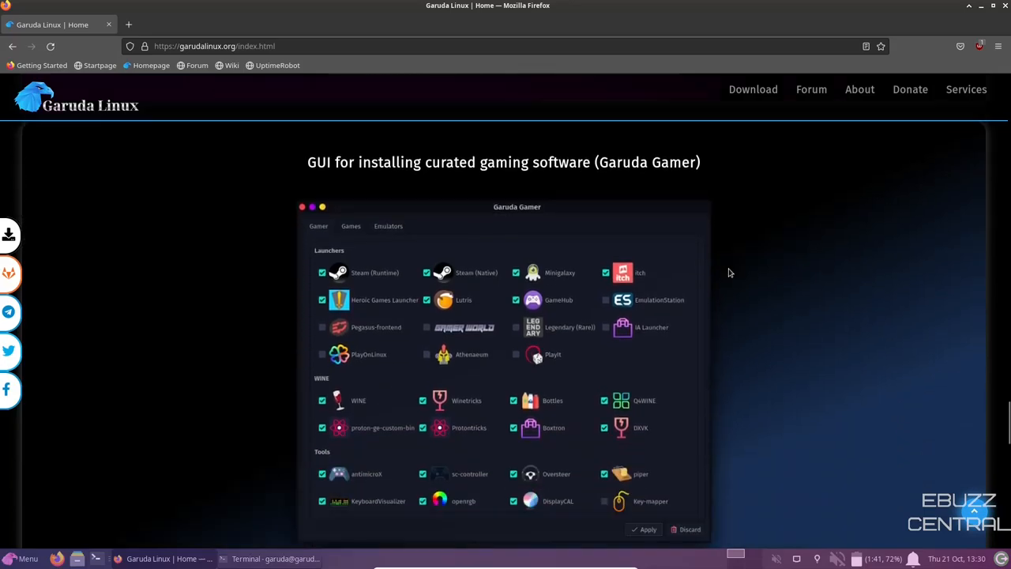
{"action": "scroll", "scroll_direction": "down", "scroll_amount": 3}
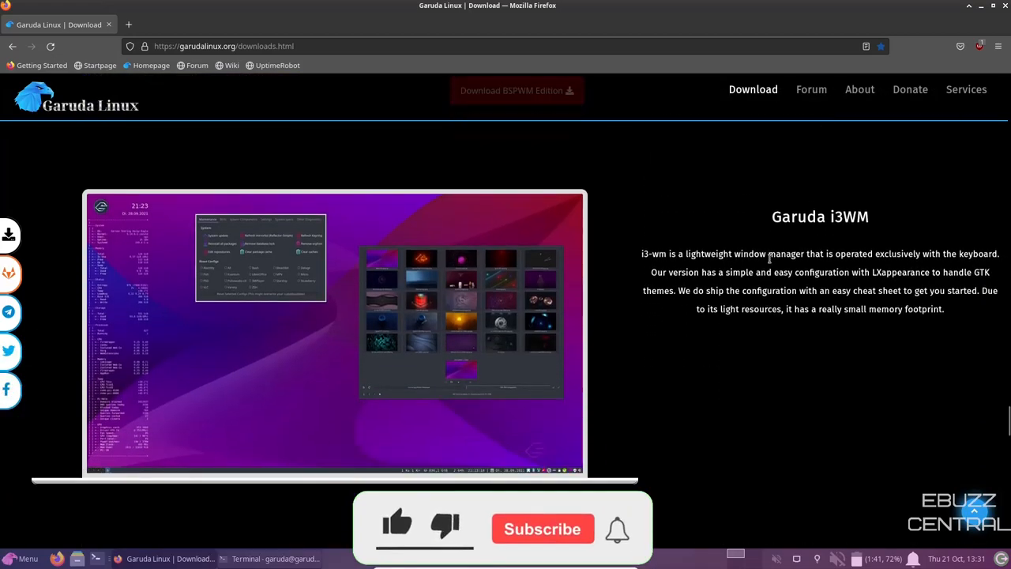
Scroll the Downloads page past the Garuda Mate community edition down to the Barebones edition
{"action": "scroll", "scroll_direction": "down", "scroll_amount": 3}
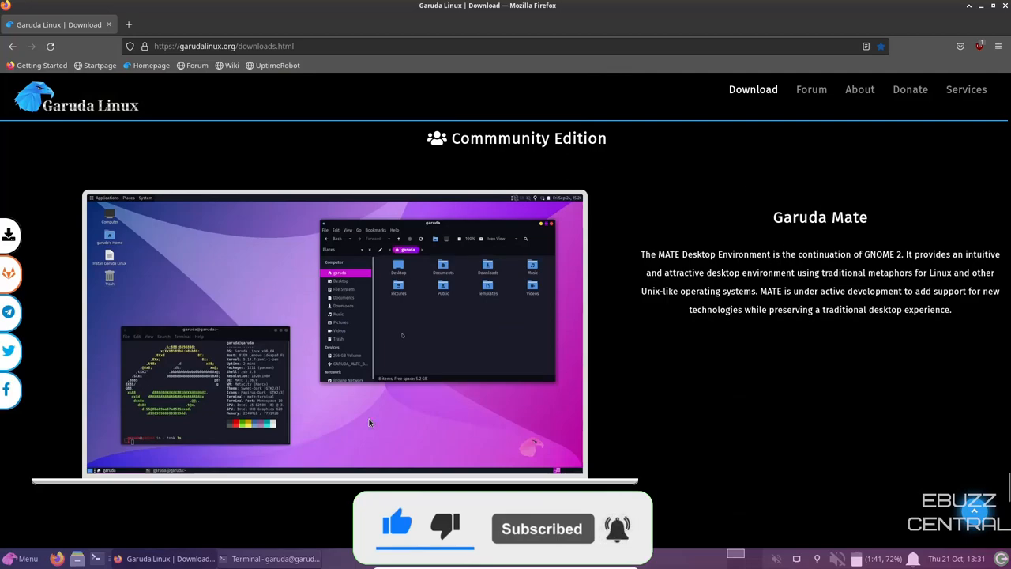
{"action": "scroll", "scroll_direction": "down", "scroll_amount": 3}
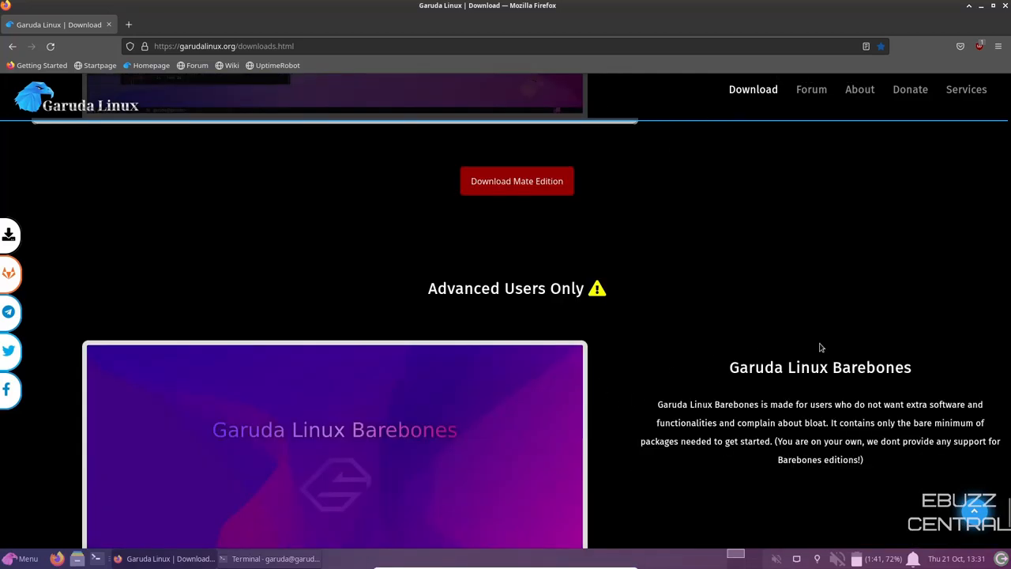
{"action": "scroll", "scroll_direction": "down", "scroll_amount": 3}
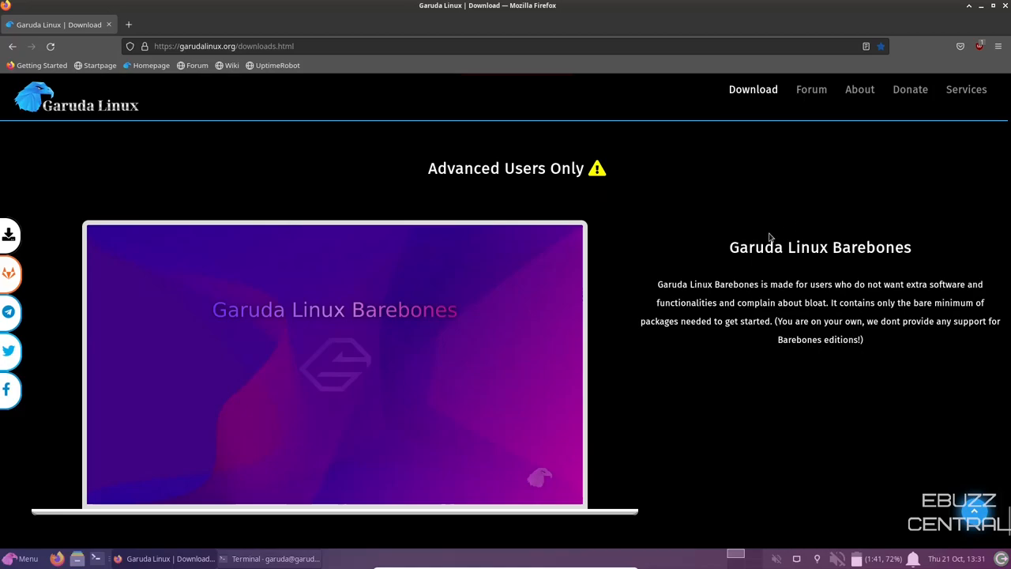
{"action": "mouse_move", "coordinate": [427, 167]}
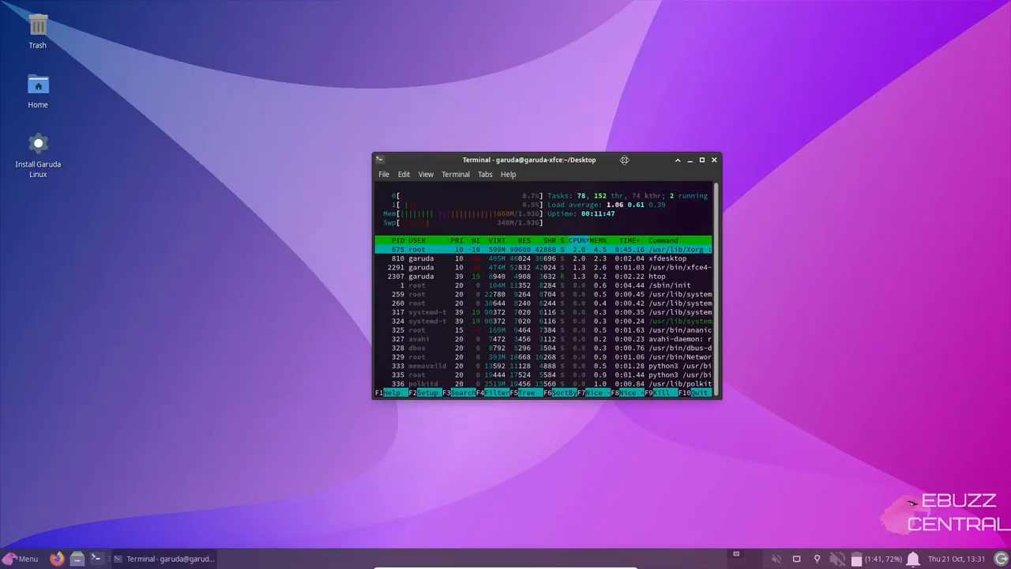
Nudge the htop terminal, close it, and bring up the desktop's right-click options
{"action": "left_click_drag", "start_coordinate": [529, 159], "coordinate": [505, 123]}
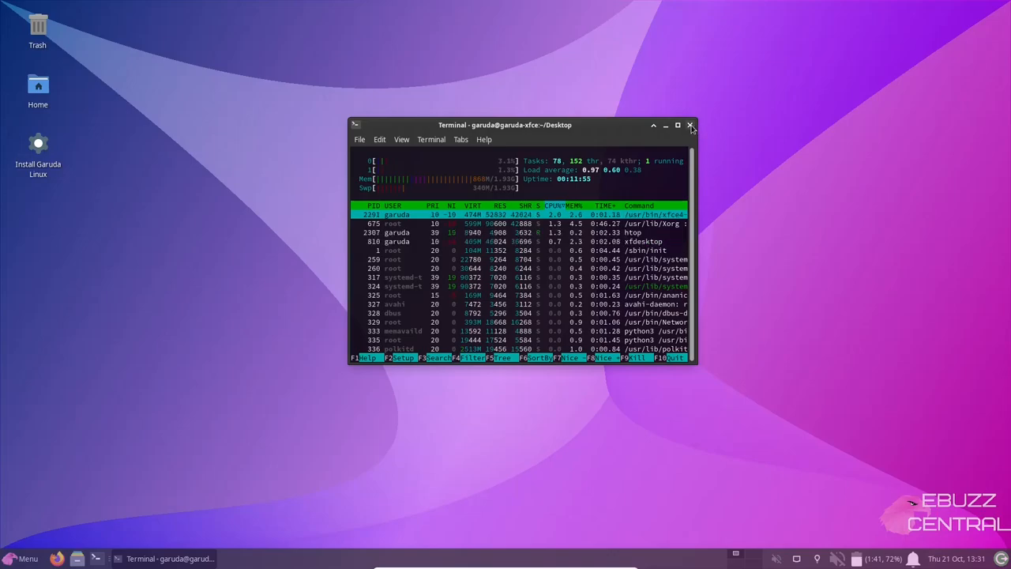
{"action": "left_click", "coordinate": [689, 125]}
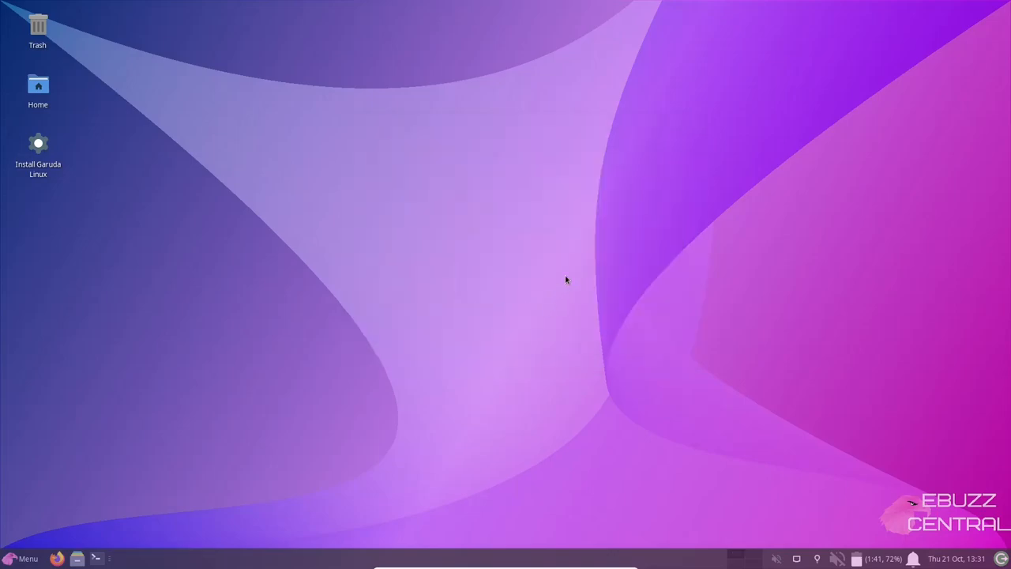
{"action": "right_click", "coordinate": [565, 280]}
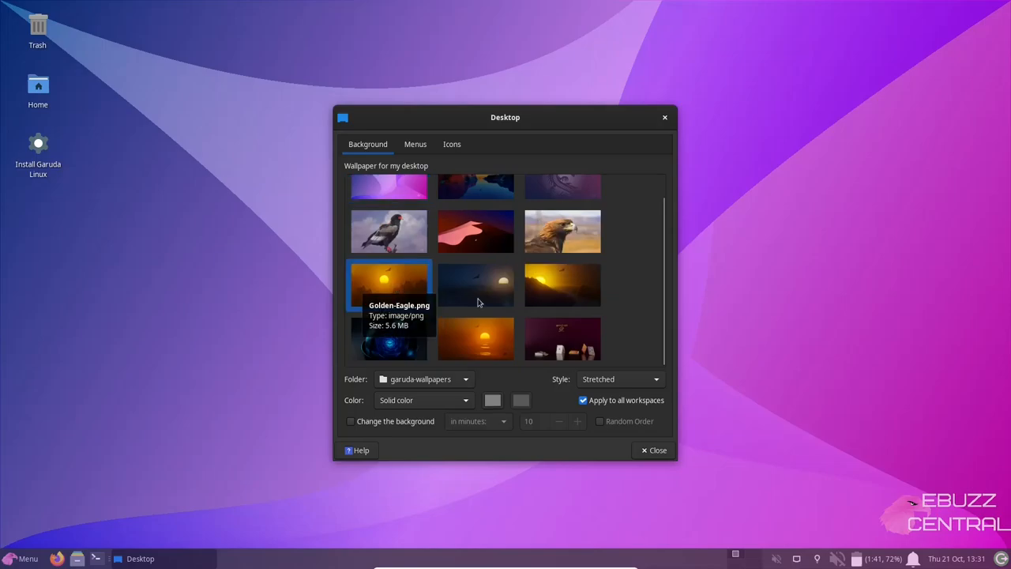
Apply the orange Golden-Eagle sunset wallpaper and move the settings window aside to view it
{"action": "left_click", "coordinate": [388, 284]}
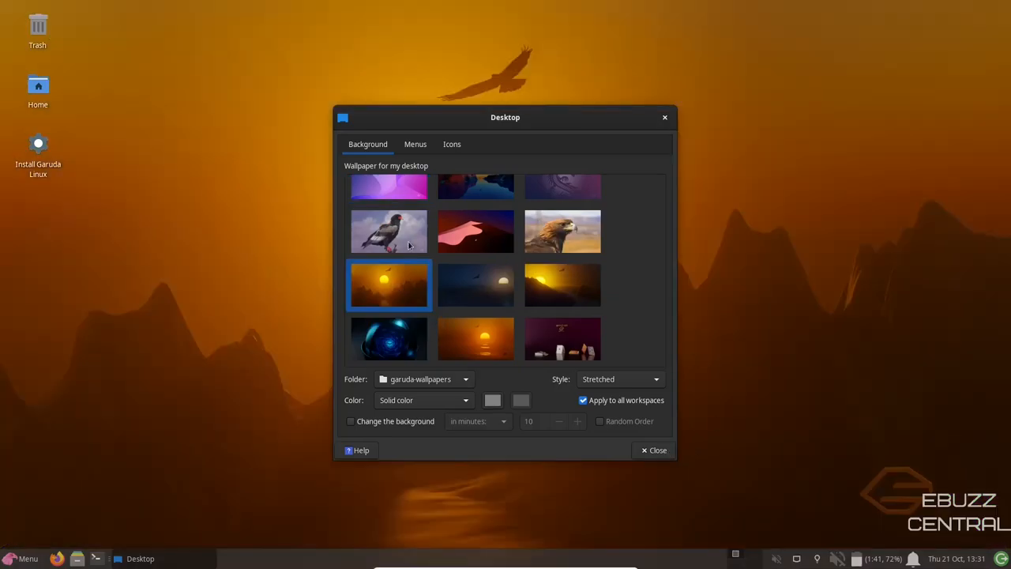
{"action": "left_click_drag", "start_coordinate": [505, 117], "coordinate": [762, 386]}
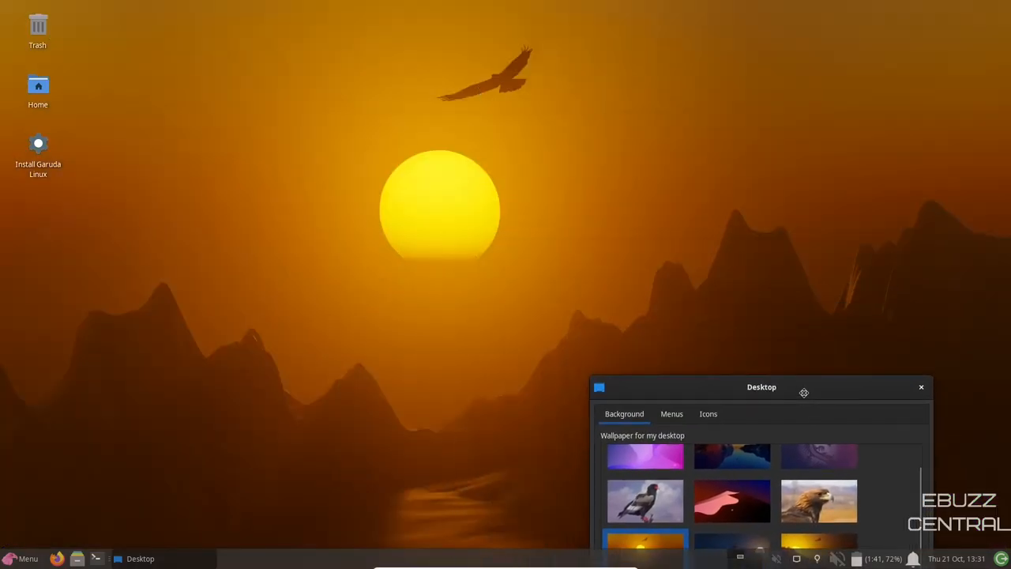
{"action": "left_click_drag", "start_coordinate": [762, 386], "coordinate": [629, 69]}
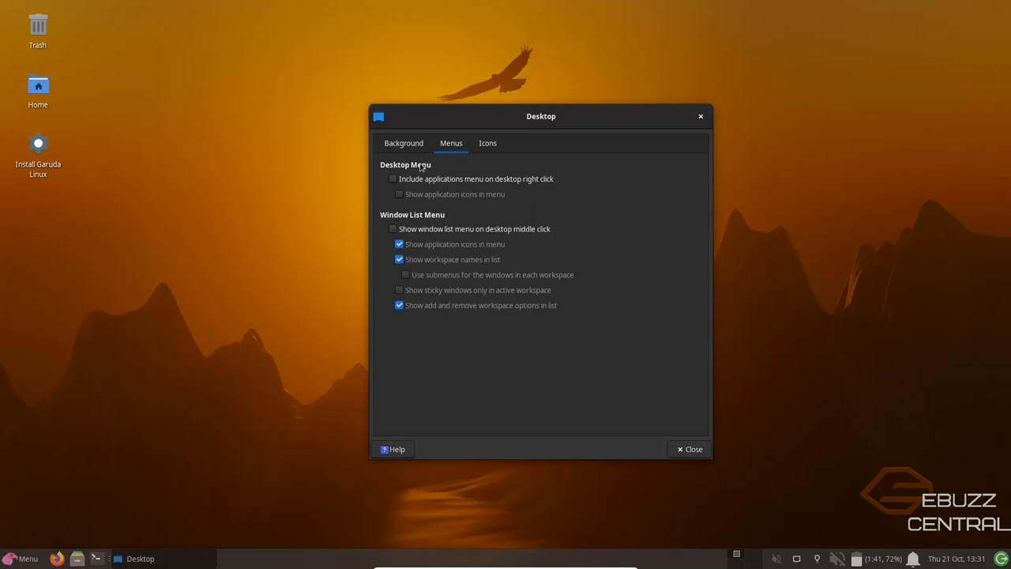
{"action": "mouse_move", "coordinate": [495, 152]}
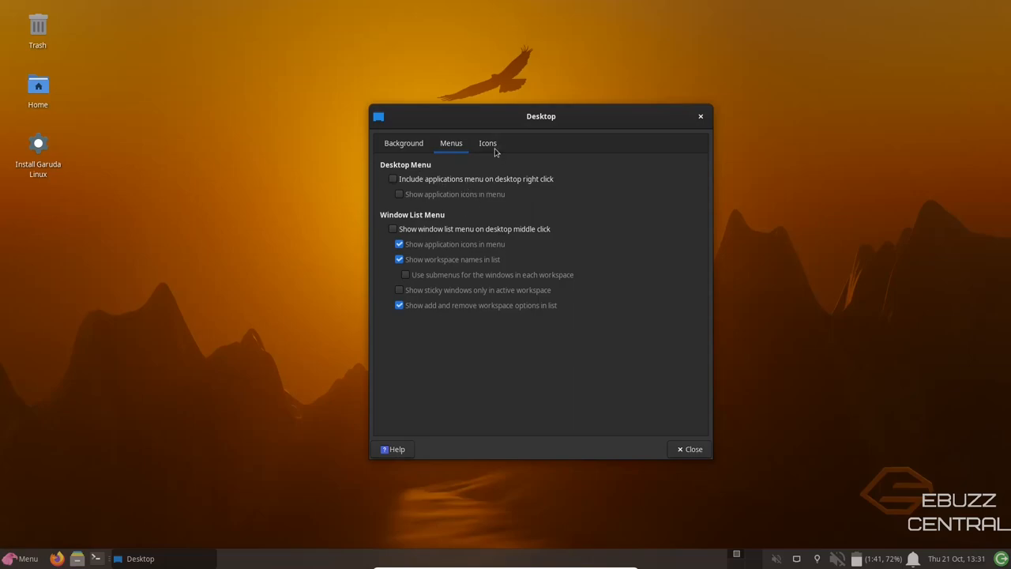
Arrange desktop icons Top Left Horizontal and hide the Removable Devices icon
{"action": "left_click", "coordinate": [486, 142]}
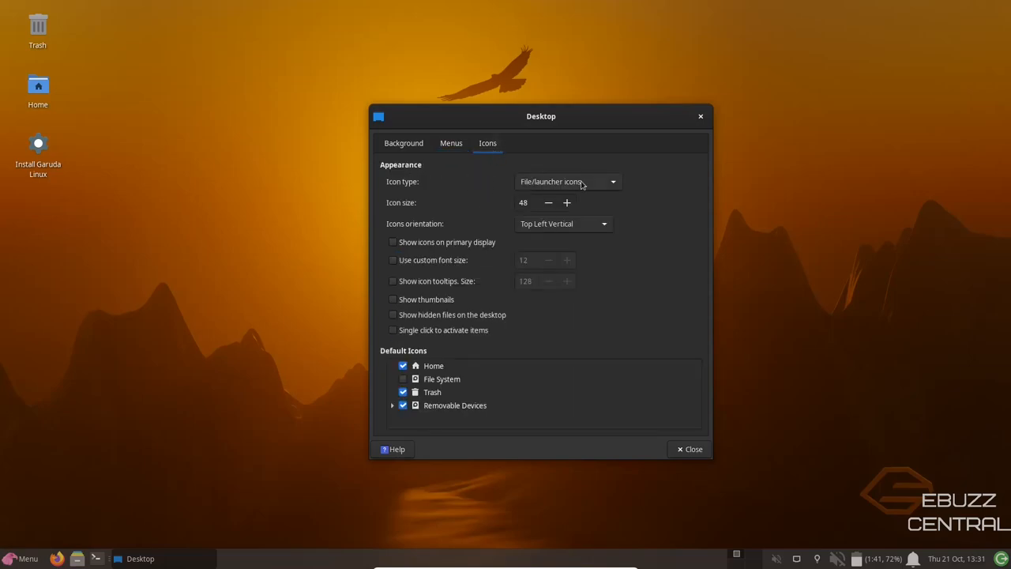
{"action": "mouse_move", "coordinate": [458, 224]}
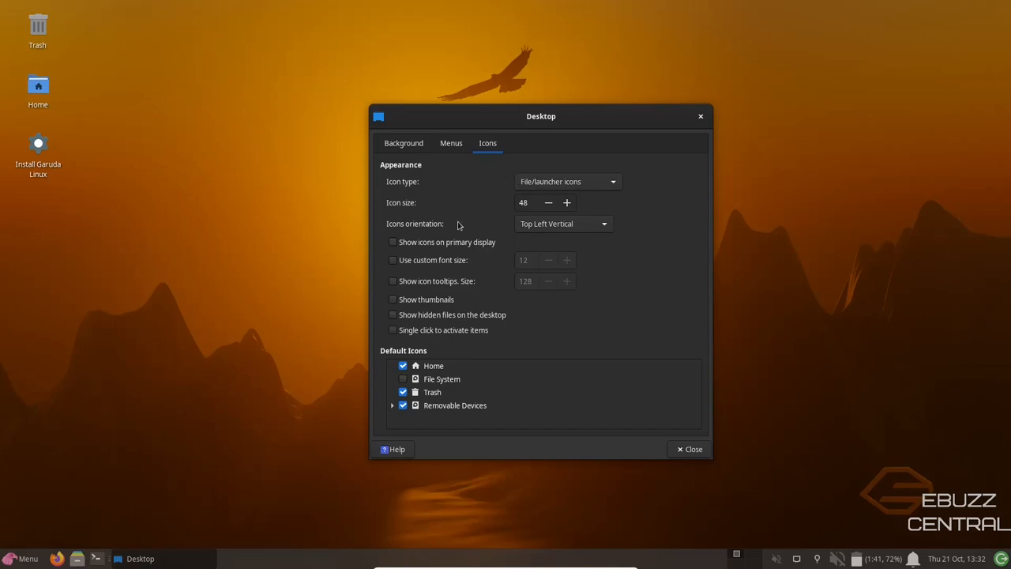
{"action": "left_click", "coordinate": [562, 224]}
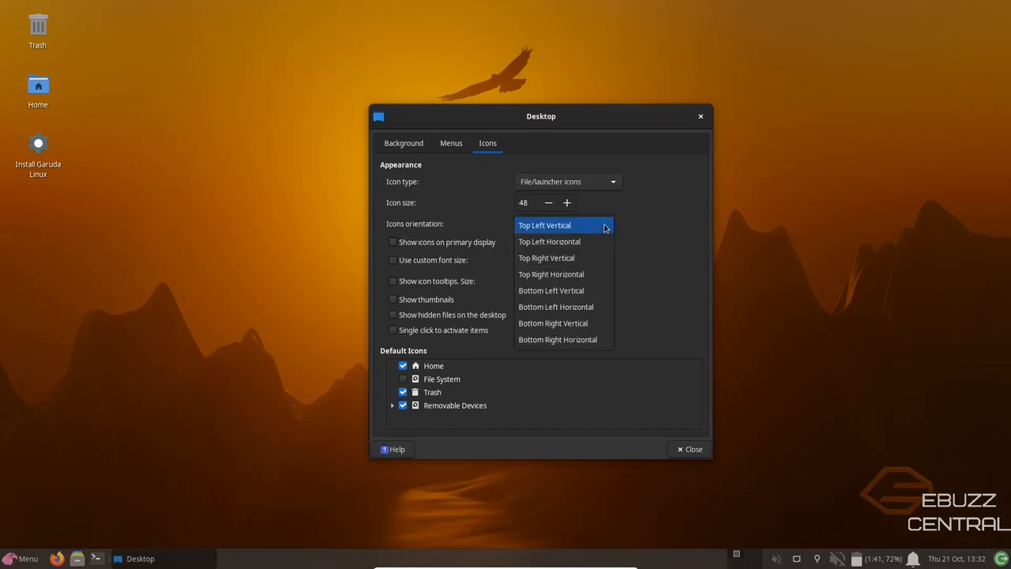
{"action": "left_click", "coordinate": [550, 240]}
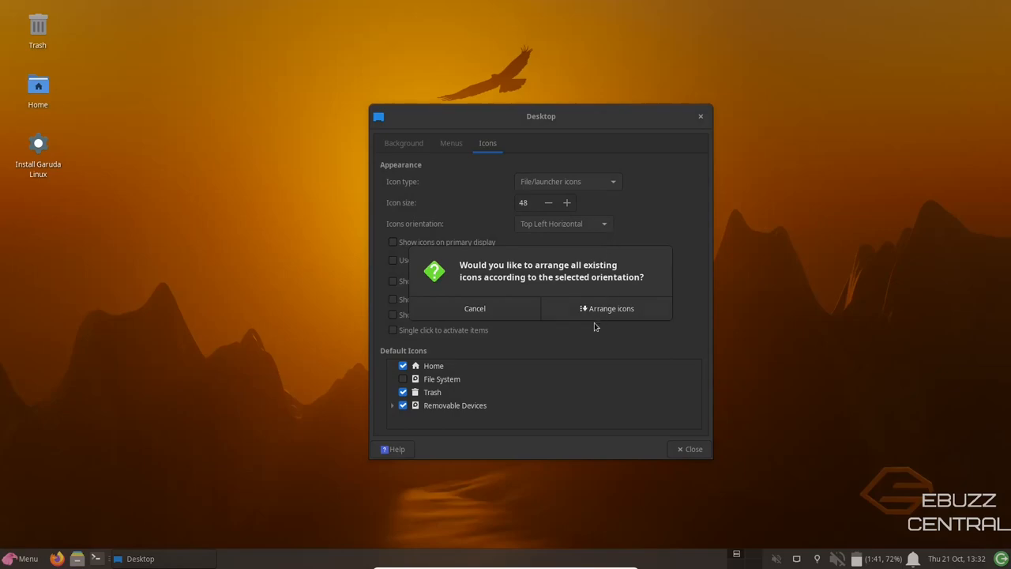
{"action": "left_click", "coordinate": [607, 308]}
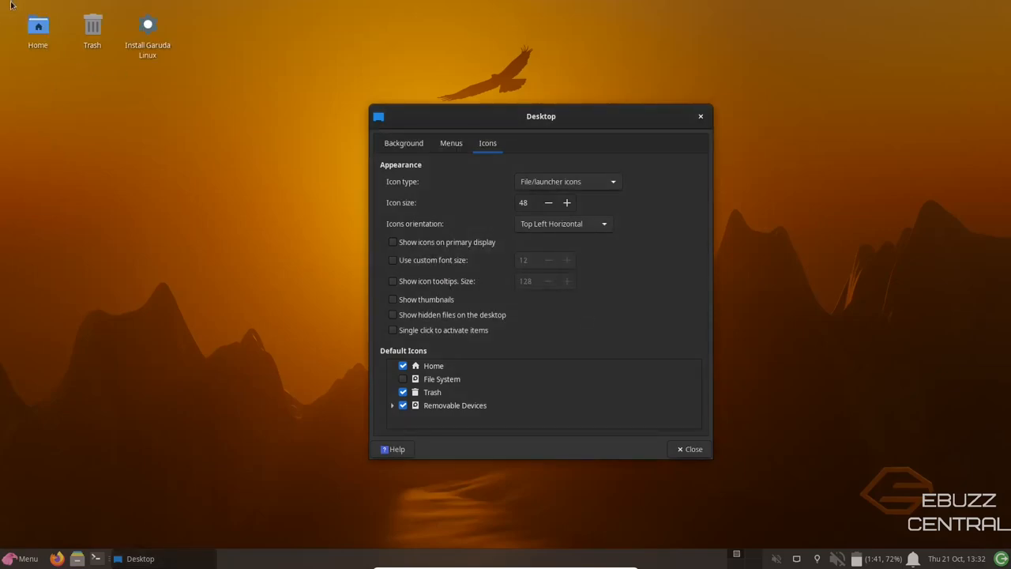
{"action": "mouse_move", "coordinate": [309, 319]}
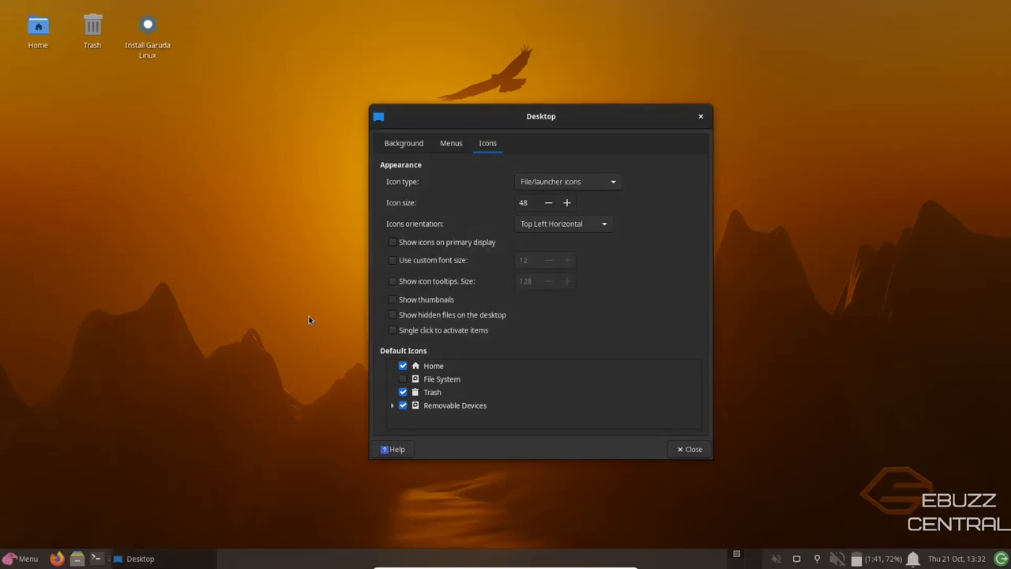
{"action": "mouse_move", "coordinate": [227, 39]}
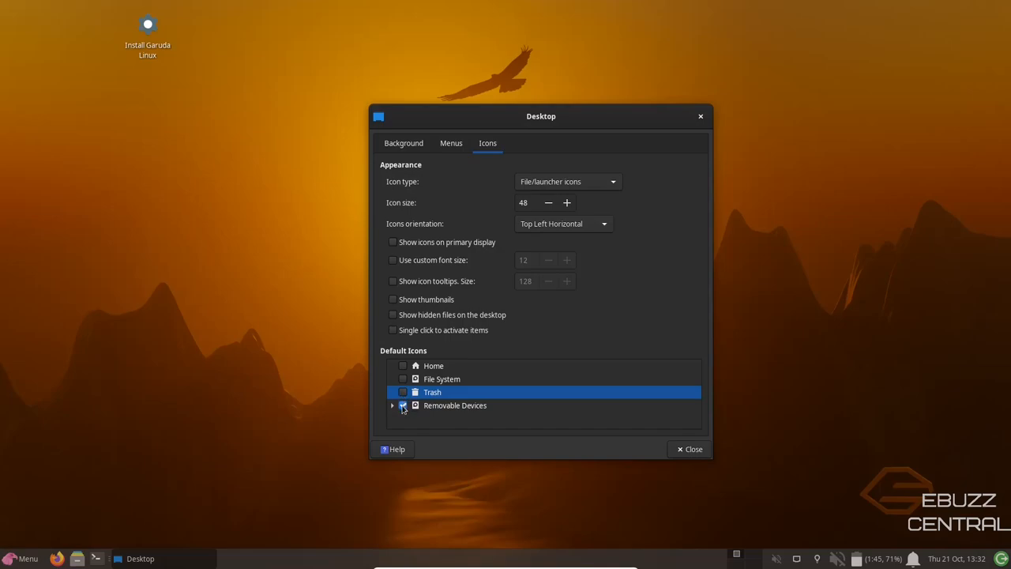
{"action": "left_click", "coordinate": [455, 404]}
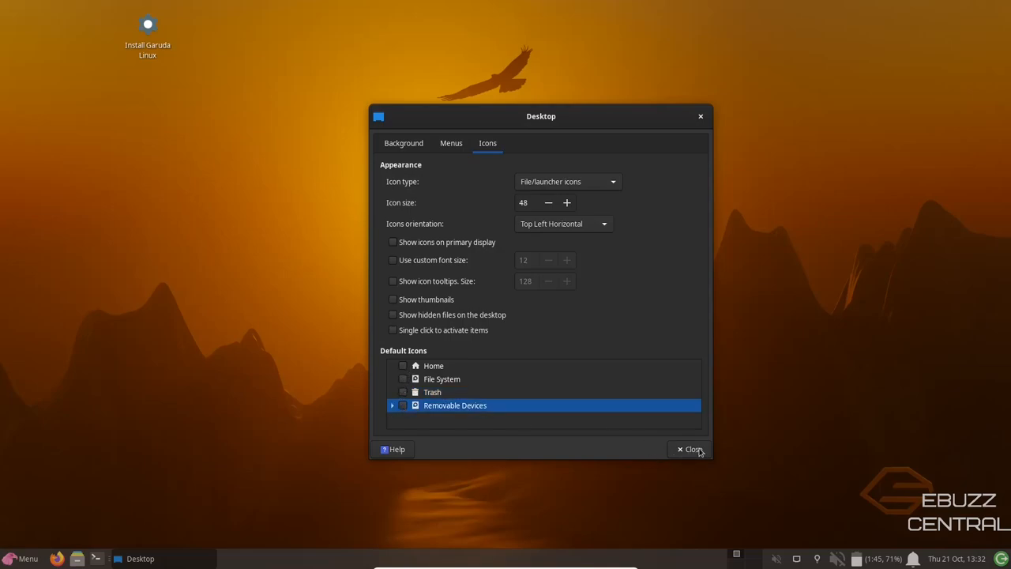
Close the Desktop settings window, leaving the eagle-sunset wallpaper and Install Garuda Linux icon
{"action": "left_click", "coordinate": [689, 448]}
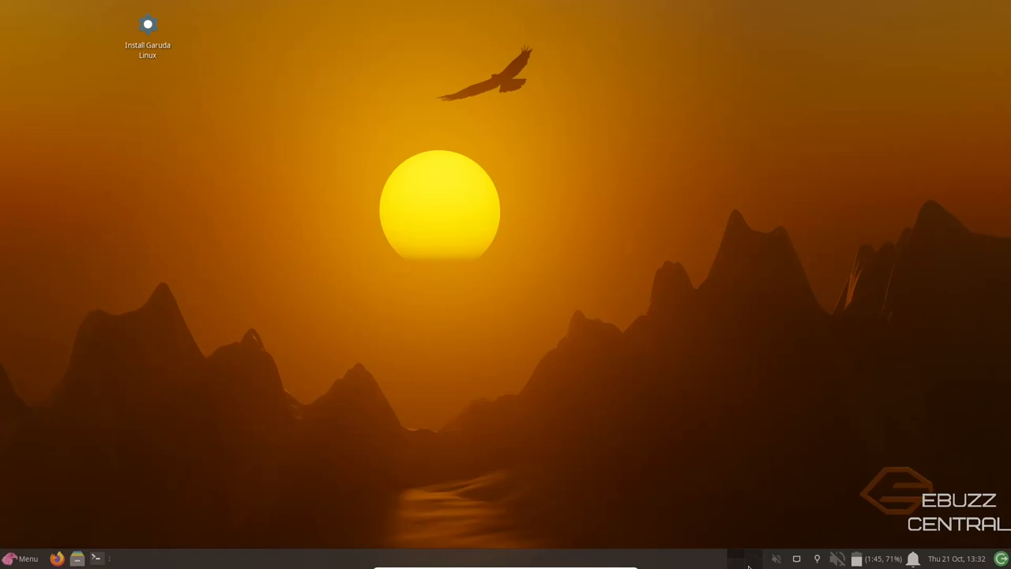
{"action": "mouse_move", "coordinate": [213, 559]}
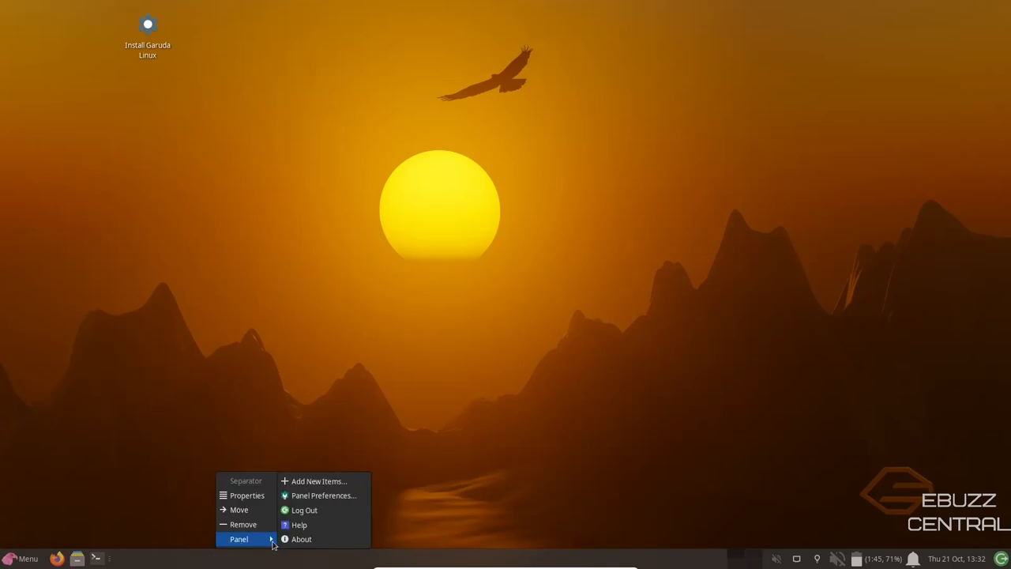
In Panel Preferences keep auto-hide on Never and raise the row size from 38 toward 45 pixels
{"action": "left_click", "coordinate": [323, 496]}
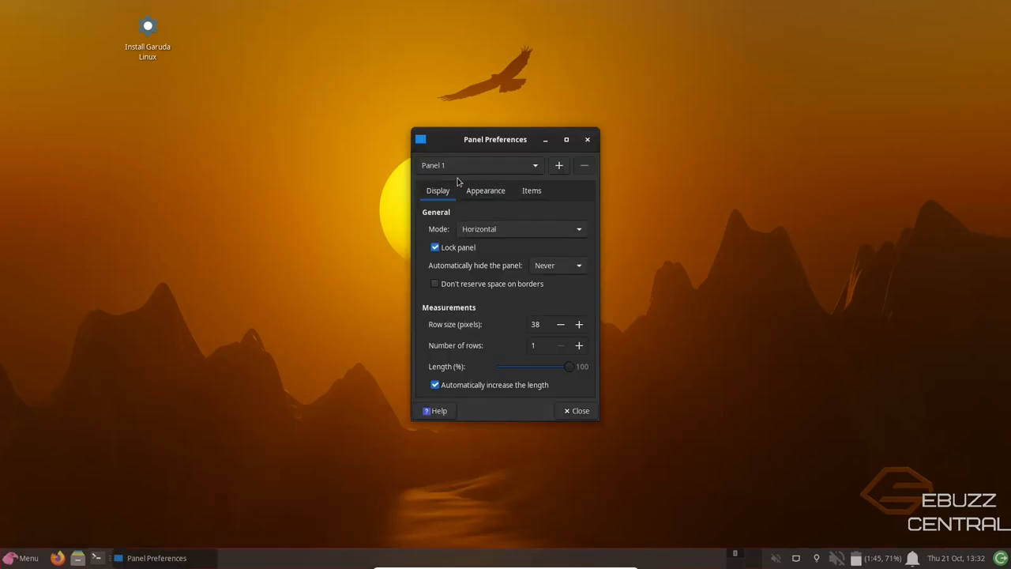
{"action": "mouse_move", "coordinate": [580, 274]}
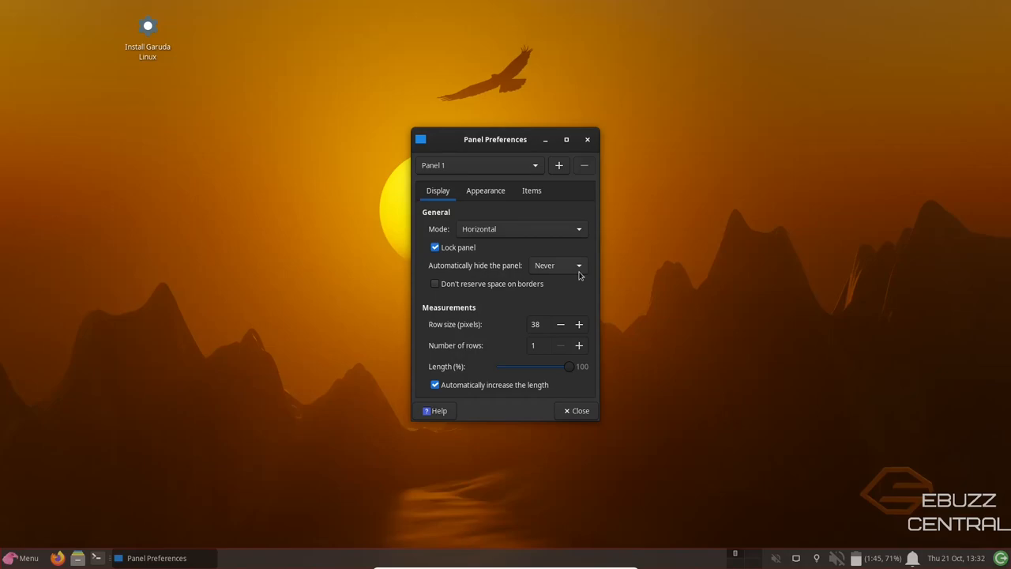
{"action": "left_click", "coordinate": [556, 265]}
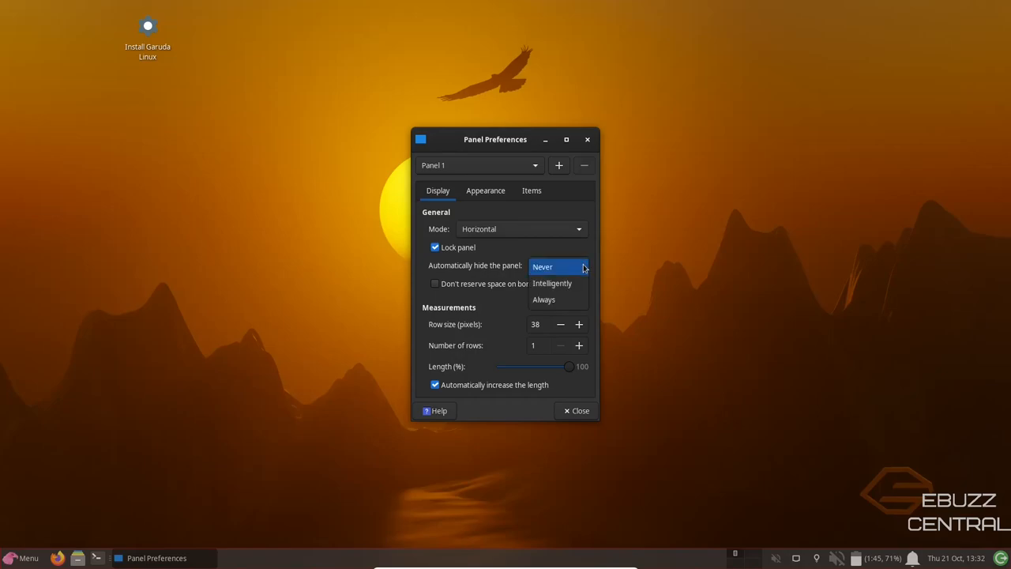
{"action": "left_click", "coordinate": [544, 265]}
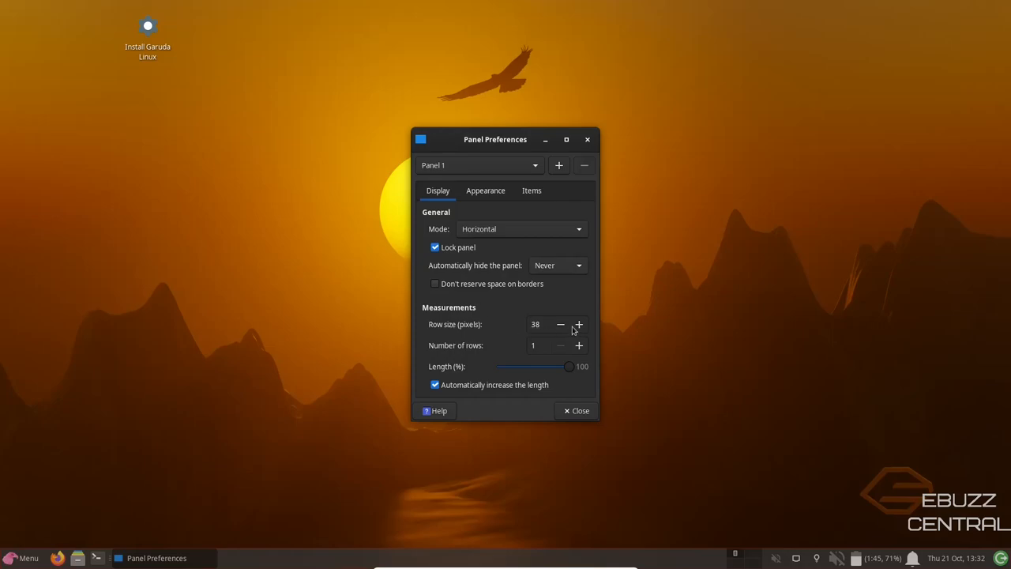
{"action": "left_click", "coordinate": [578, 324]}
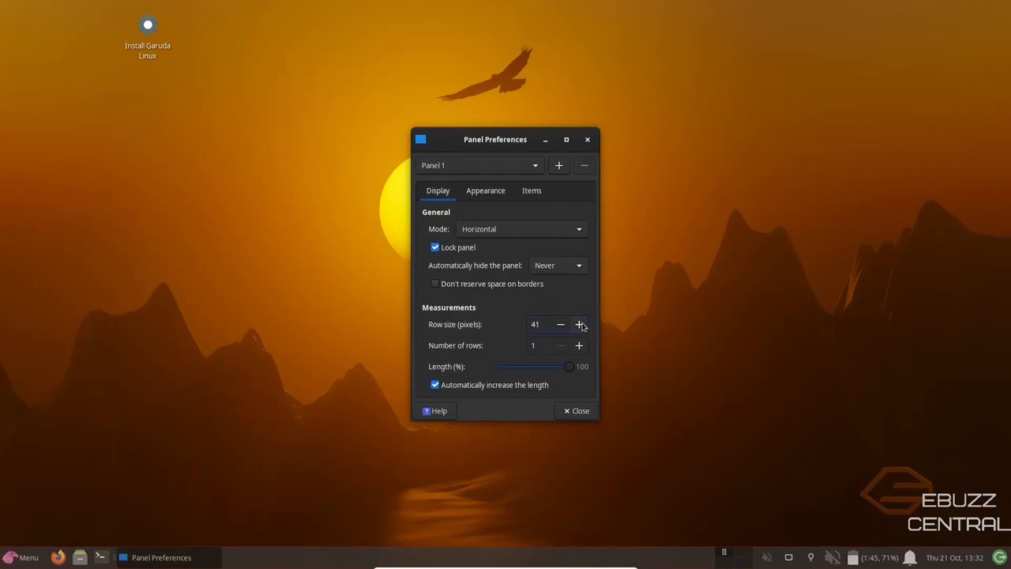
{"action": "left_click", "coordinate": [578, 324]}
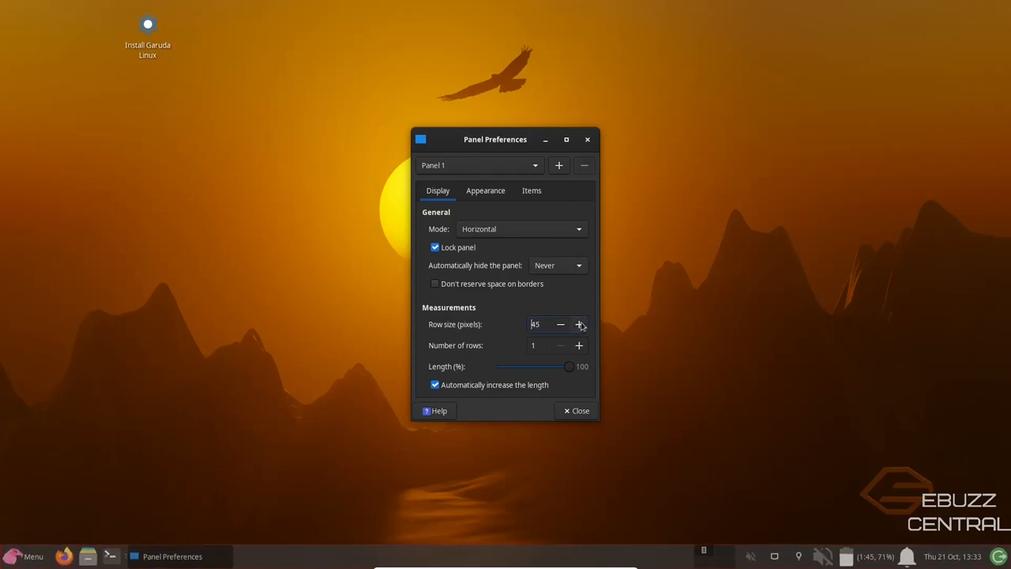
{"action": "left_click", "coordinate": [485, 190]}
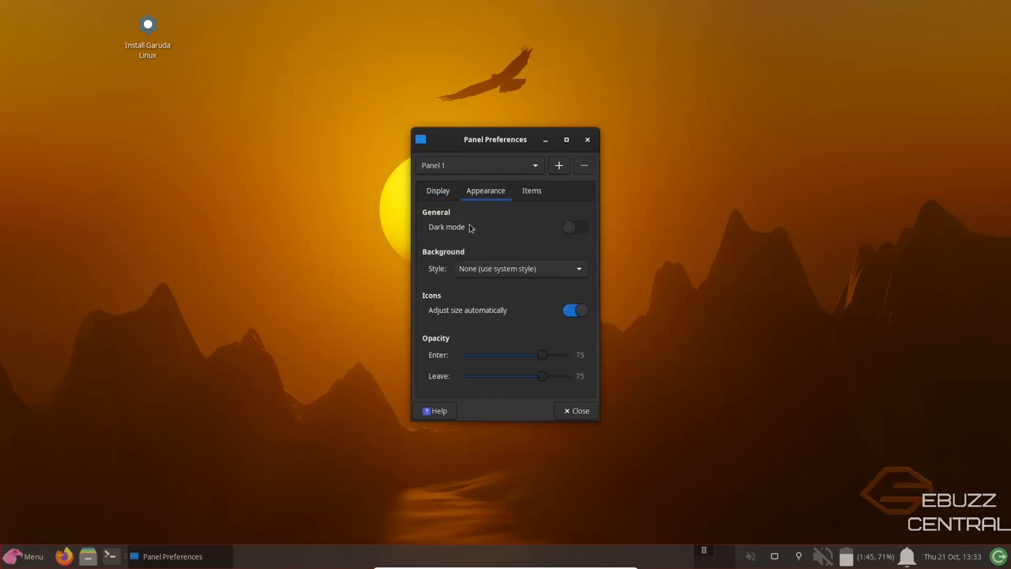
Toggle the panel's Dark mode on and off again, then show the Items list starting with Whisker Menu
{"action": "left_click", "coordinate": [575, 227]}
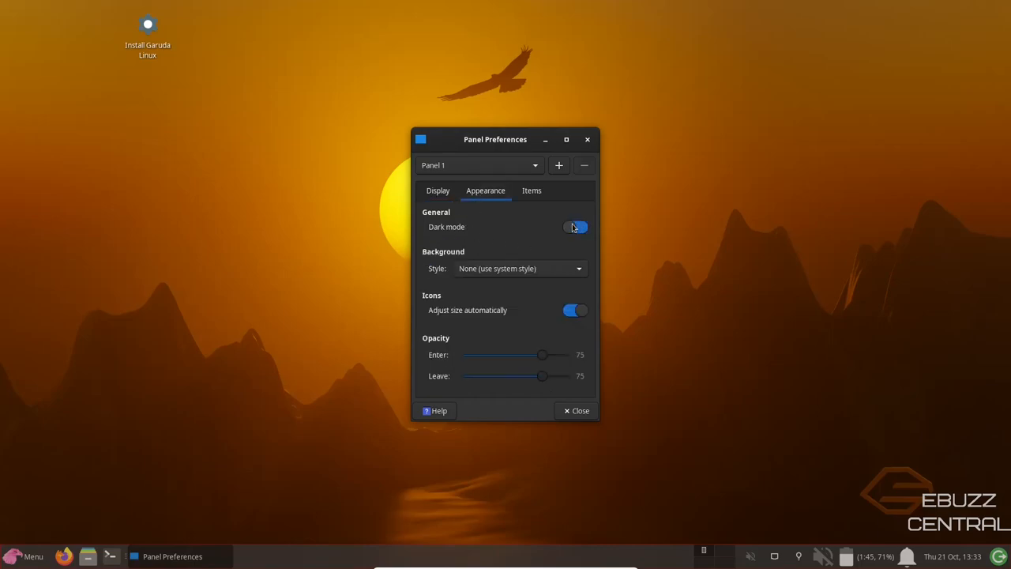
{"action": "left_click", "coordinate": [574, 228]}
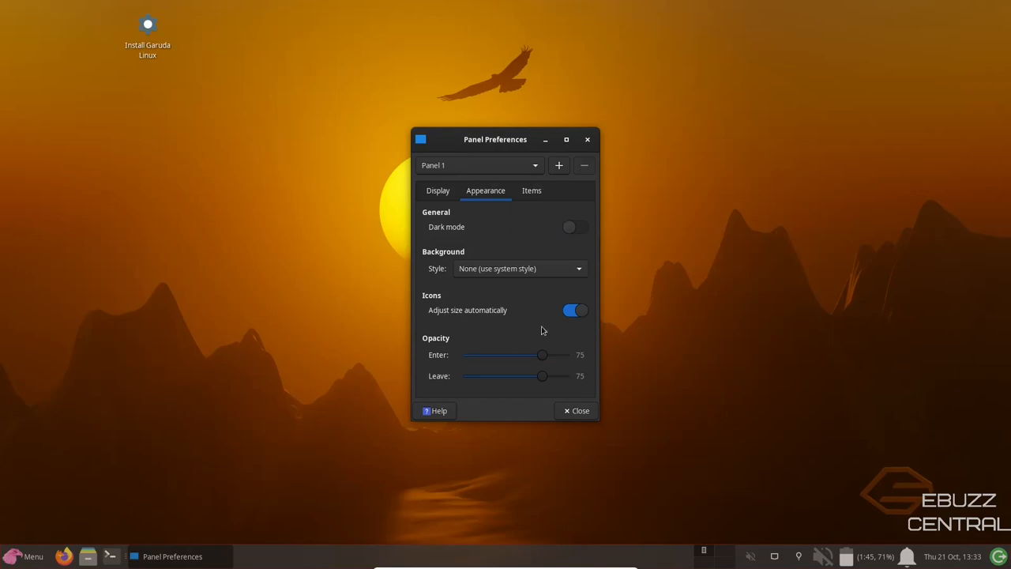
{"action": "mouse_move", "coordinate": [499, 268]}
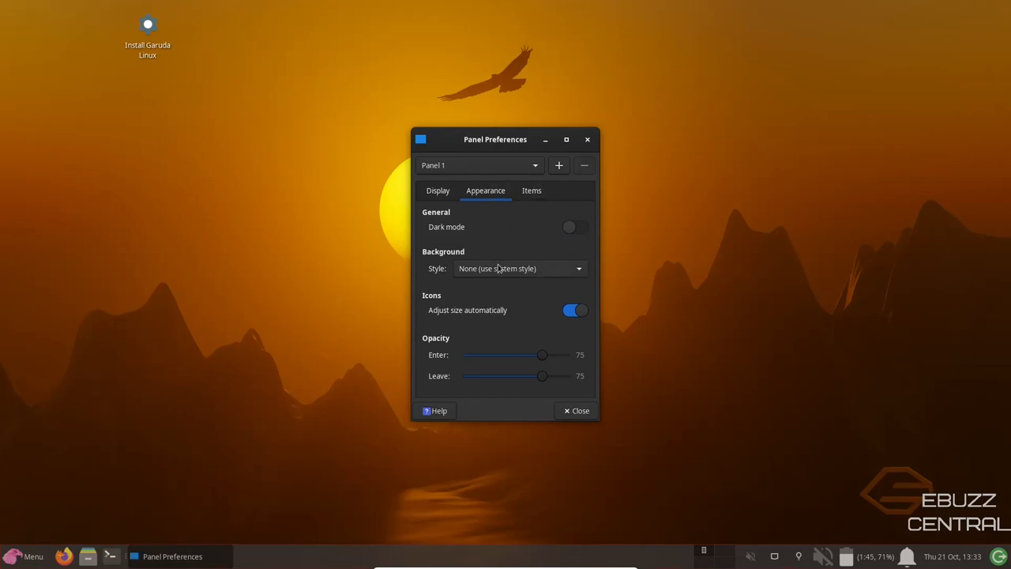
{"action": "mouse_move", "coordinate": [461, 315]}
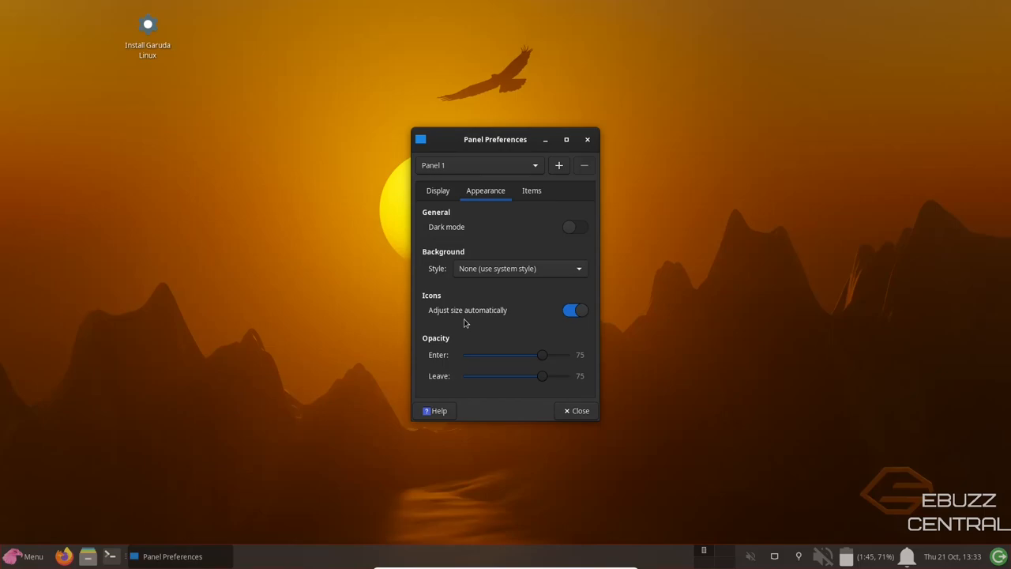
{"action": "left_click", "coordinate": [530, 190]}
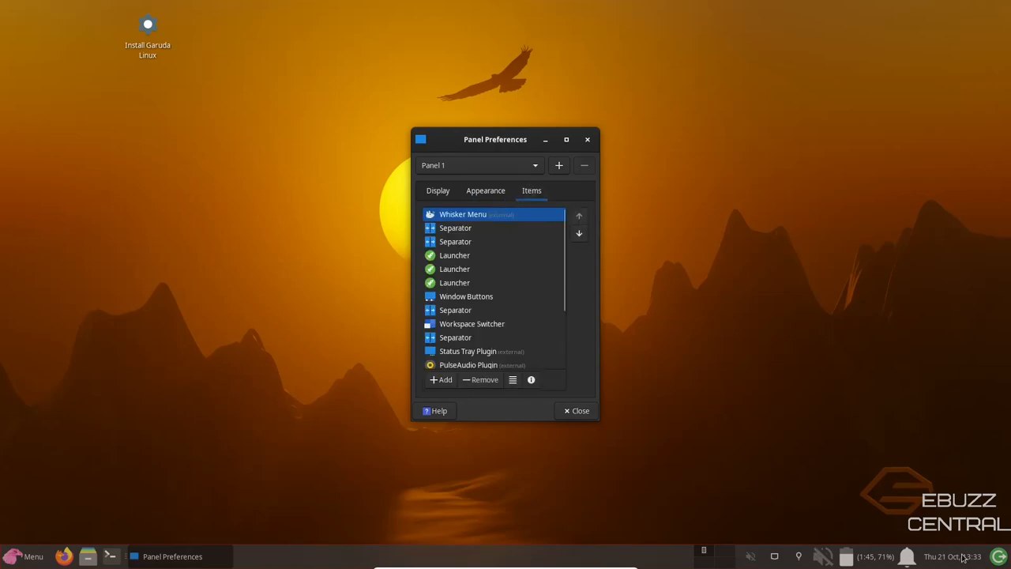
{"action": "mouse_move", "coordinate": [465, 227]}
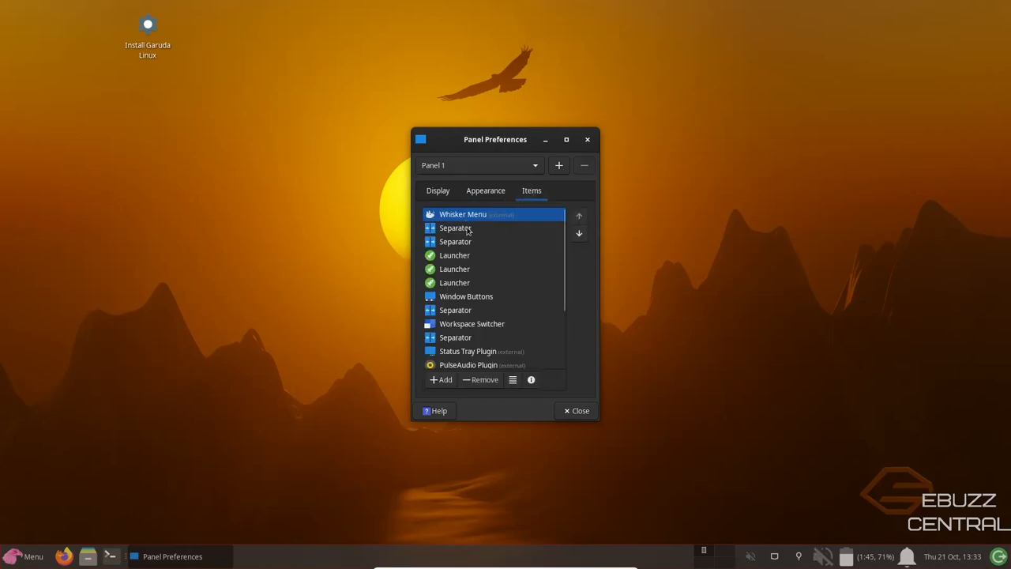
Scroll the panel items down to Clock and Action Buttons and close Panel Preferences
{"action": "scroll", "scroll_direction": "down", "scroll_amount": 3}
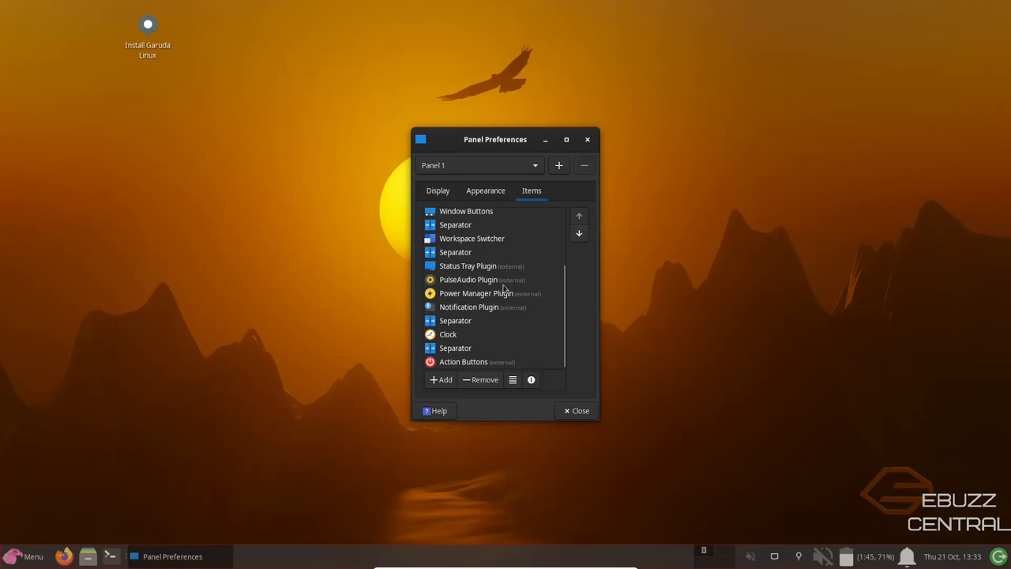
{"action": "mouse_move", "coordinate": [515, 234]}
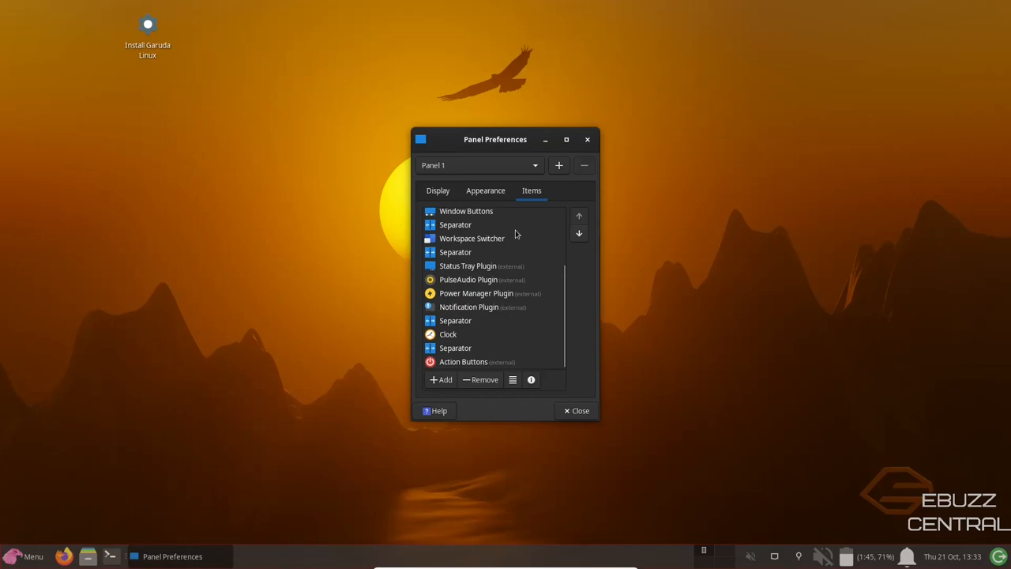
{"action": "mouse_move", "coordinate": [439, 292]}
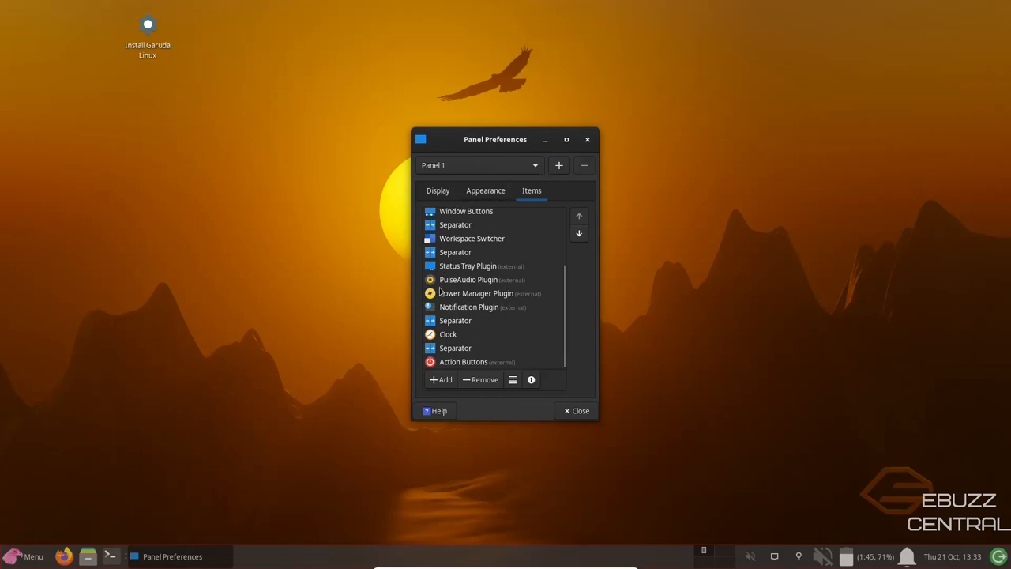
{"action": "left_click", "coordinate": [575, 411]}
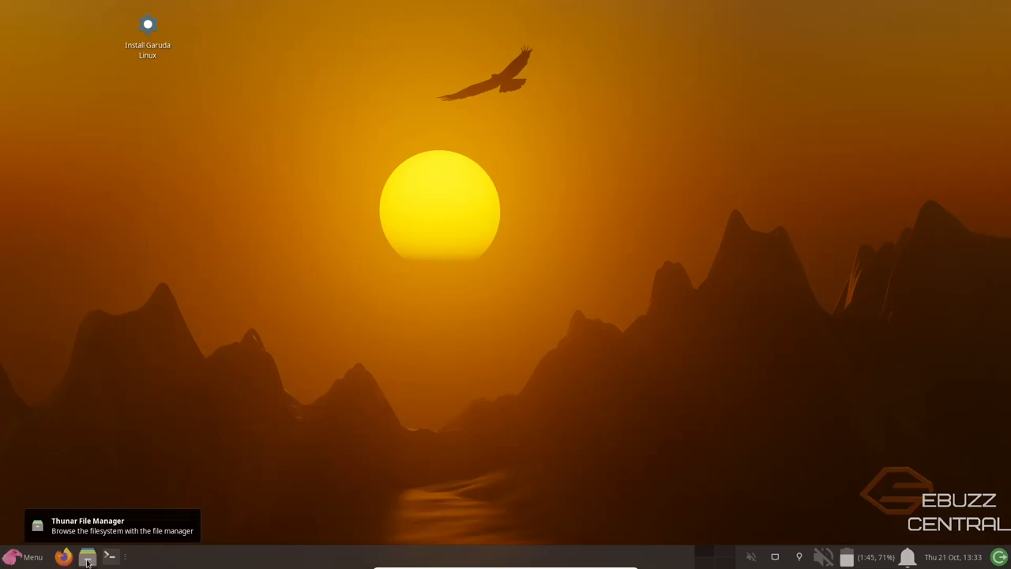
Launch Thunar on the garuda home folder and close it again
{"action": "left_click", "coordinate": [87, 556]}
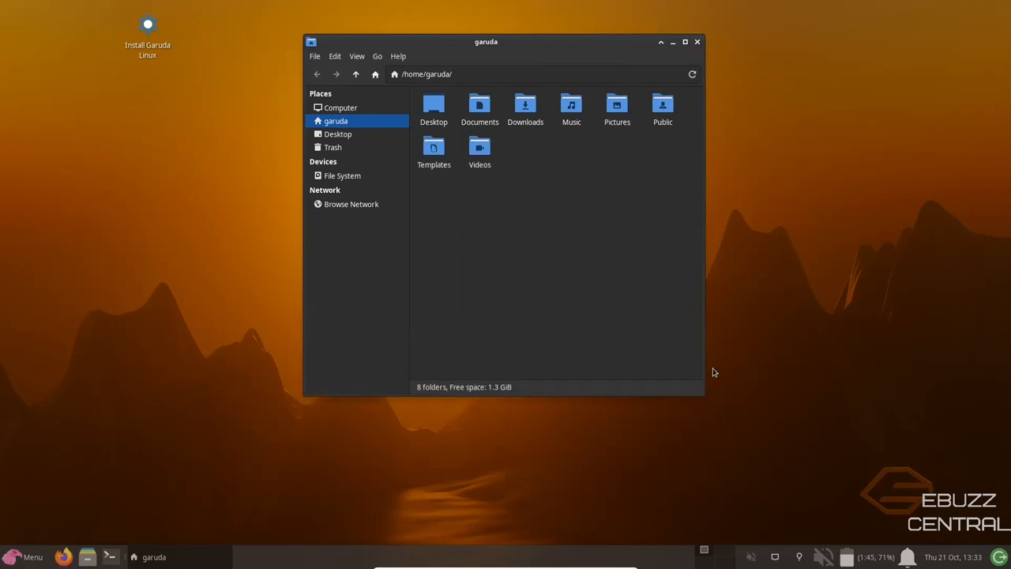
{"action": "mouse_move", "coordinate": [344, 263]}
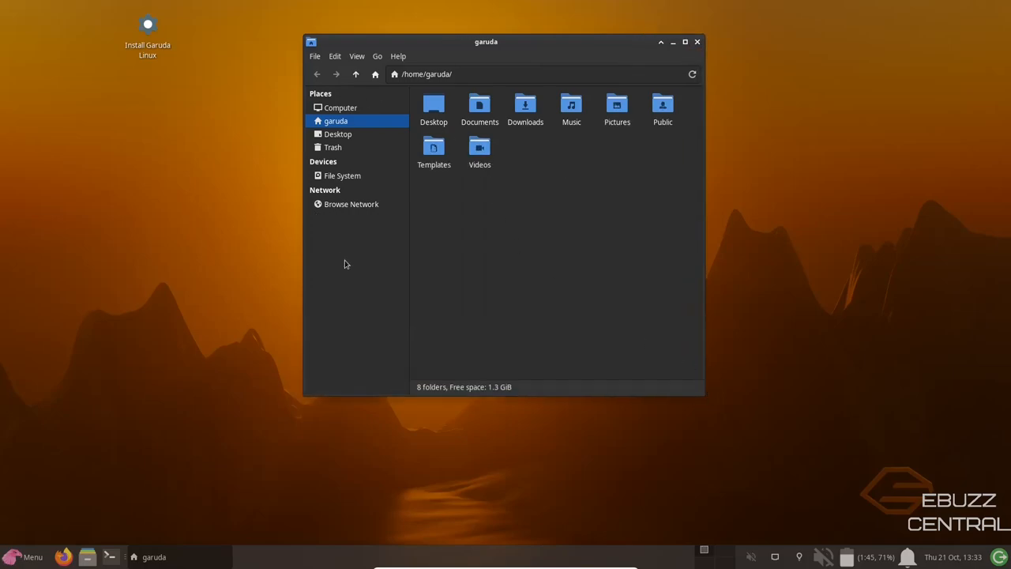
{"action": "mouse_move", "coordinate": [388, 180]}
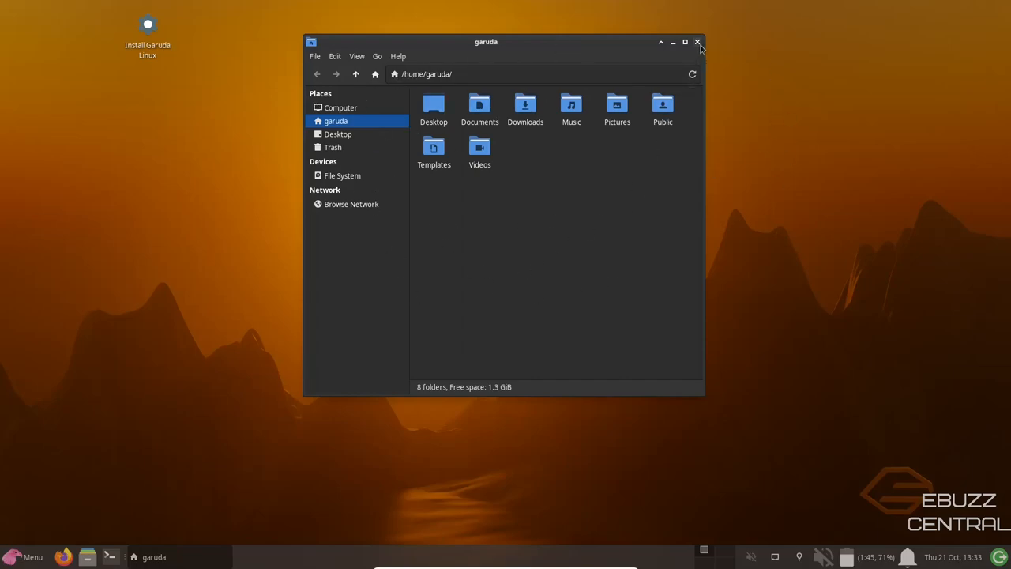
{"action": "left_click", "coordinate": [698, 41]}
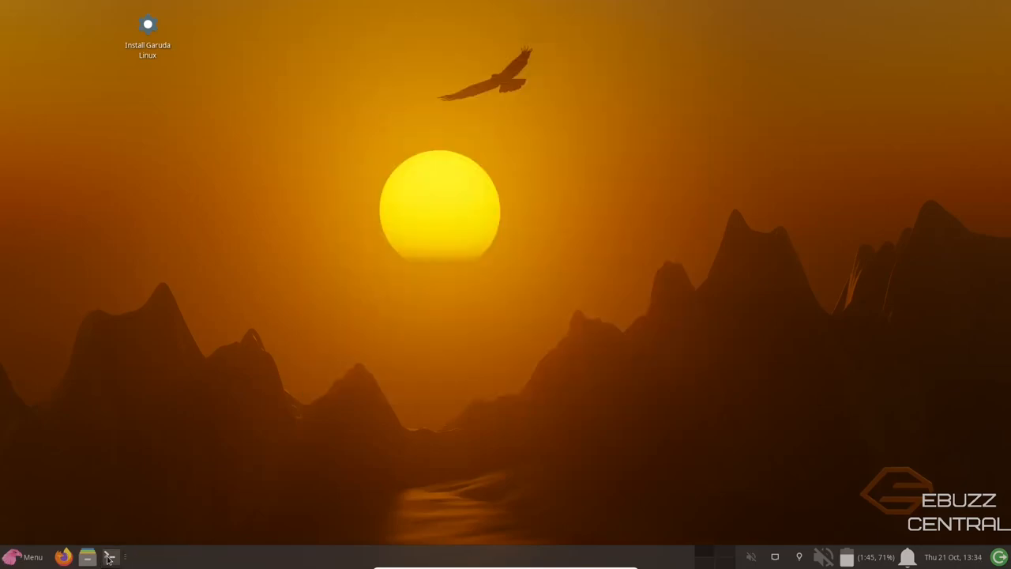
{"action": "mouse_move", "coordinate": [33, 545]}
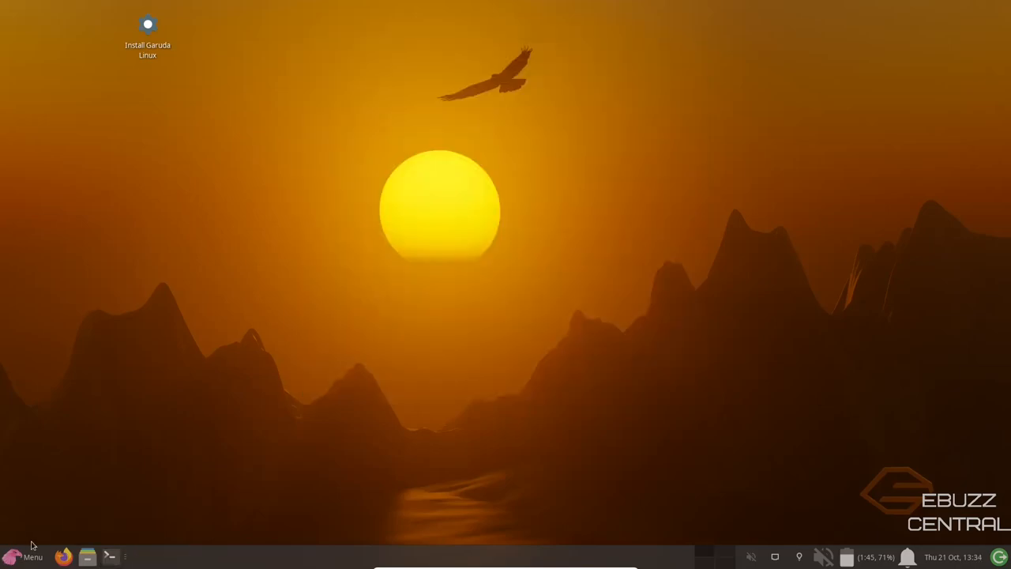
Open the application menu and scroll Accessories down to Thunar File Manager and Vim
{"action": "left_click", "coordinate": [25, 556]}
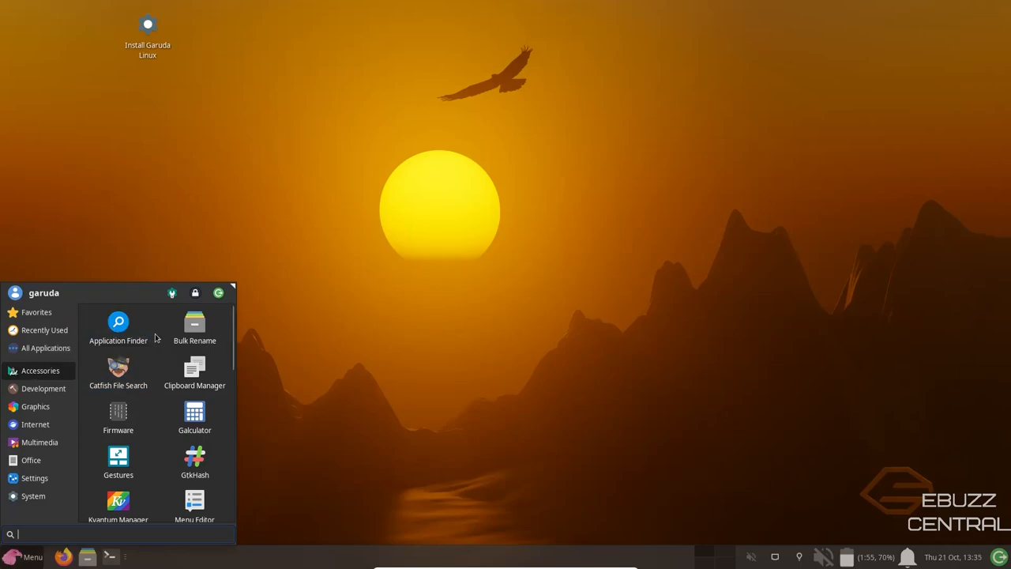
{"action": "scroll", "scroll_direction": "down", "scroll_amount": 3}
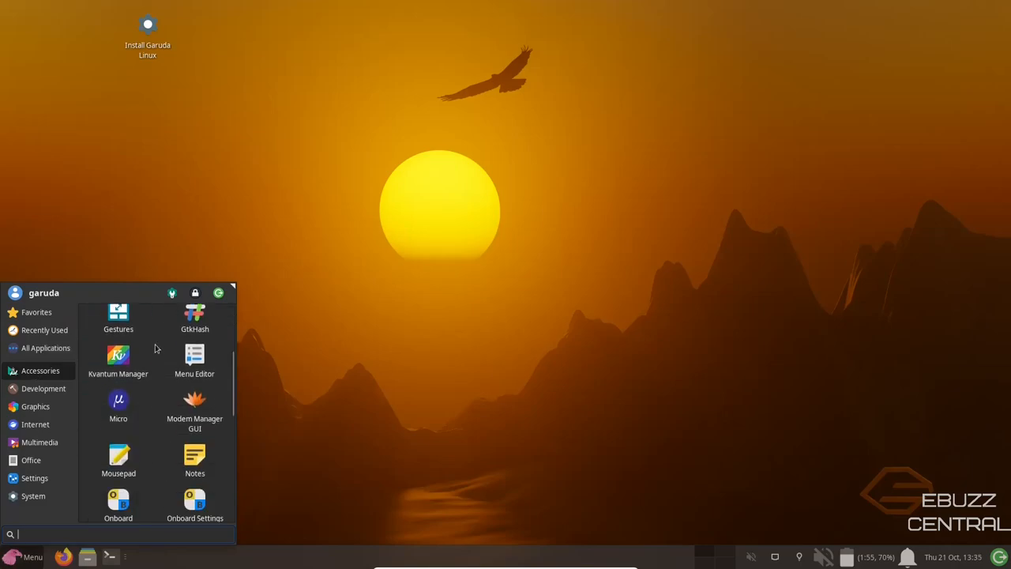
{"action": "scroll", "scroll_direction": "down", "scroll_amount": 3}
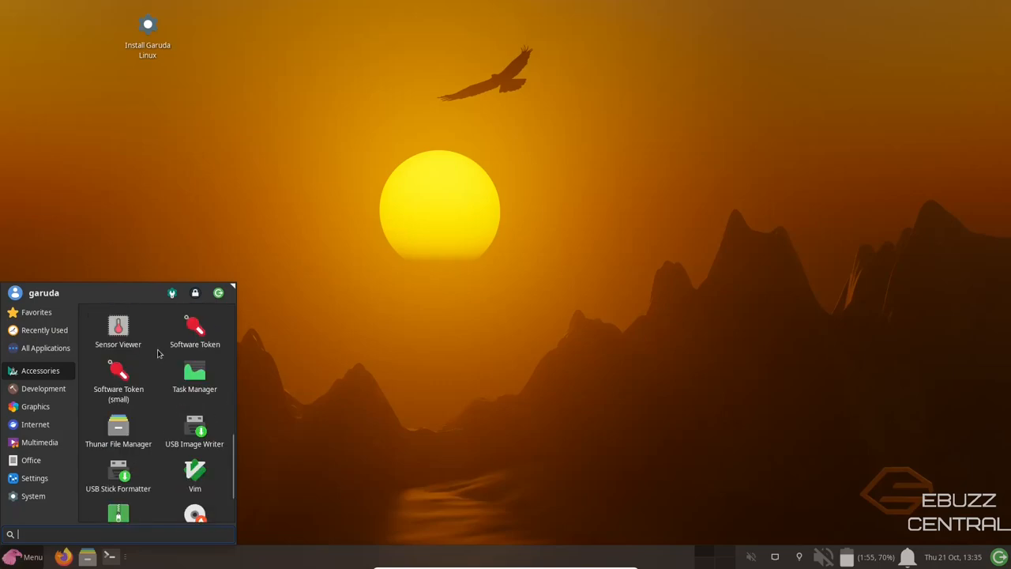
{"action": "mouse_move", "coordinate": [194, 379]}
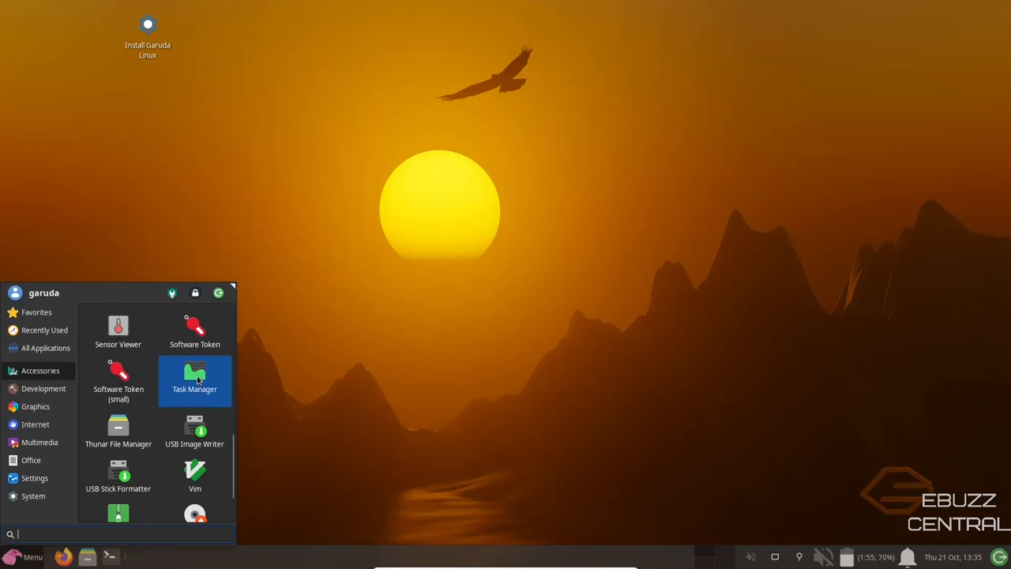
Launch Task Manager from the menu to review running processes, CPU and memory use
{"action": "left_click", "coordinate": [194, 376]}
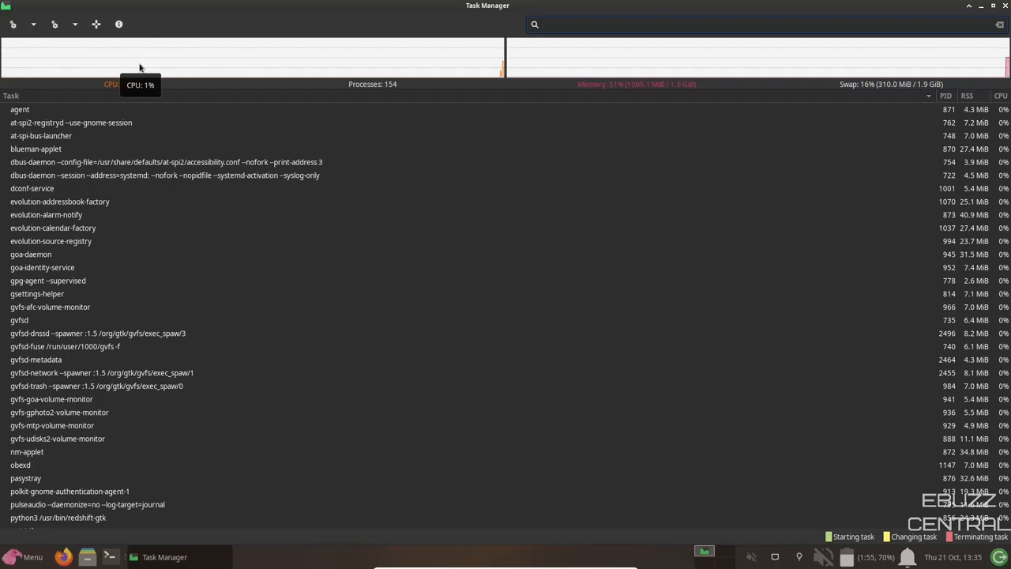
{"action": "mouse_move", "coordinate": [411, 88]}
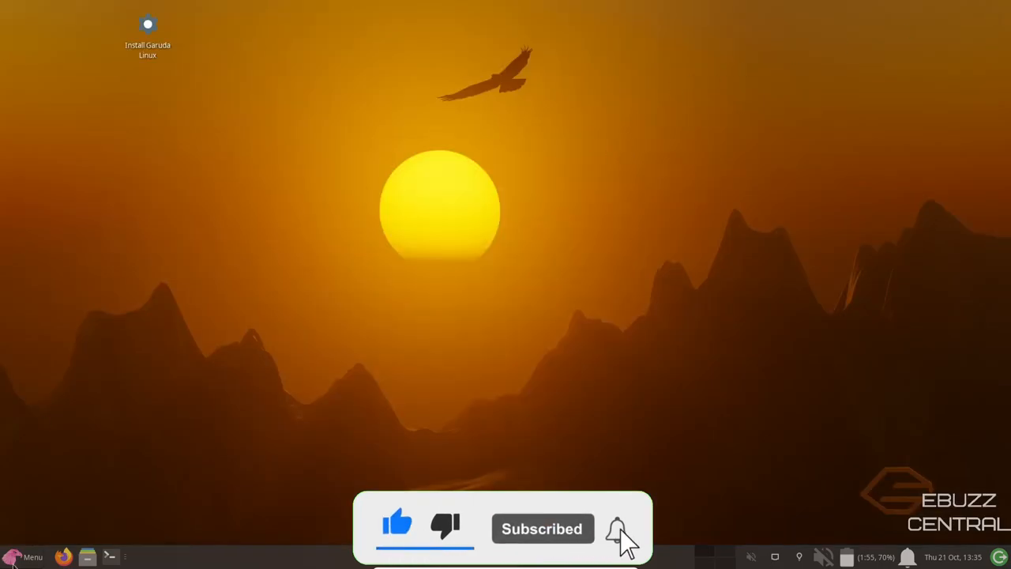
Browse the application menu through the Graphics, Internet and Office categories
{"action": "left_click", "coordinate": [25, 556]}
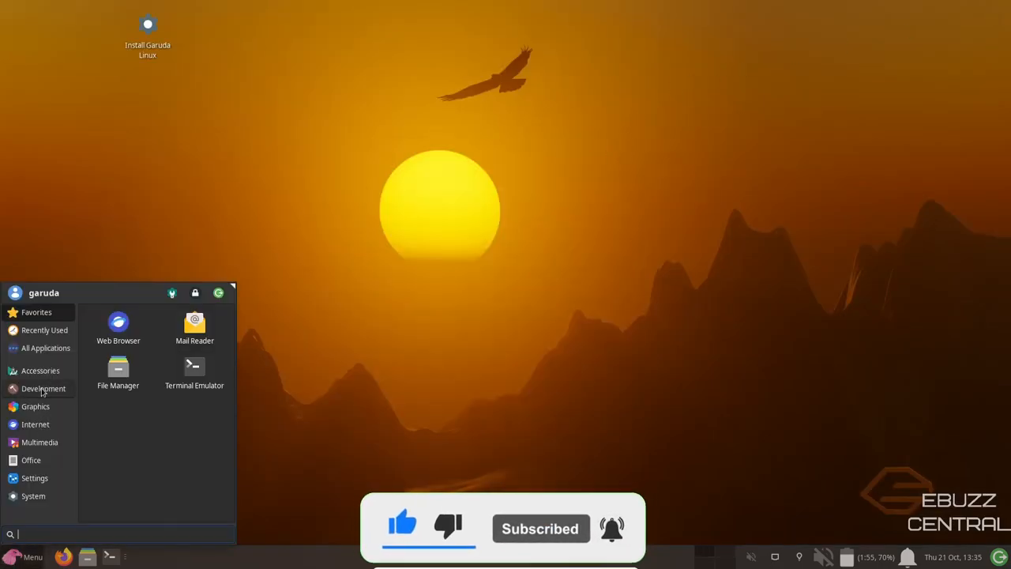
{"action": "left_click", "coordinate": [44, 389]}
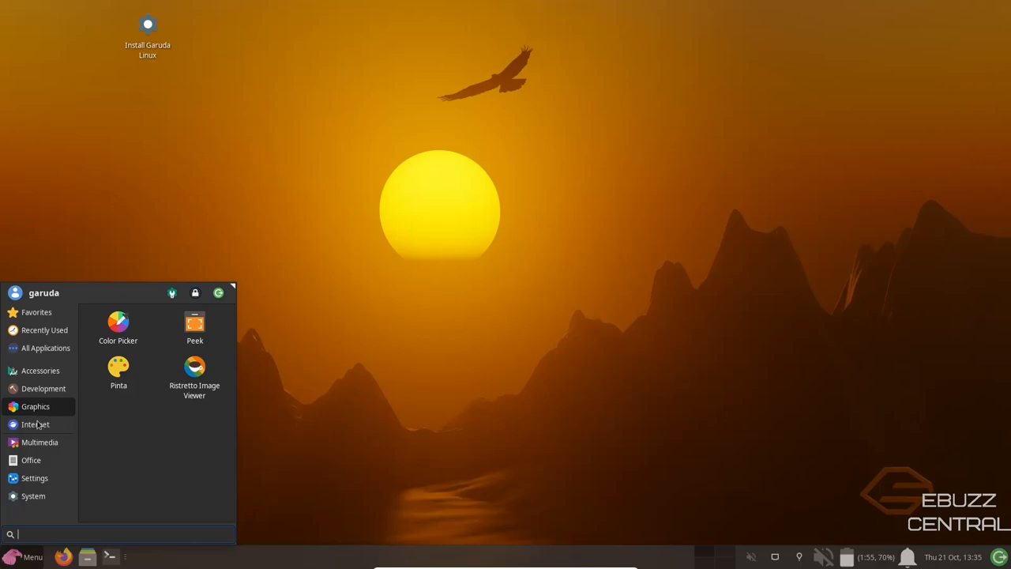
{"action": "left_click", "coordinate": [34, 423]}
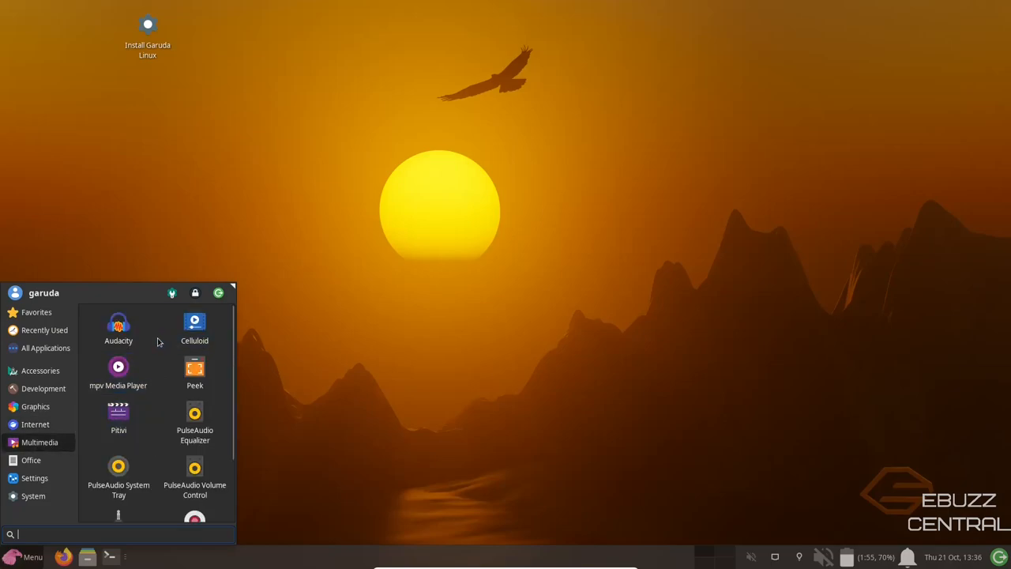
{"action": "scroll", "scroll_direction": "down", "scroll_amount": 3}
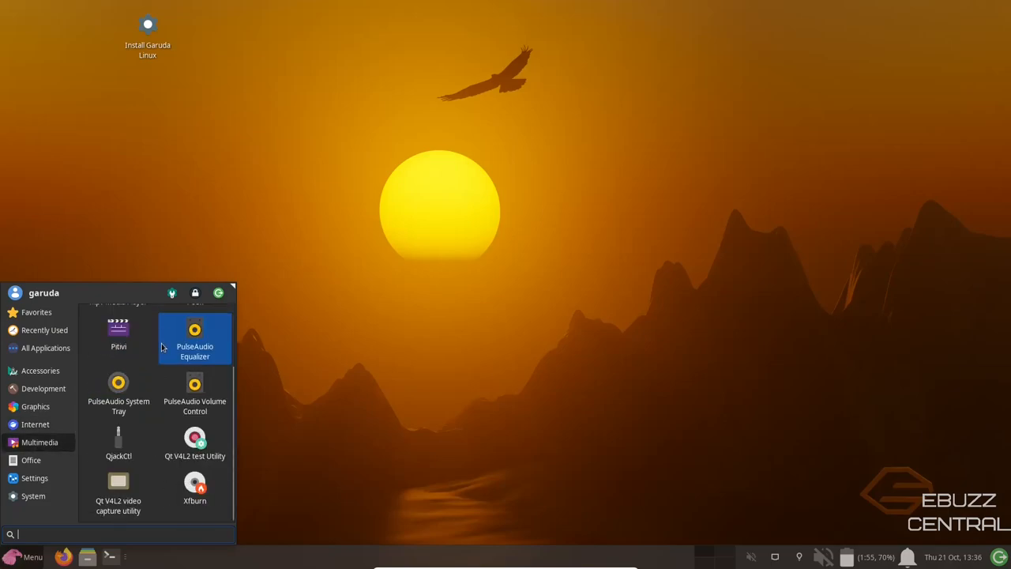
{"action": "left_click", "coordinate": [32, 459]}
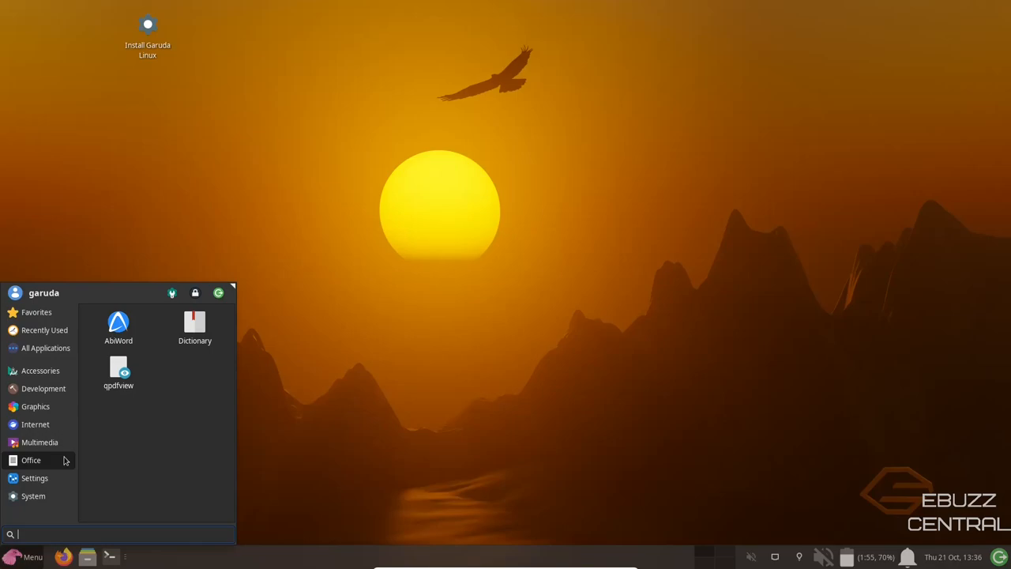
Browse the Settings category's app list to its end
{"action": "left_click", "coordinate": [35, 477]}
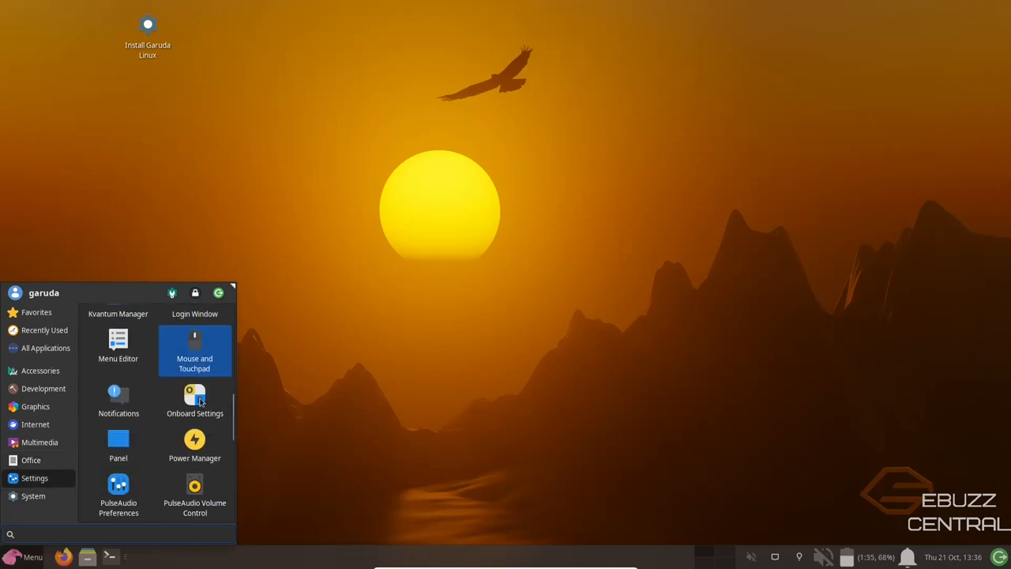
{"action": "mouse_move", "coordinate": [119, 387]}
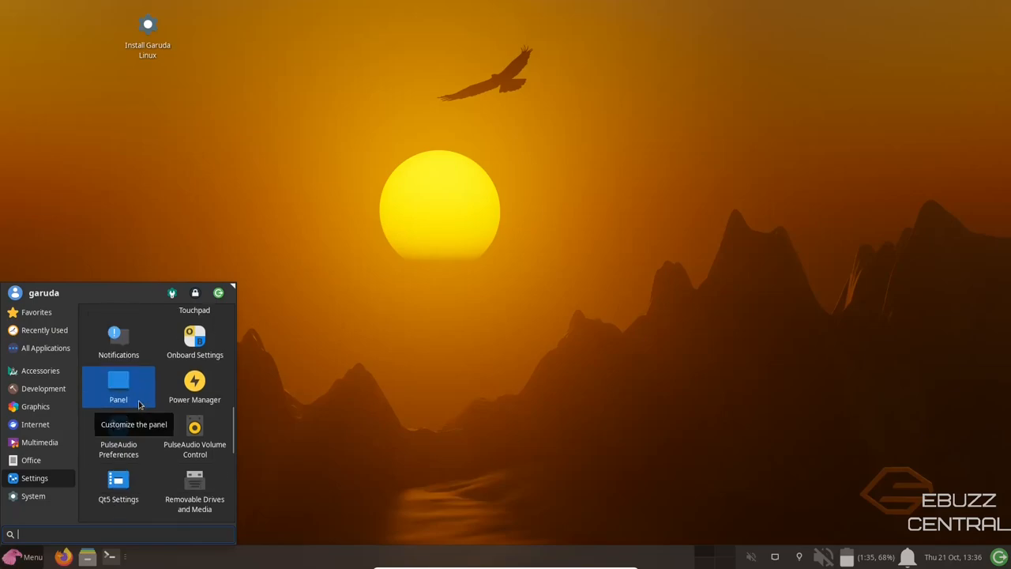
{"action": "scroll", "scroll_direction": "down", "scroll_amount": 3}
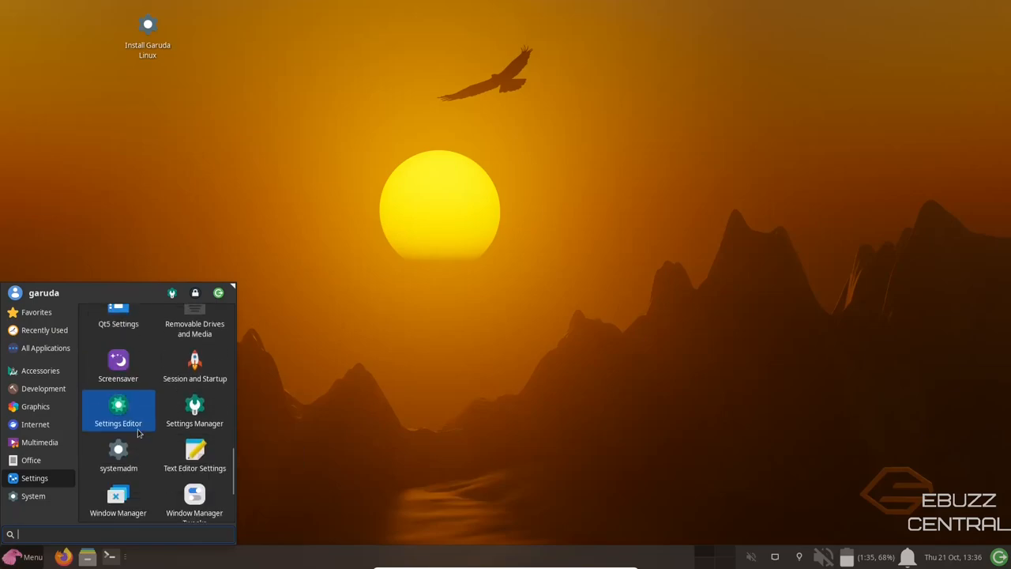
{"action": "scroll", "scroll_direction": "down", "scroll_amount": 3}
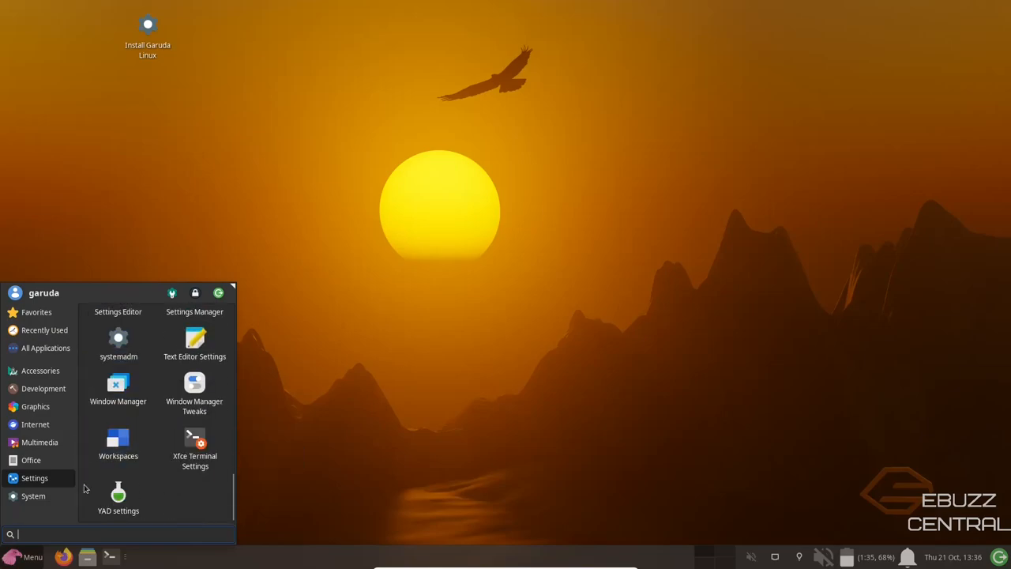
Browse the System category's apps down to Xfce Terminal
{"action": "left_click", "coordinate": [33, 496]}
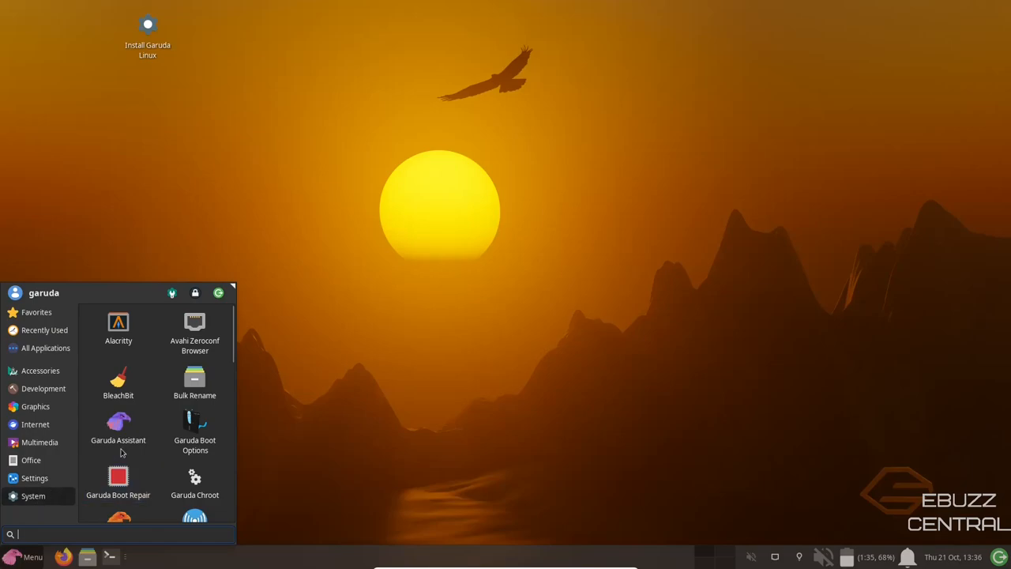
{"action": "scroll", "scroll_direction": "down", "scroll_amount": 3}
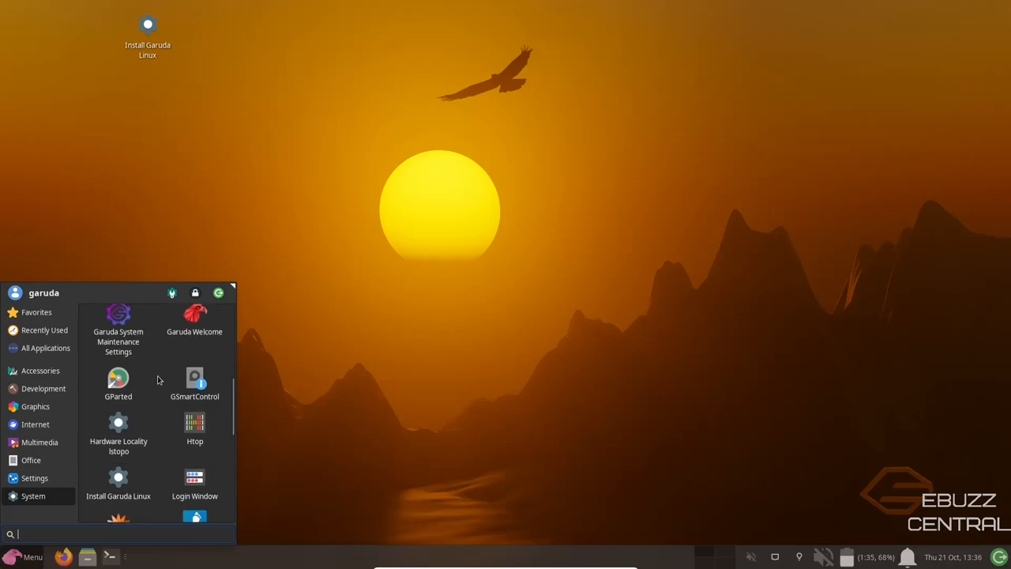
{"action": "scroll", "scroll_direction": "down", "scroll_amount": 3}
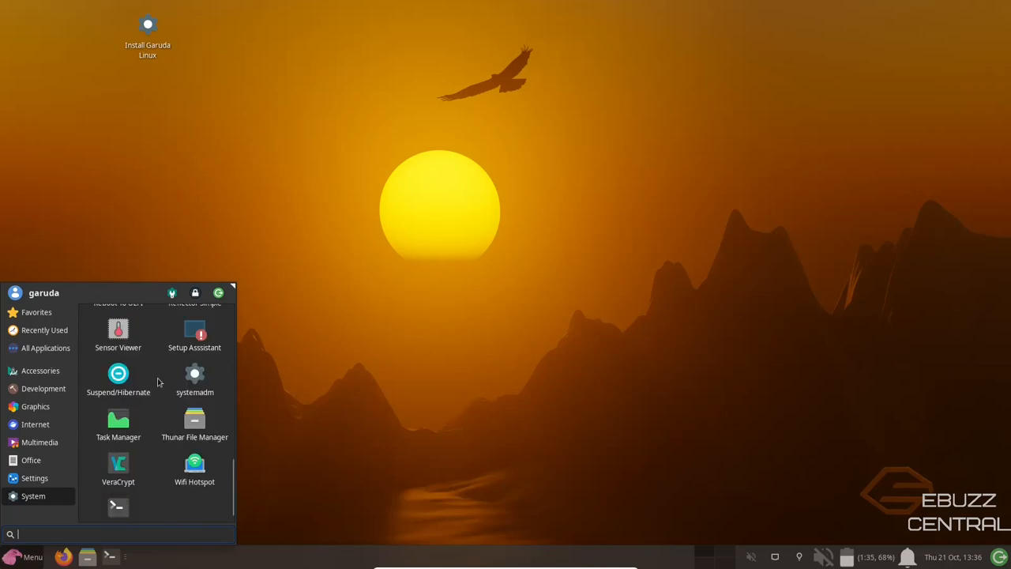
{"action": "scroll", "scroll_direction": "down", "scroll_amount": 3}
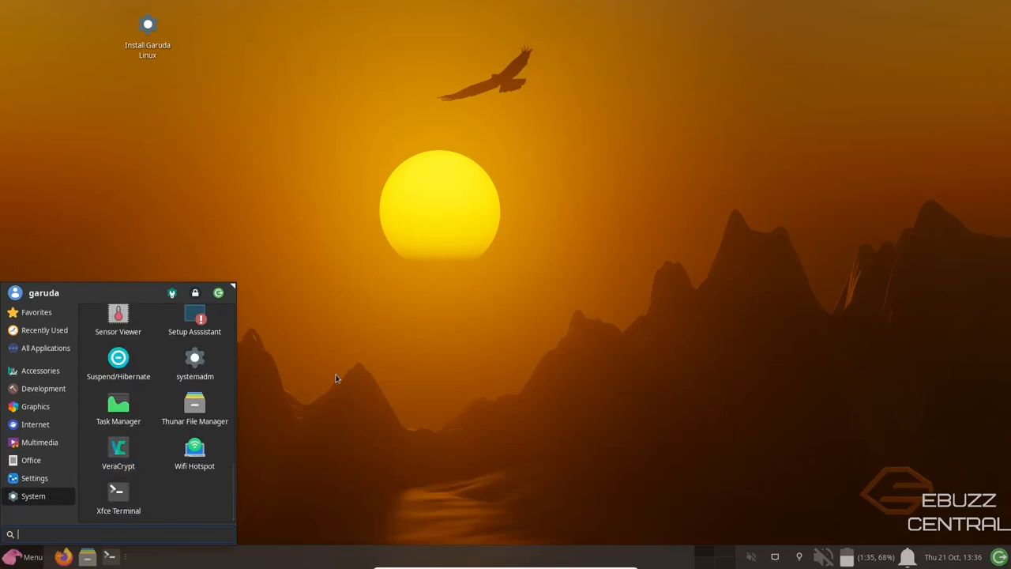